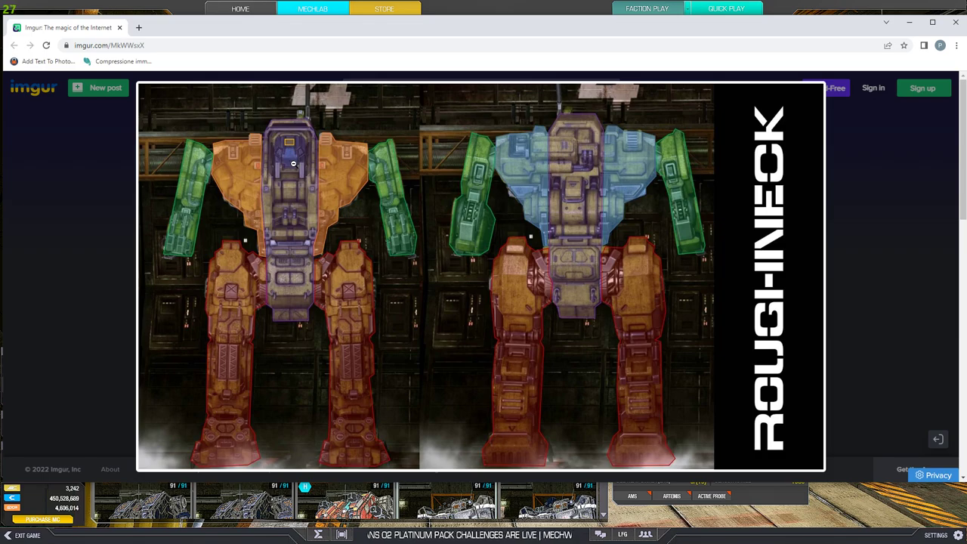
mouse_move(293, 124)
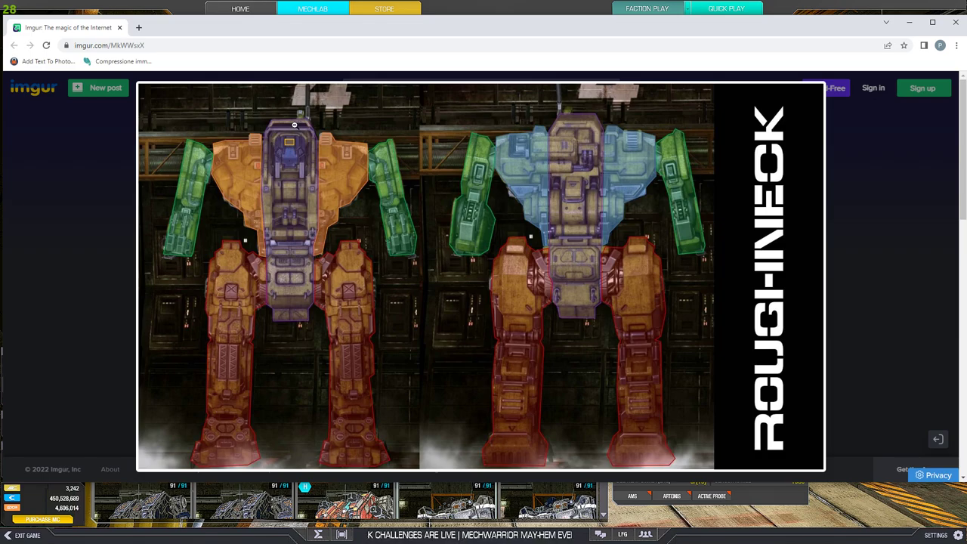
mouse_move(317, 160)
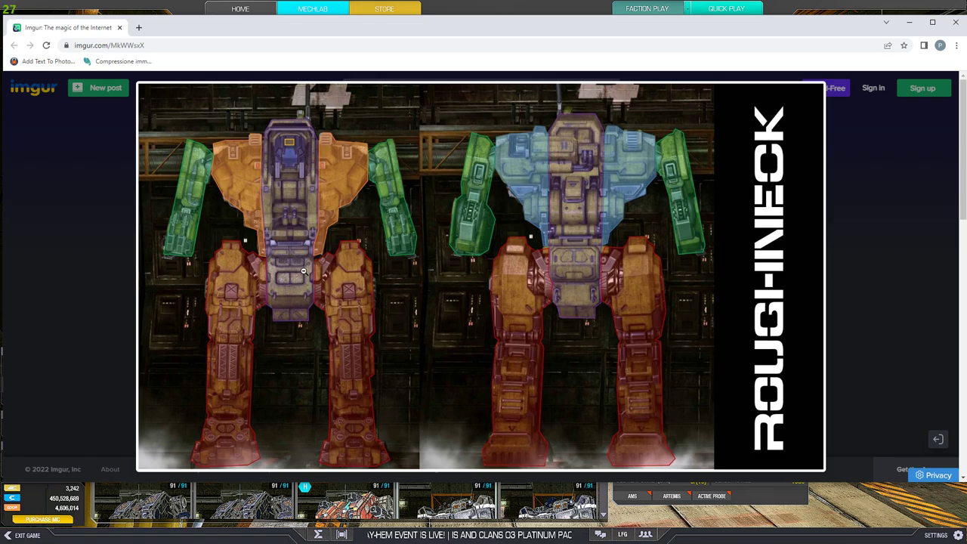
mouse_move(507, 6)
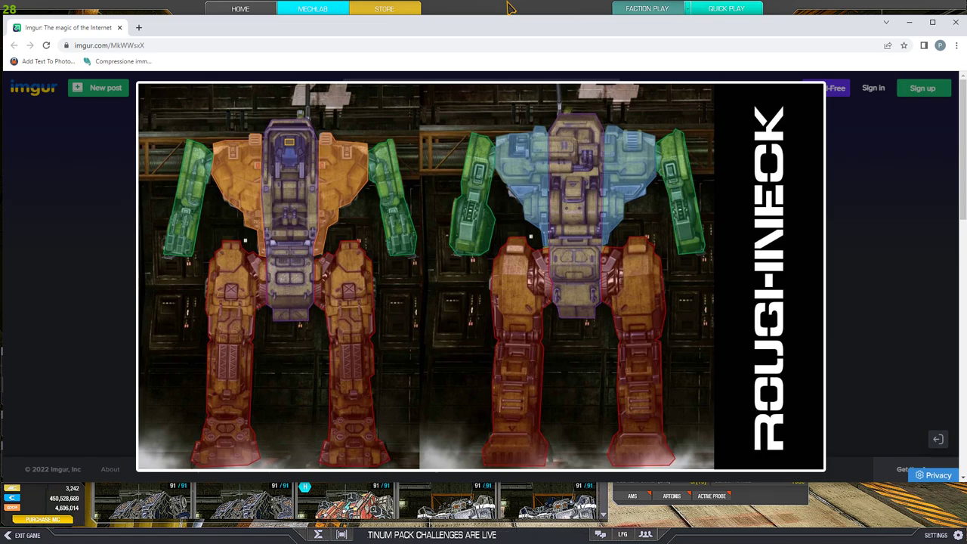
mouse_move(511, 22)
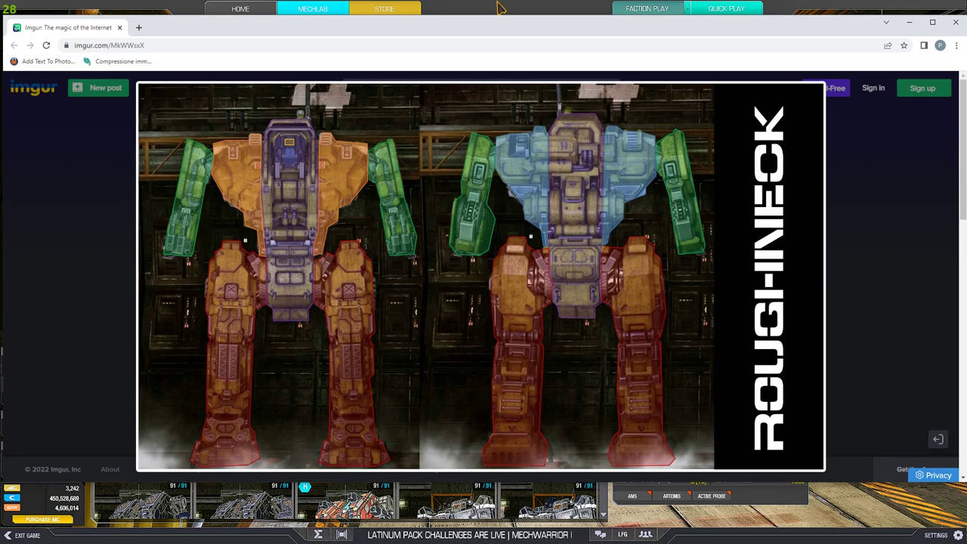
mouse_move(230, 159)
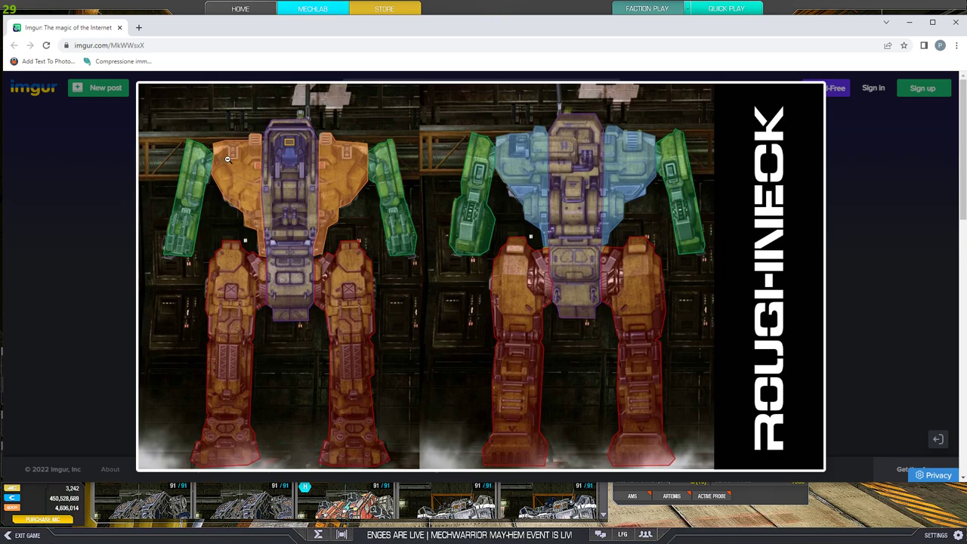
mouse_move(457, 33)
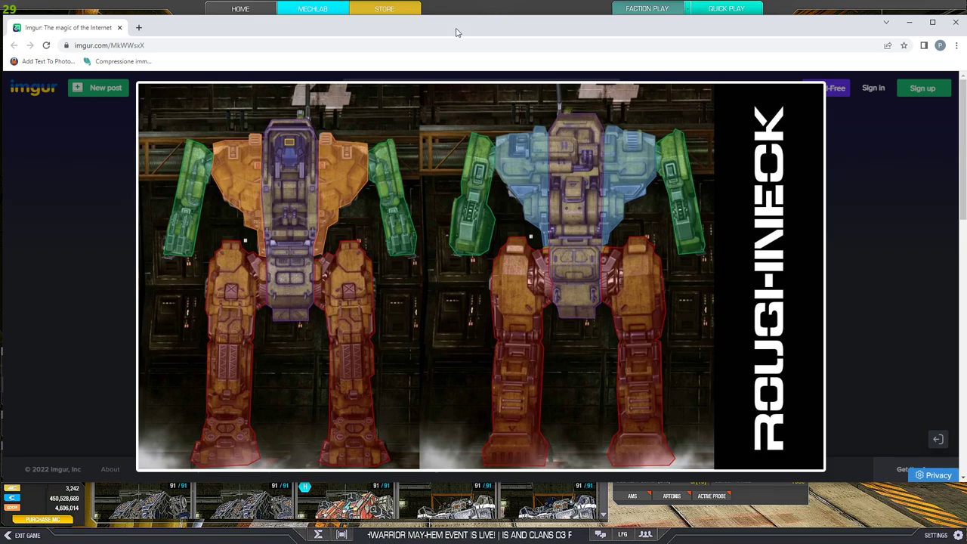
Step: Return from the browser to MechLab and bring up the RGH-BLT's full loadout screen
left_click(310, 9)
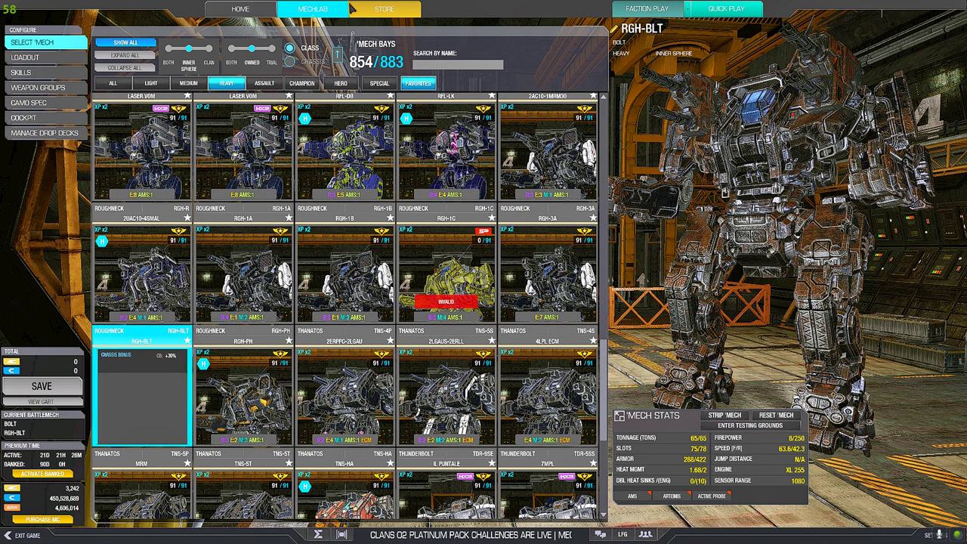
left_click(386, 9)
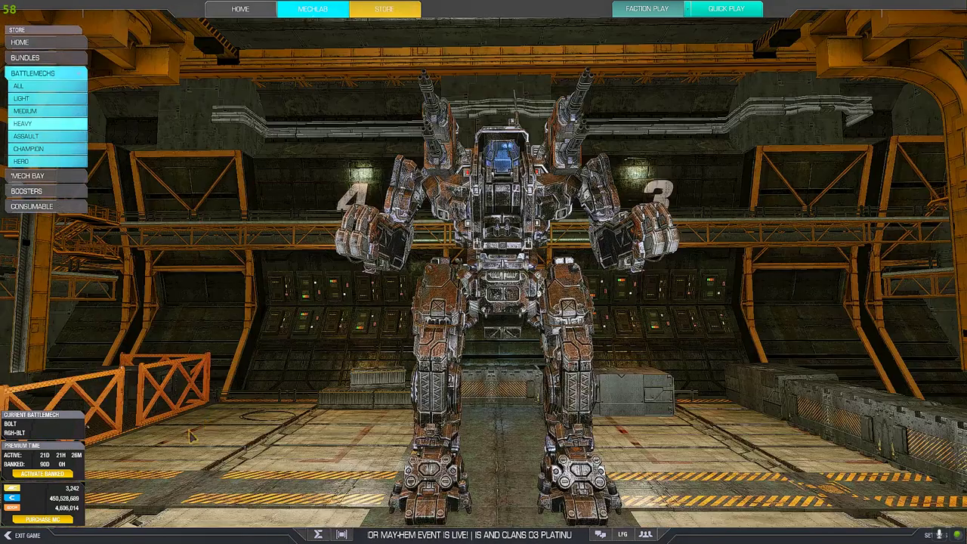
left_click(314, 9)
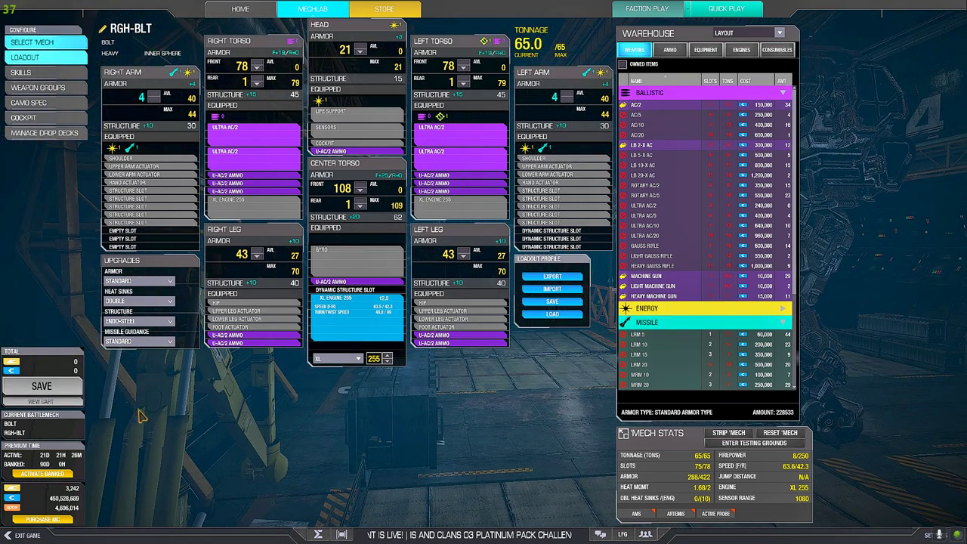
left_click(38, 38)
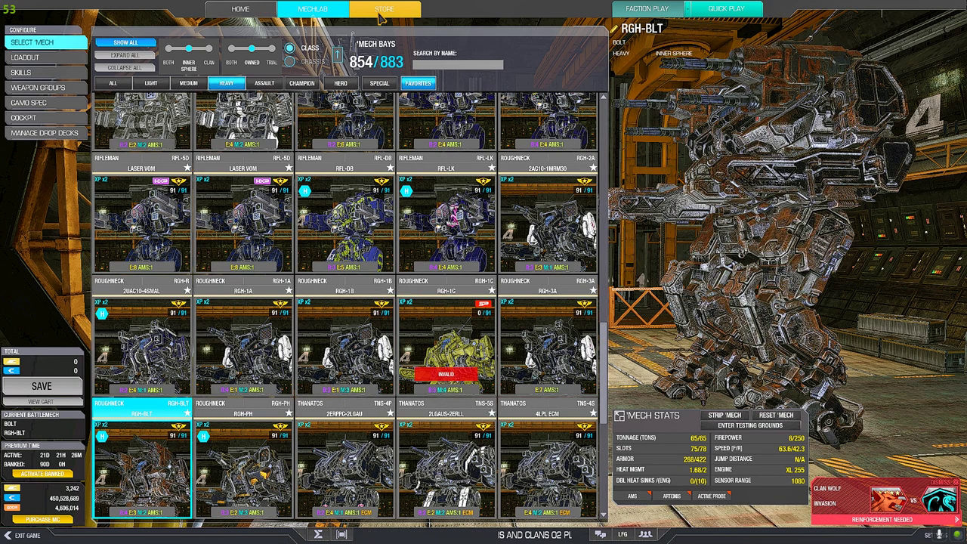
left_click(384, 10)
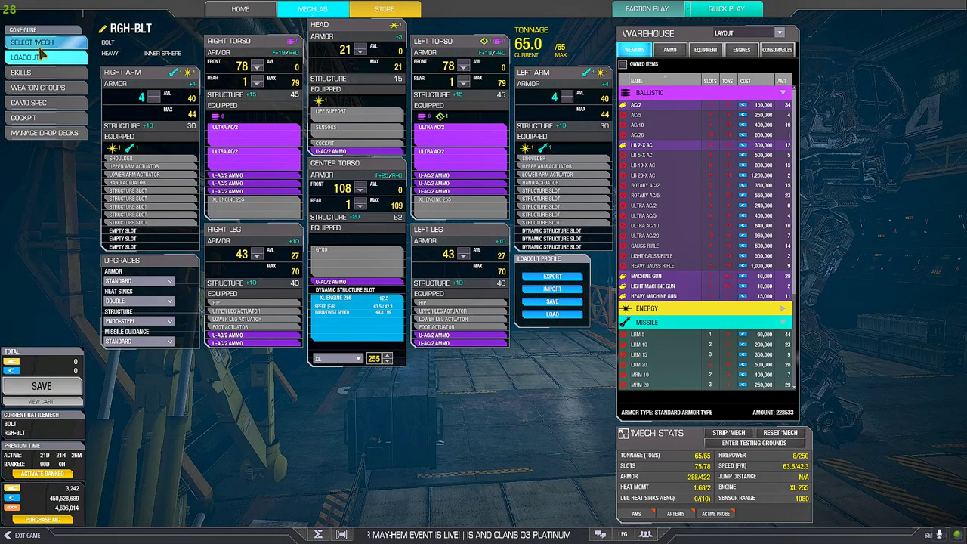
Step: Go back to the owned-mech list and show a Roughneck variant's detailed stats sheet
left_click(38, 38)
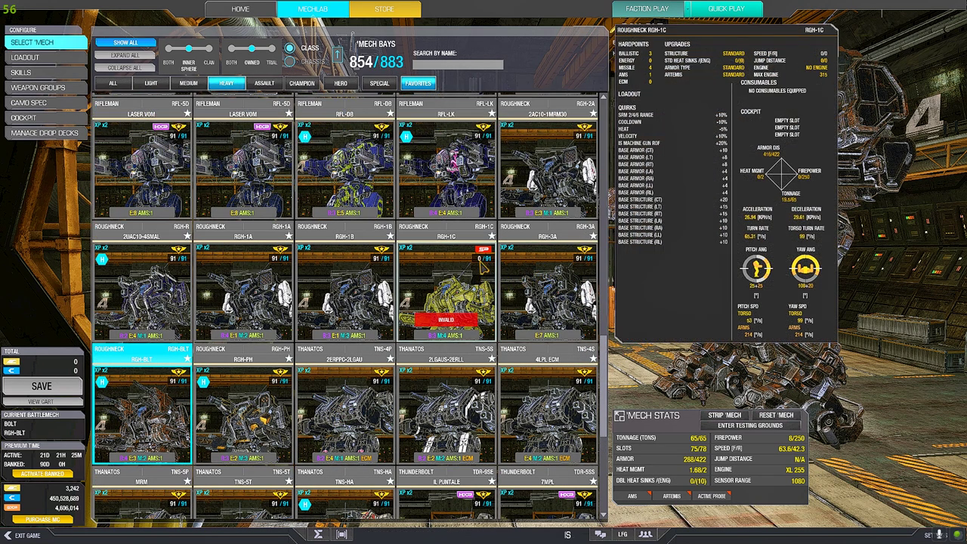
left_click(144, 408)
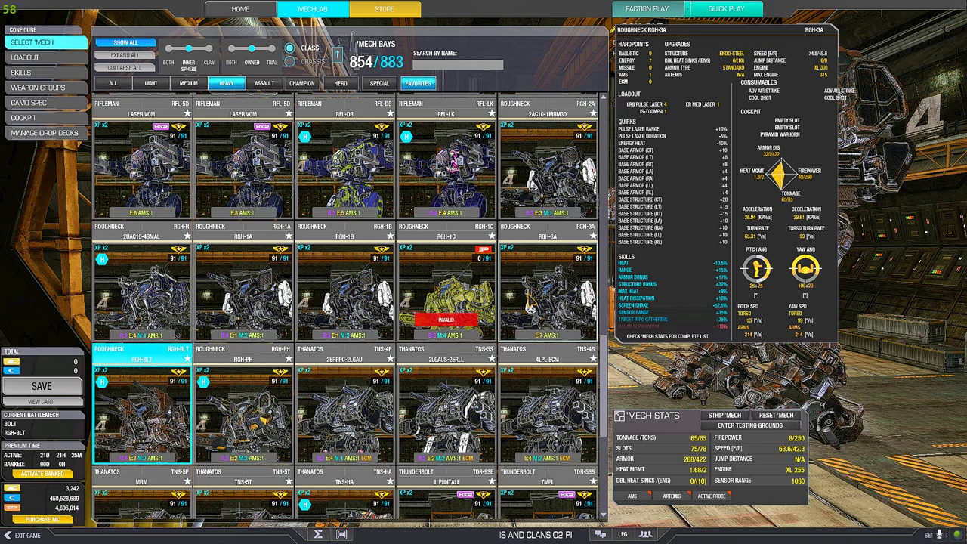
Step: Save the RGH-3A's configuration and return to the home hangar with RGH-3A current
left_click(551, 287)
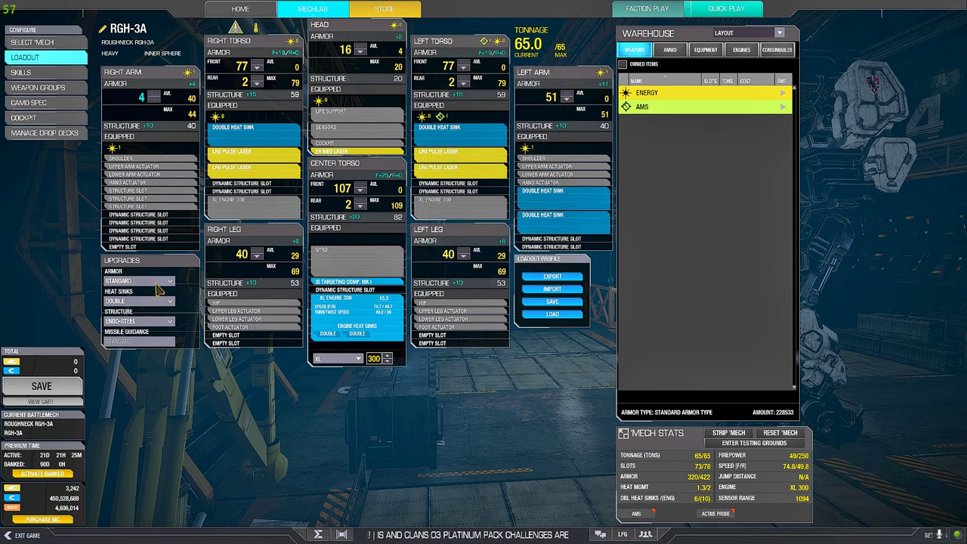
mouse_move(587, 198)
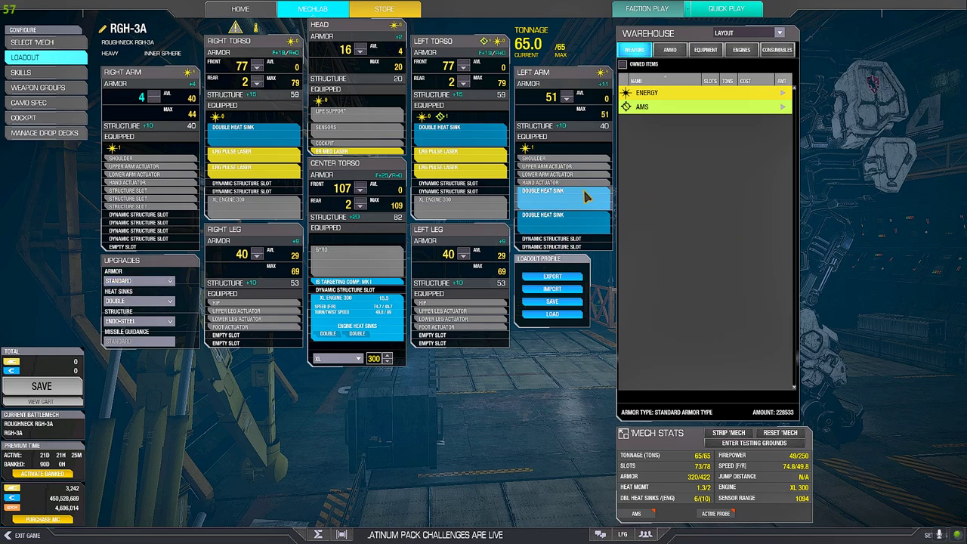
mouse_move(250, 9)
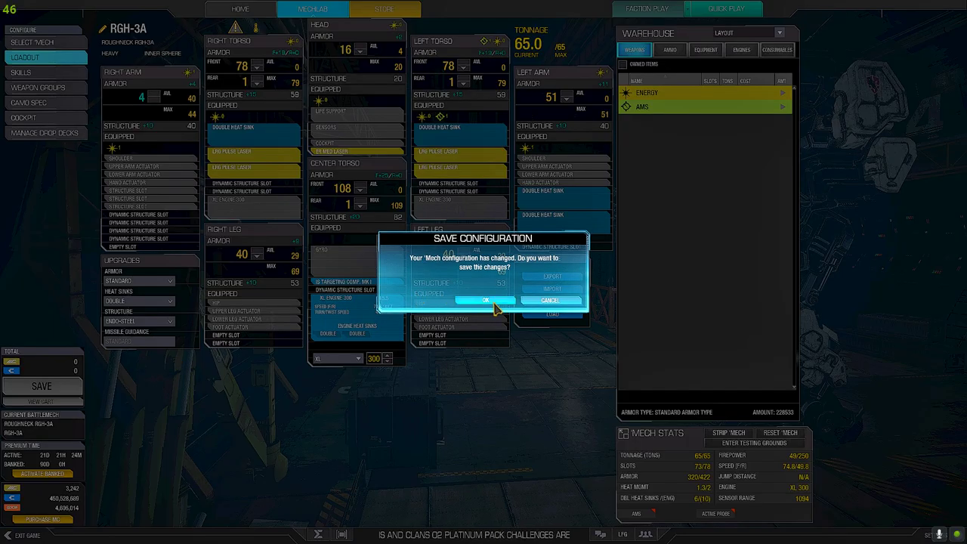
left_click(480, 299)
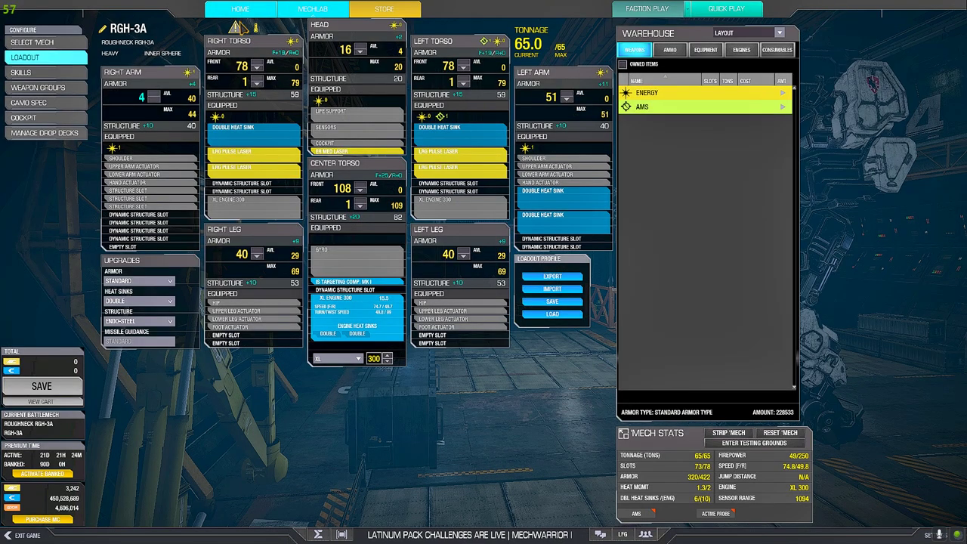
left_click(240, 9)
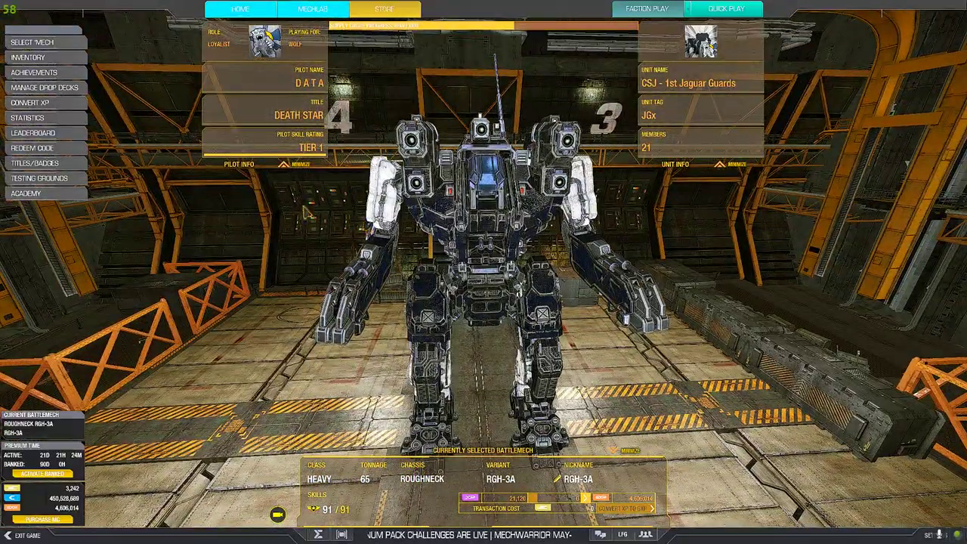
Step: Reopen the owned-mech list via the hangar and make RGH-BLT the current mech
left_click(311, 9)
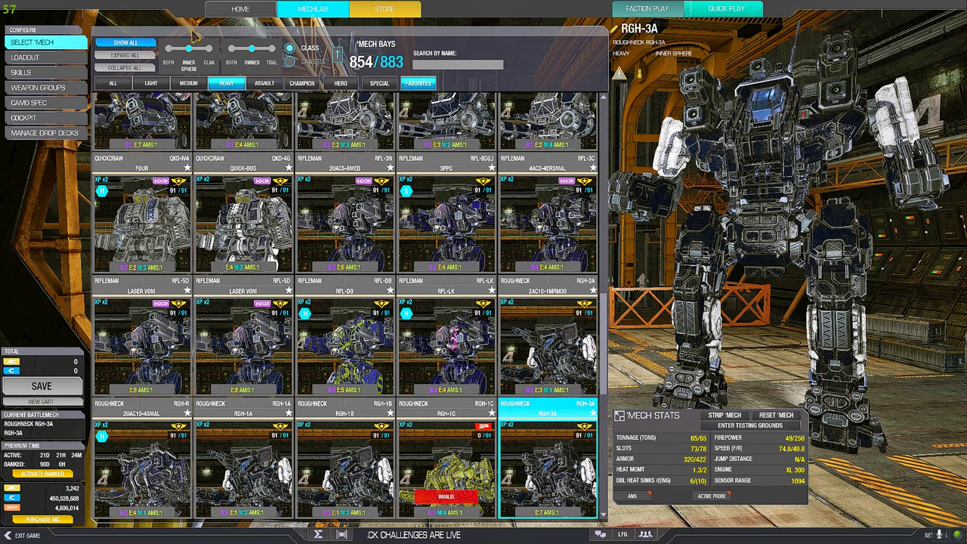
left_click(240, 6)
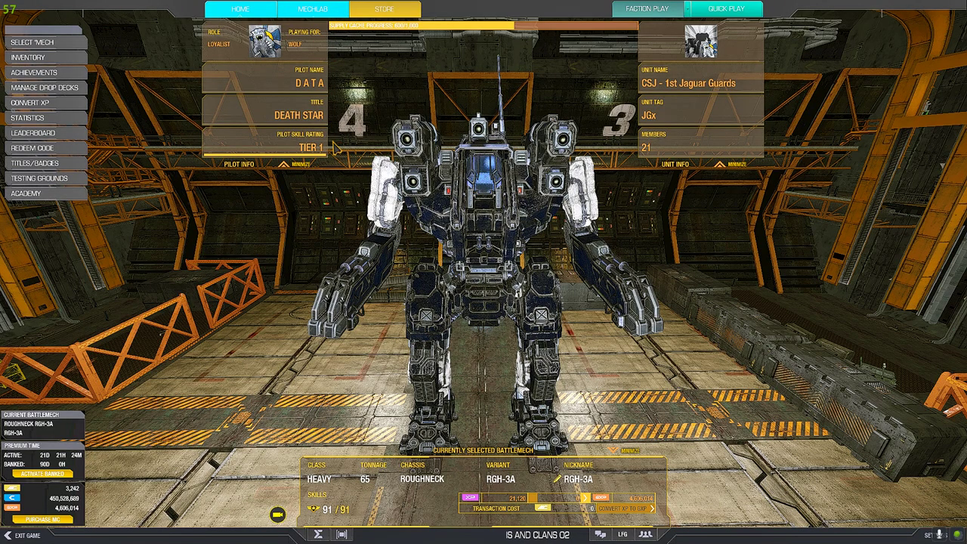
left_click(335, 10)
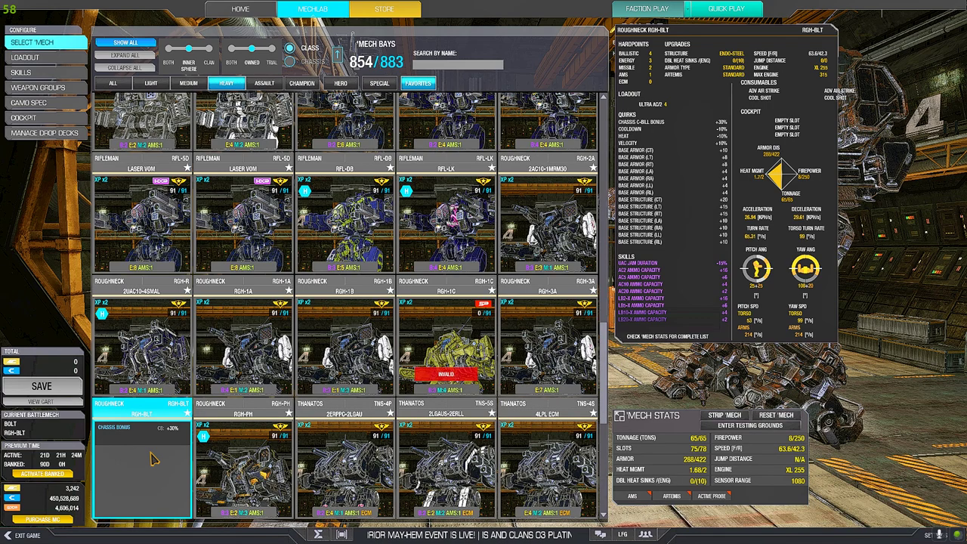
mouse_move(164, 446)
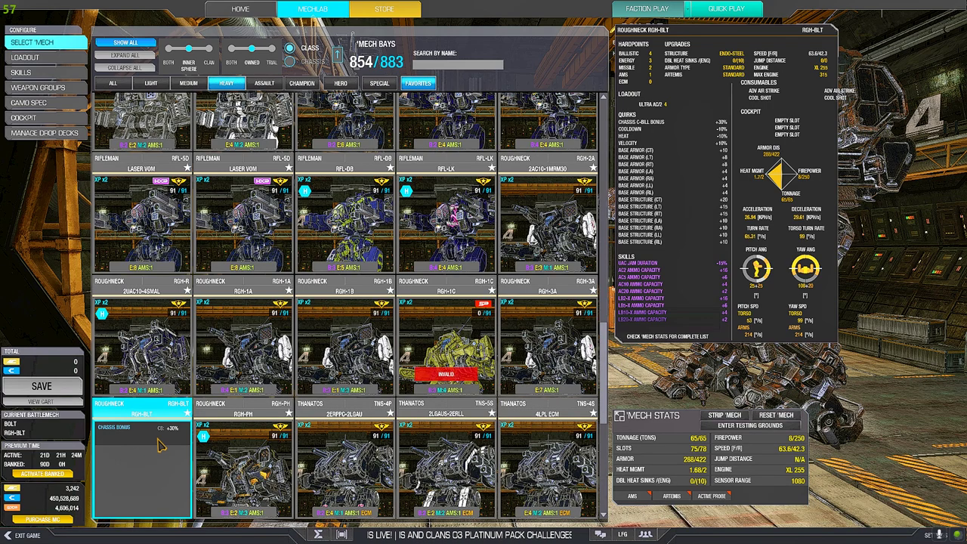
left_click(139, 427)
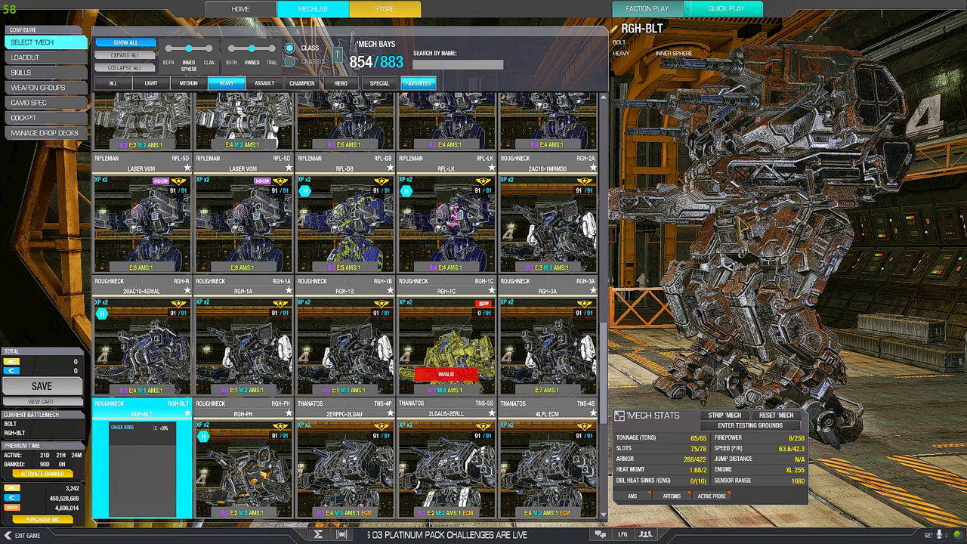
Step: Strip all weapons off the RGH-BLT in its loadout screen, dropping it to 25 tons
left_click(24, 57)
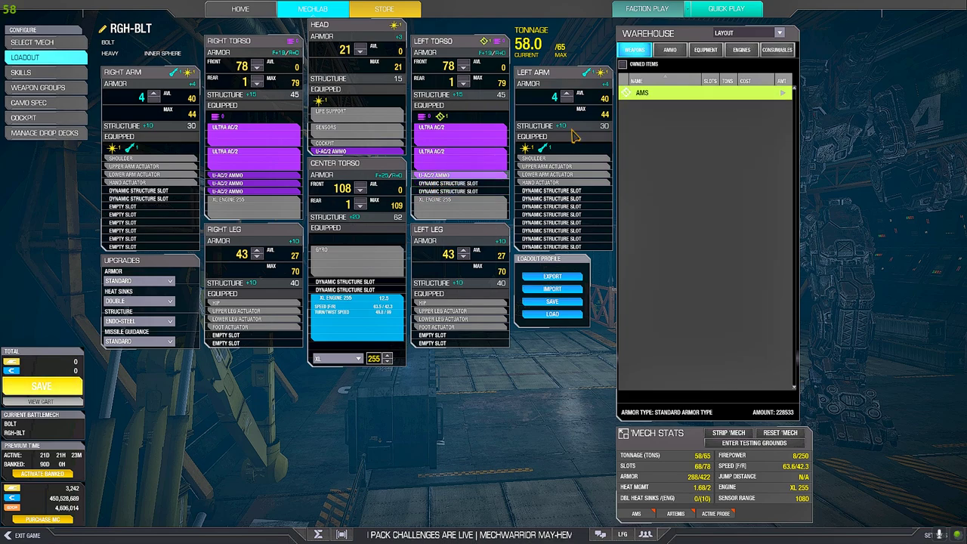
left_click(744, 50)
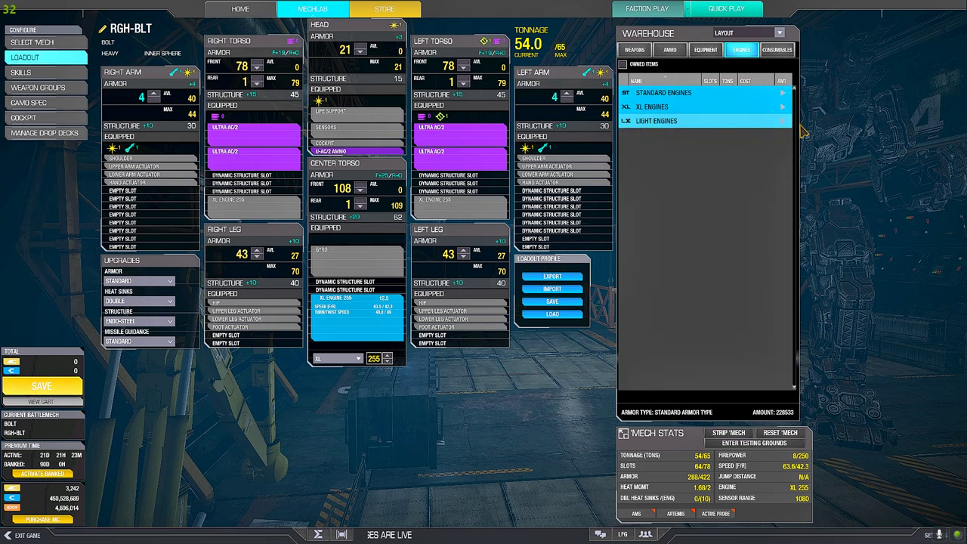
left_click(702, 49)
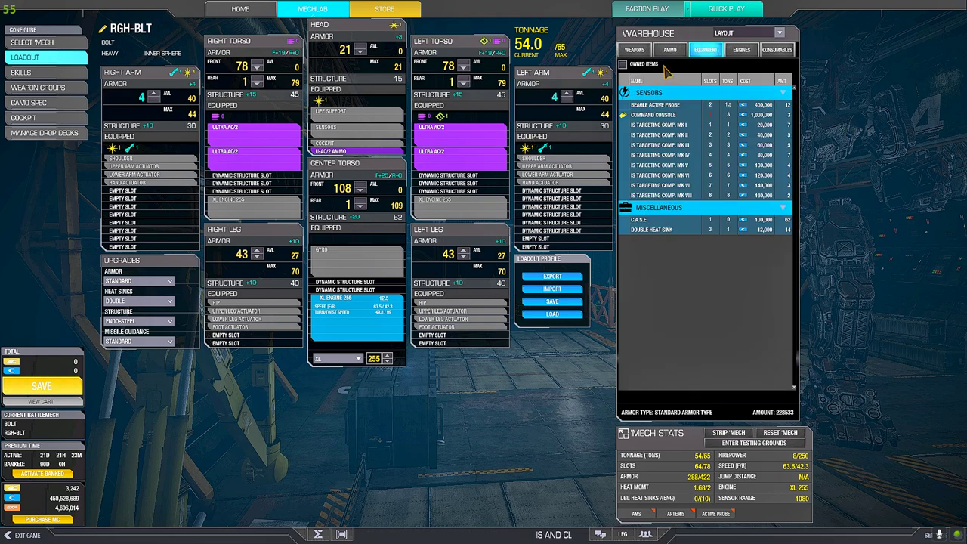
left_click(694, 50)
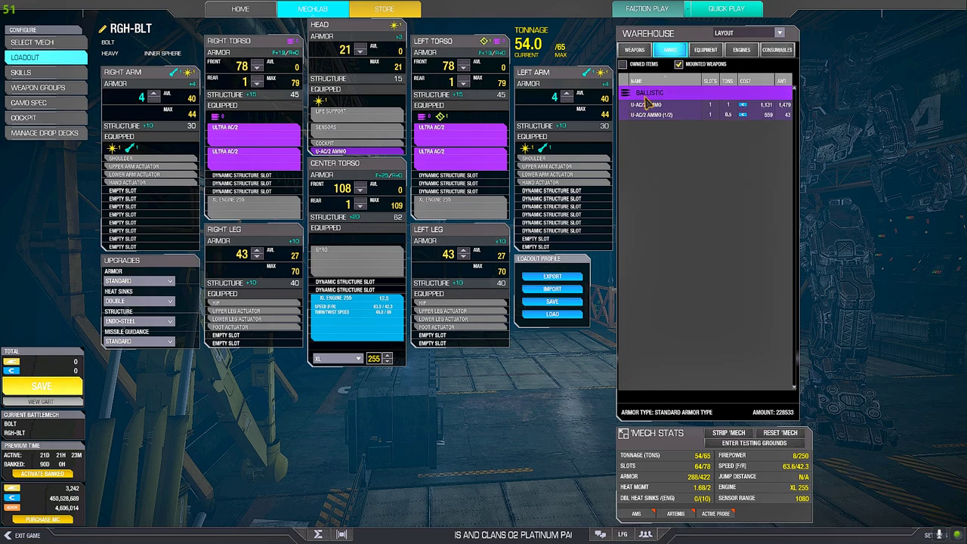
left_click(636, 49)
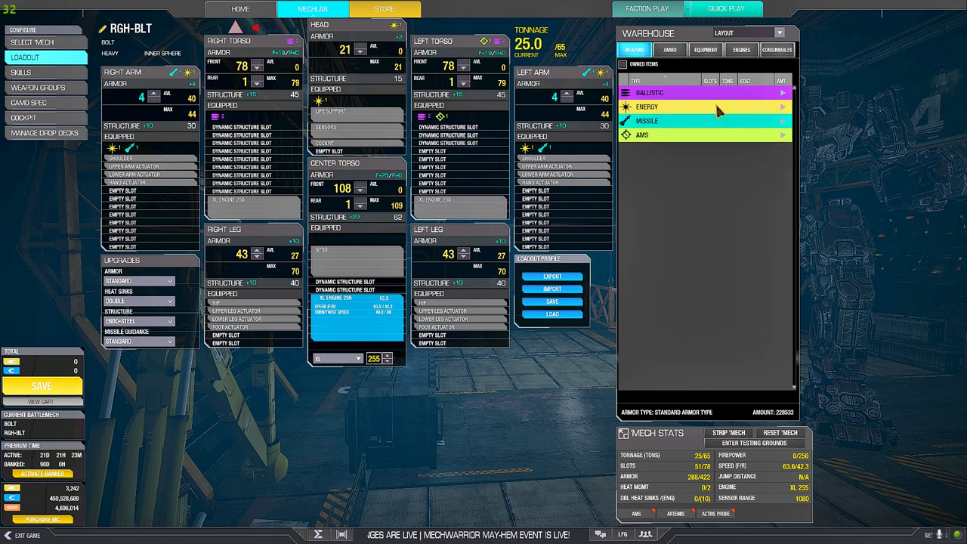
Step: Fit a light engine from the warehouse so the RGH-BLT rises to 28.0 tons
left_click(705, 49)
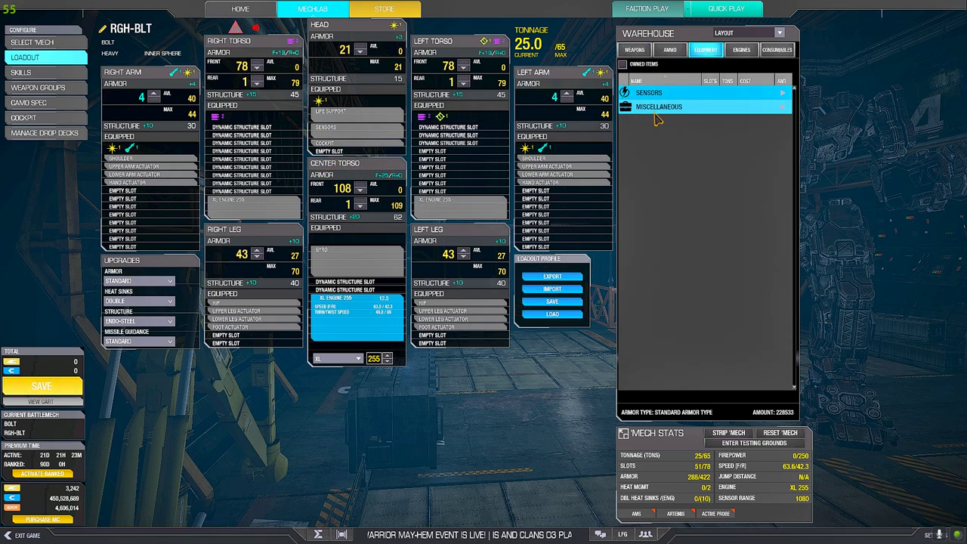
left_click(740, 48)
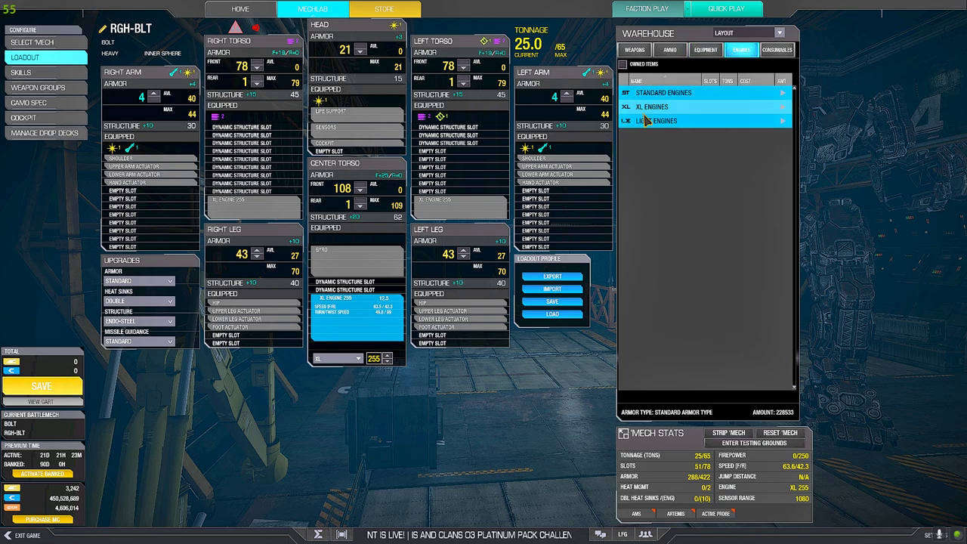
left_click(653, 121)
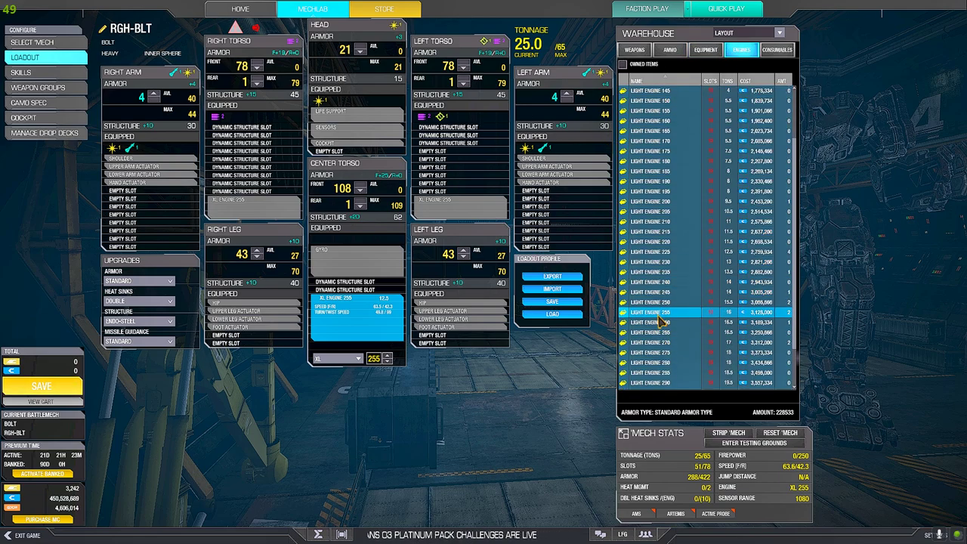
double_click(677, 311)
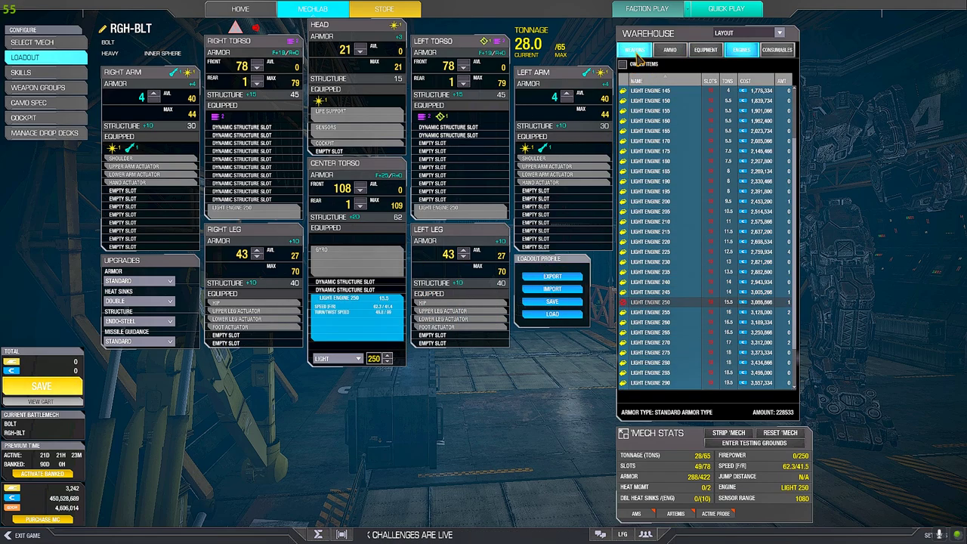
Step: Strip and rebuild the RGH-BLT's autocannon loadout to 57.3 tons, then show the owned-mech grid
left_click(638, 48)
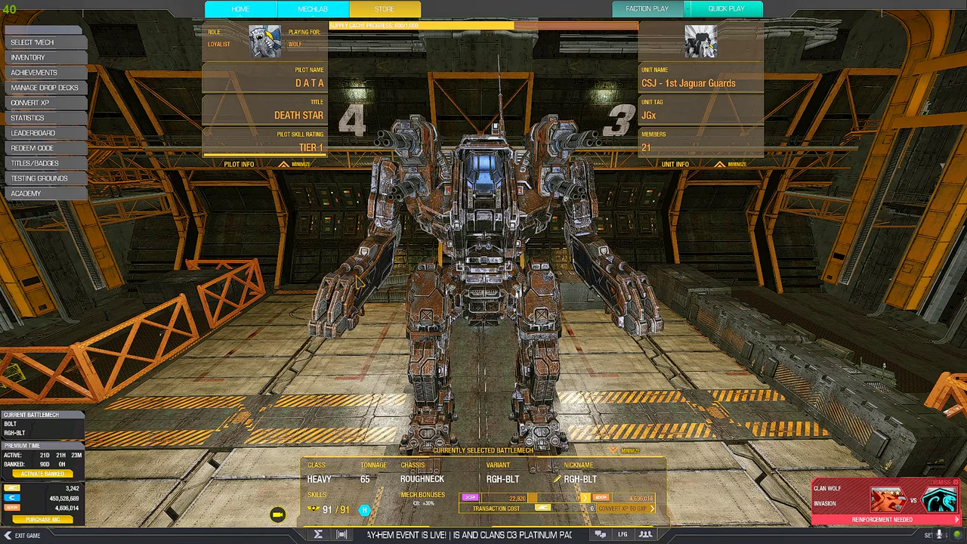
left_click(306, 11)
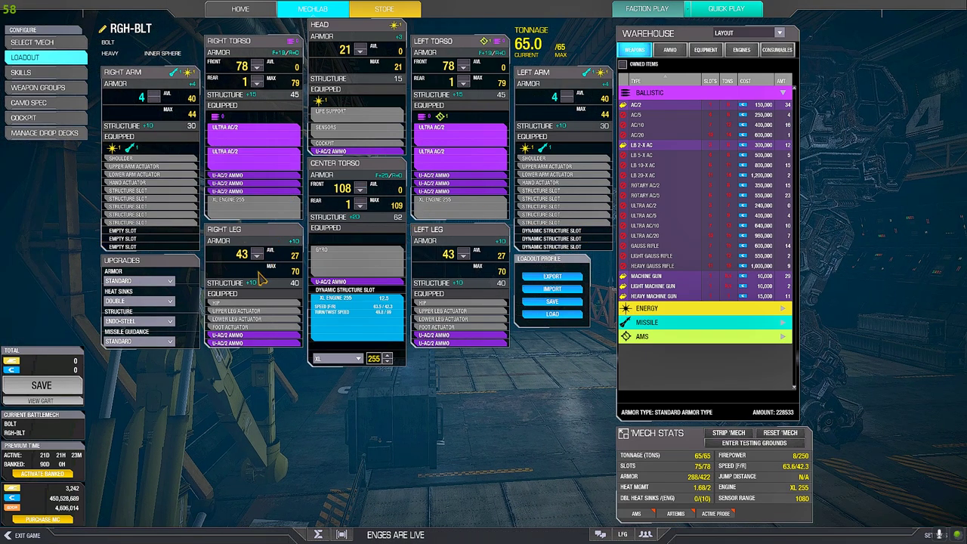
mouse_move(265, 158)
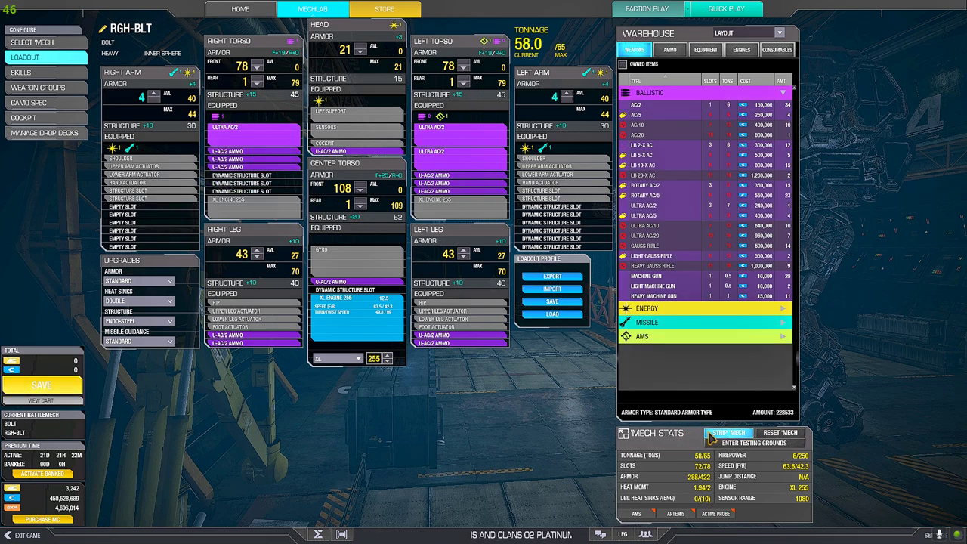
left_click(728, 432)
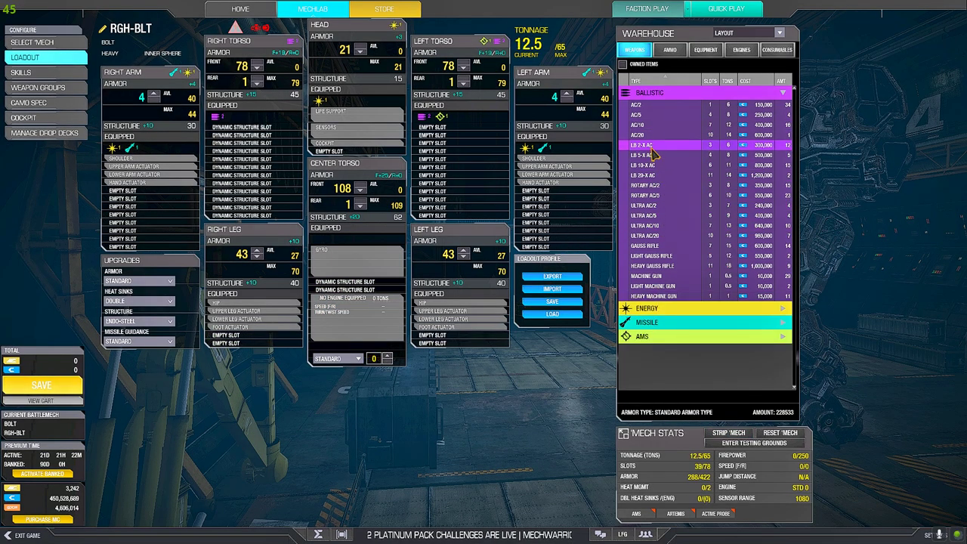
mouse_move(651, 146)
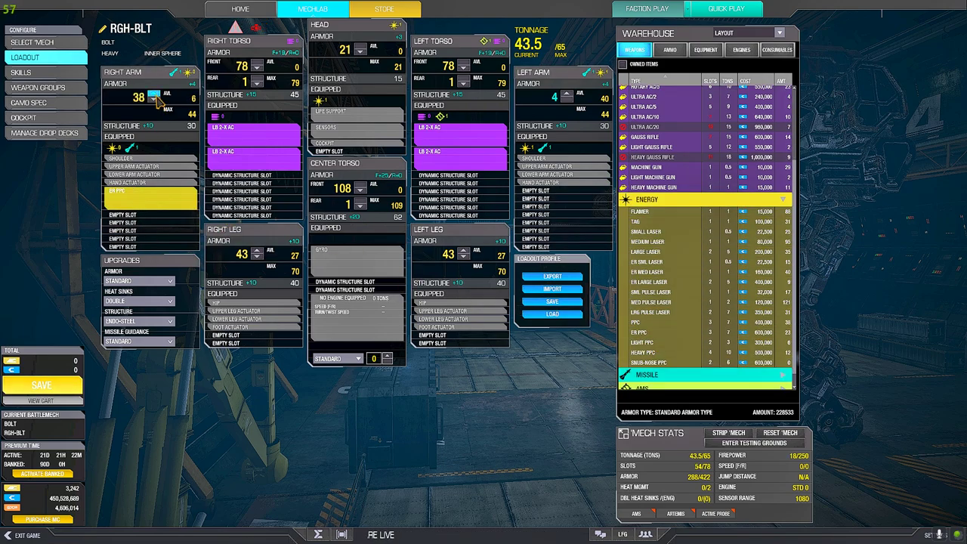
left_click(704, 48)
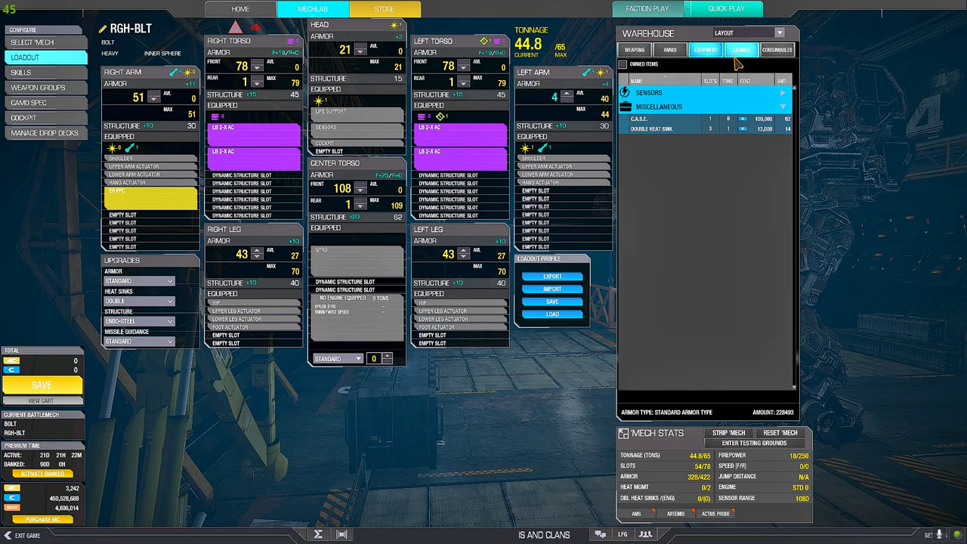
left_click(751, 48)
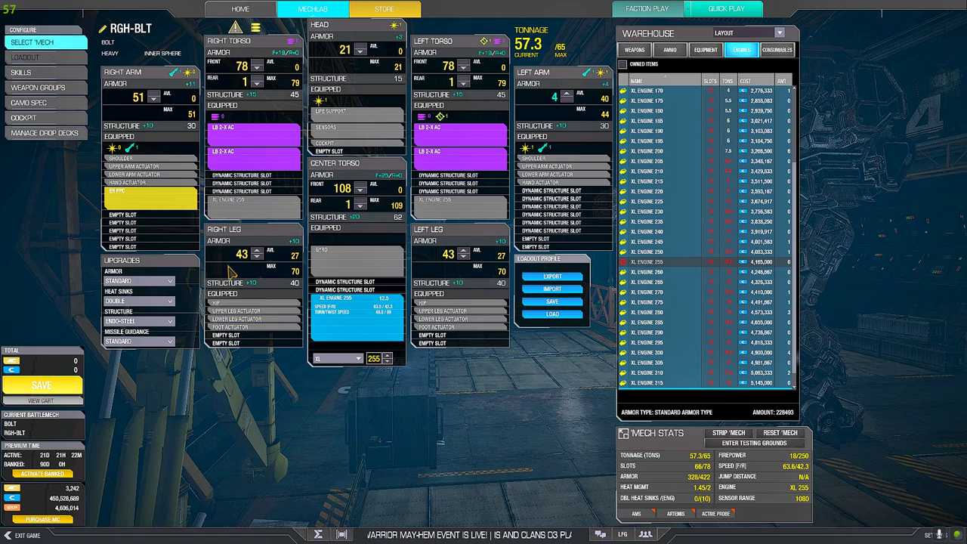
left_click(42, 57)
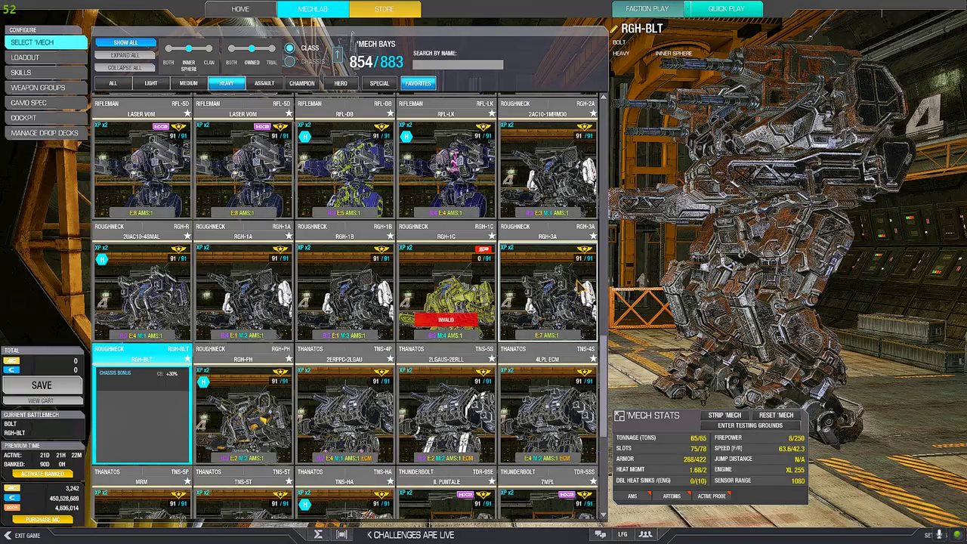
Step: Select the laser-armed RGH-3A and bring up its 65-ton loadout screen
left_click(550, 287)
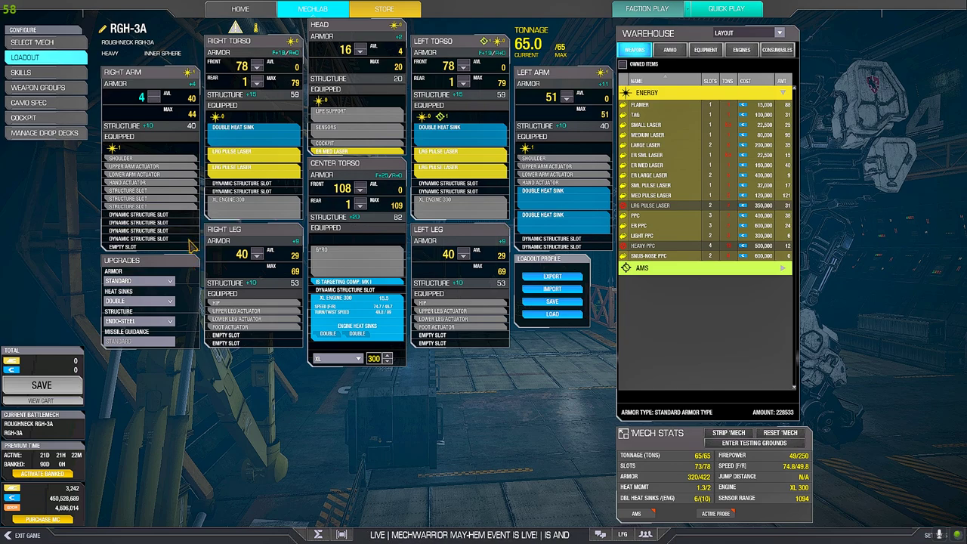
mouse_move(184, 245)
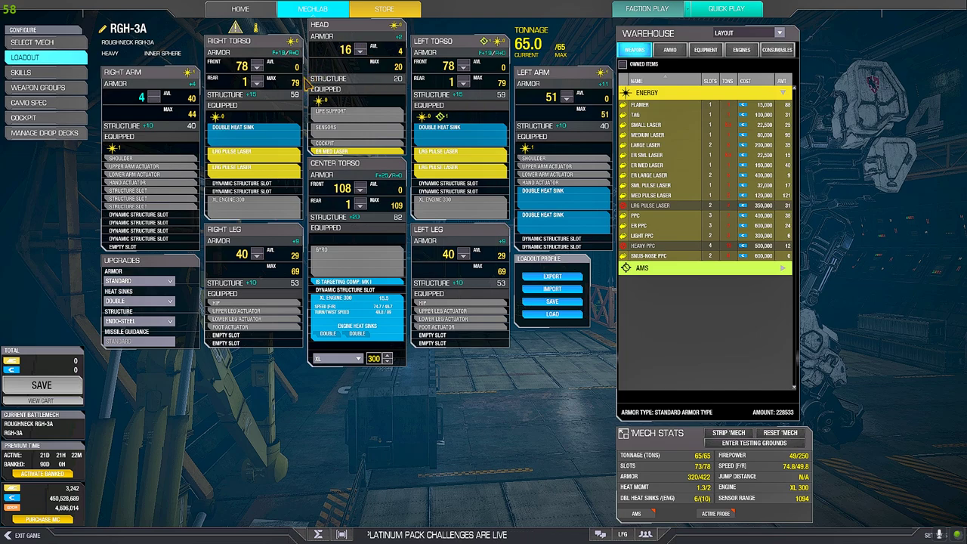
mouse_move(467, 218)
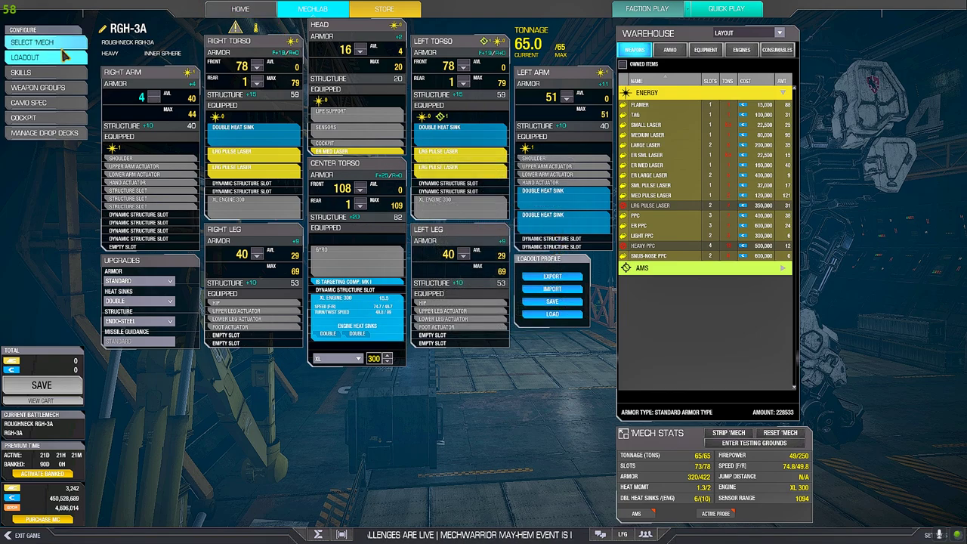
mouse_move(250, 13)
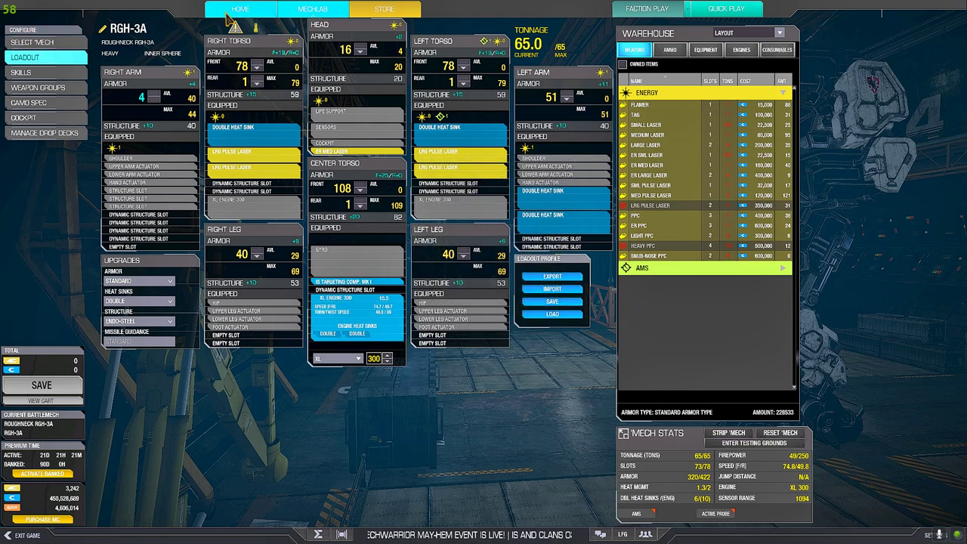
left_click(241, 9)
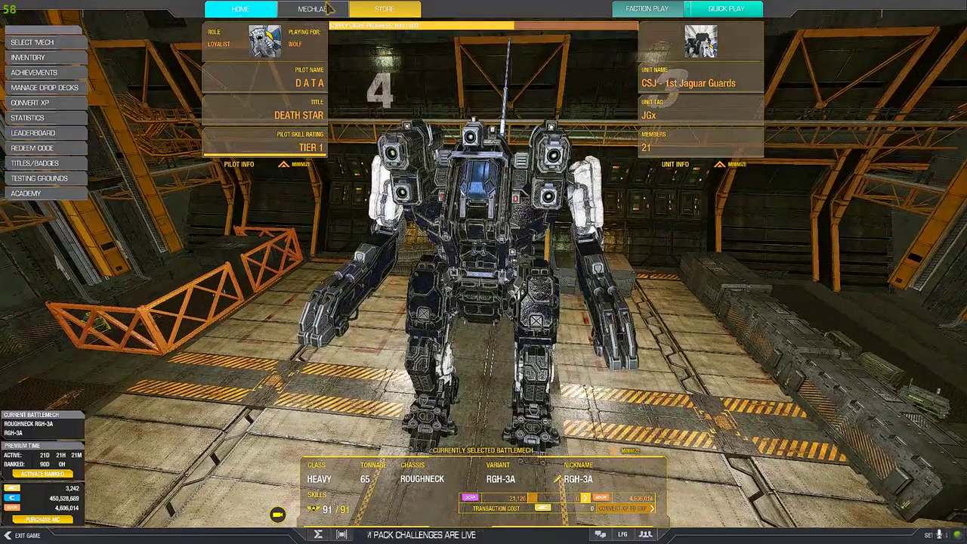
left_click(324, 9)
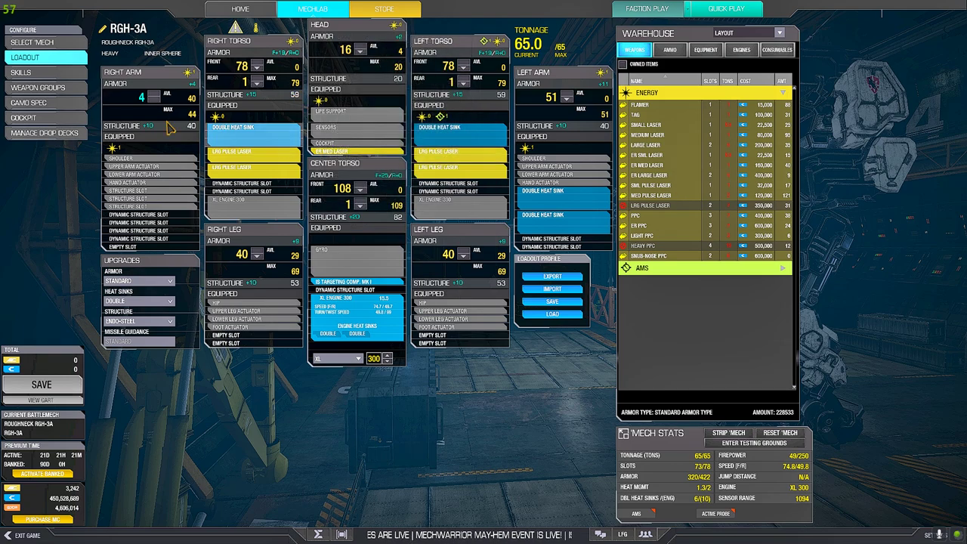
left_click(42, 36)
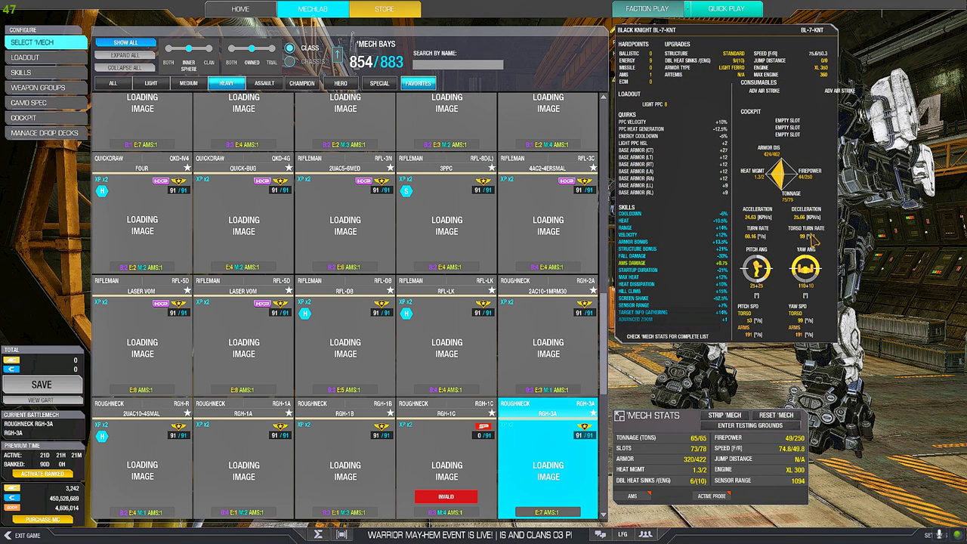
left_click(263, 83)
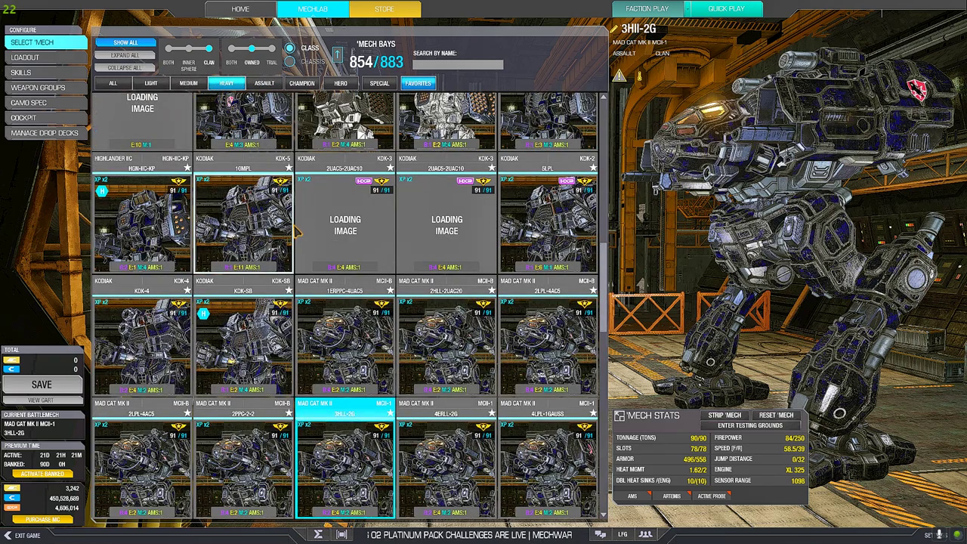
scroll("down", 3)
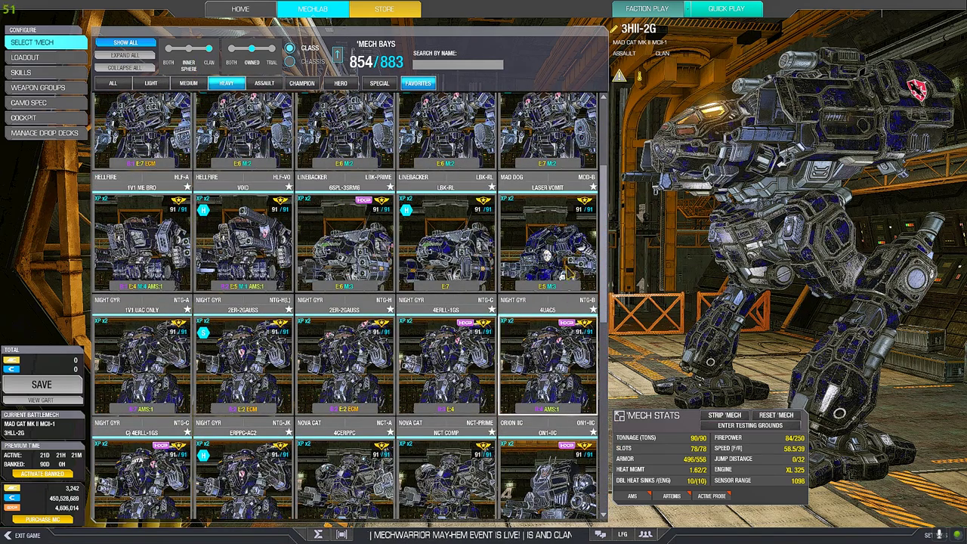
scroll("down", 3)
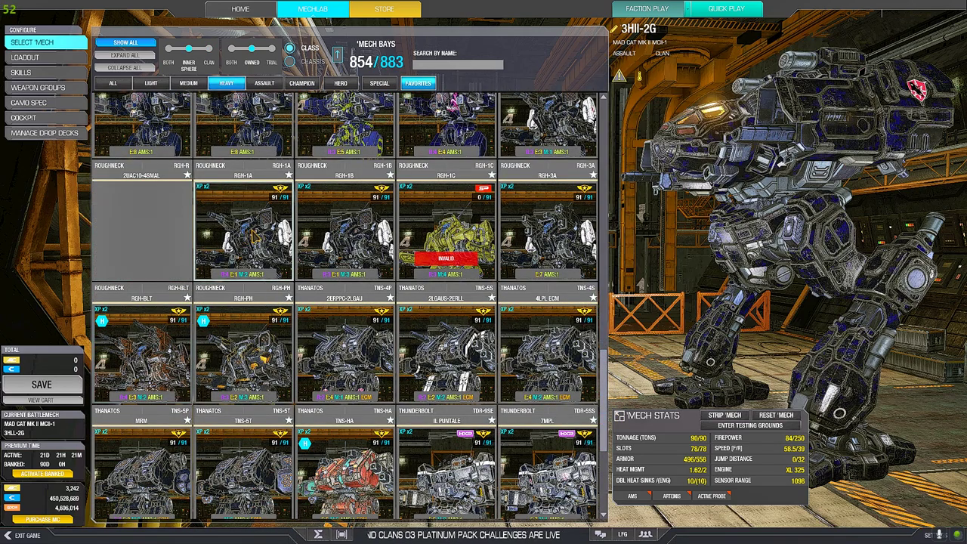
left_click(547, 287)
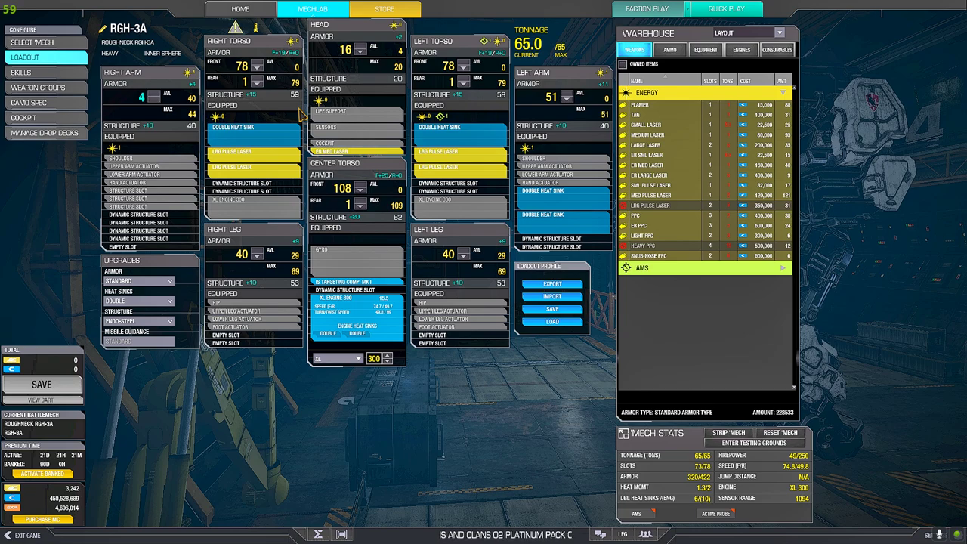
mouse_move(42, 41)
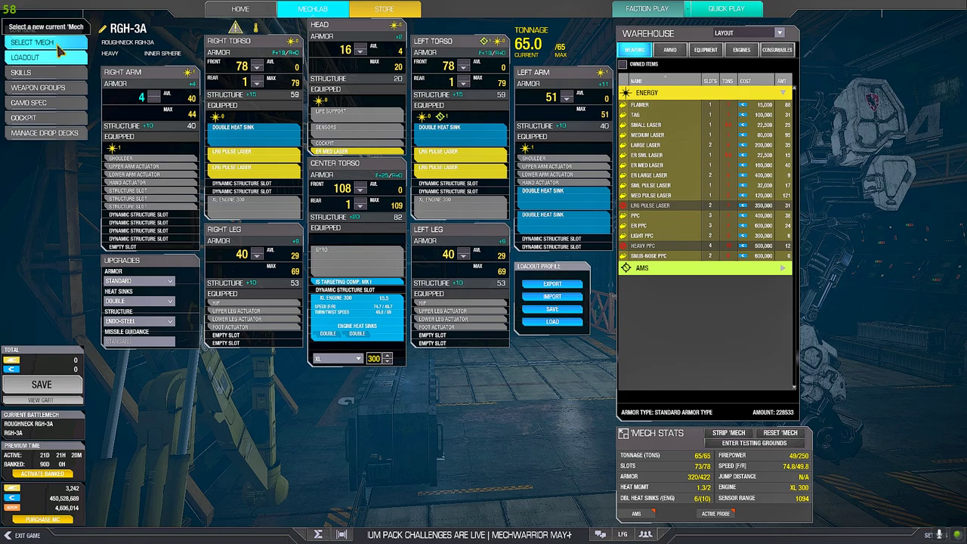
Step: Load the RGH-1A's 2ac10-1mrm30 build, save it, and return to the mech bay with RGH-1A current
left_click(38, 42)
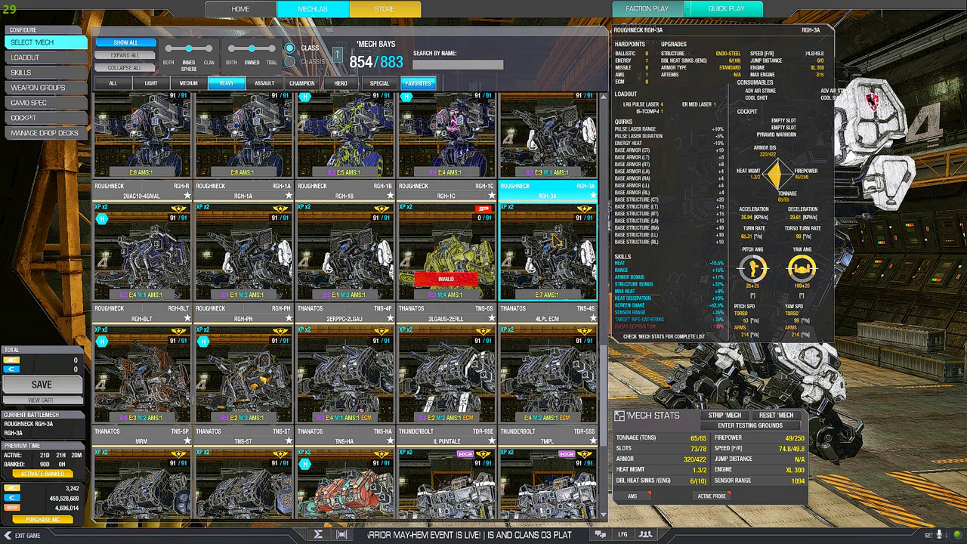
left_click(143, 363)
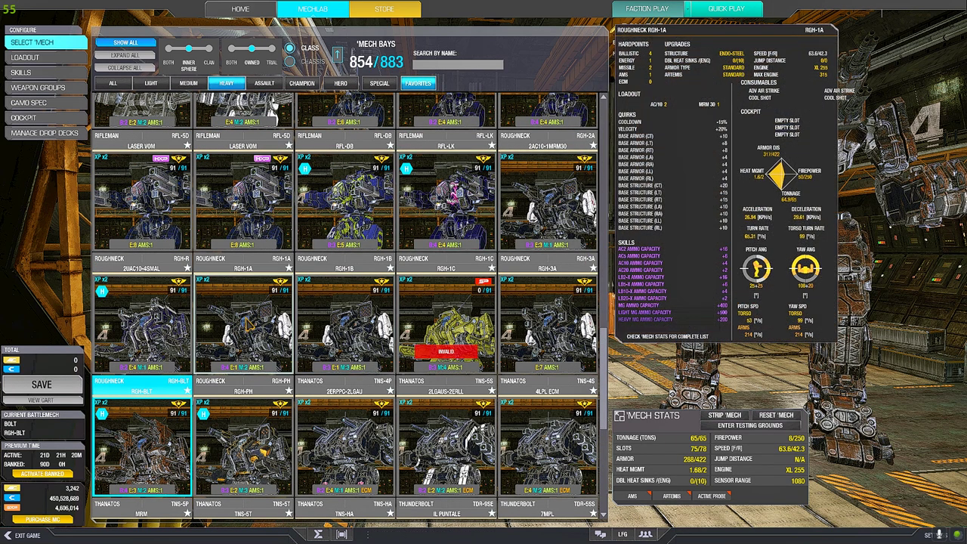
left_click(242, 325)
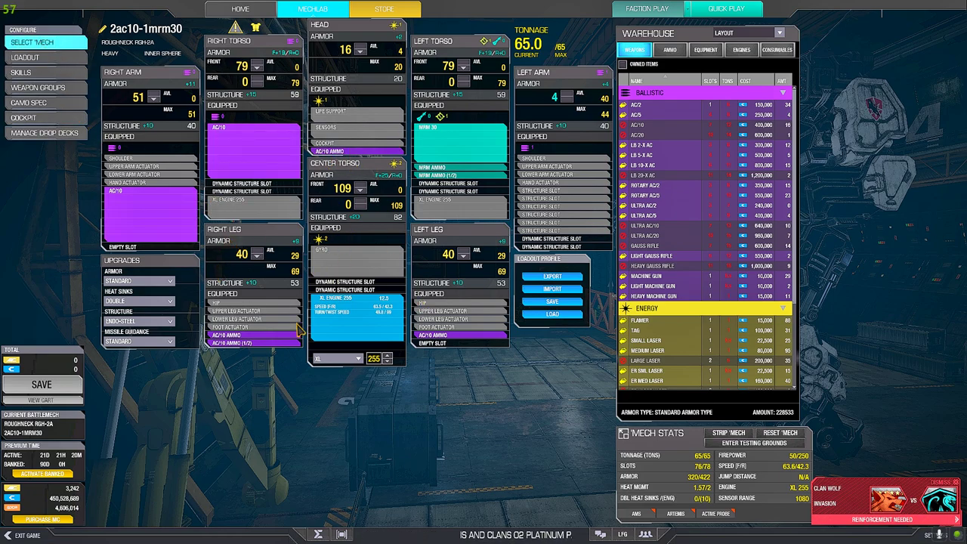
left_click(48, 43)
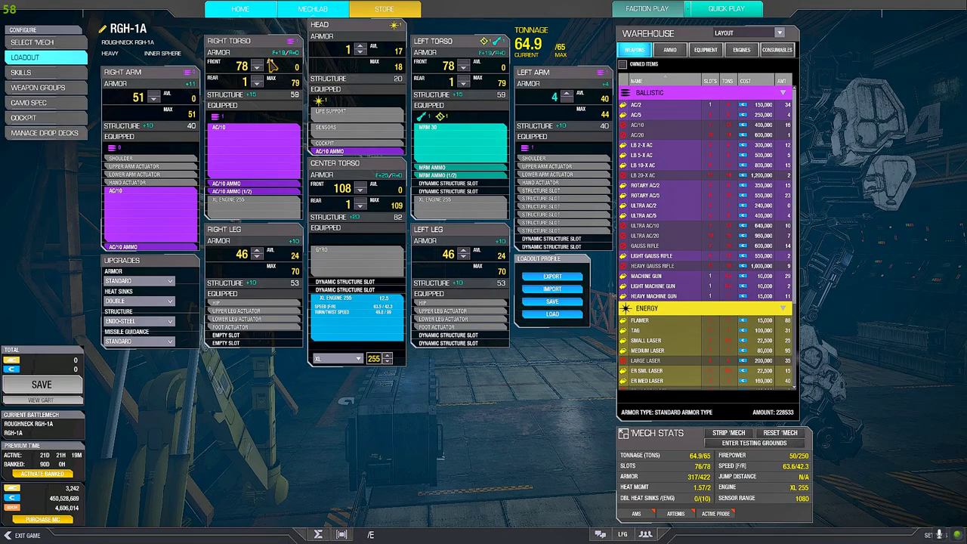
left_click(240, 9)
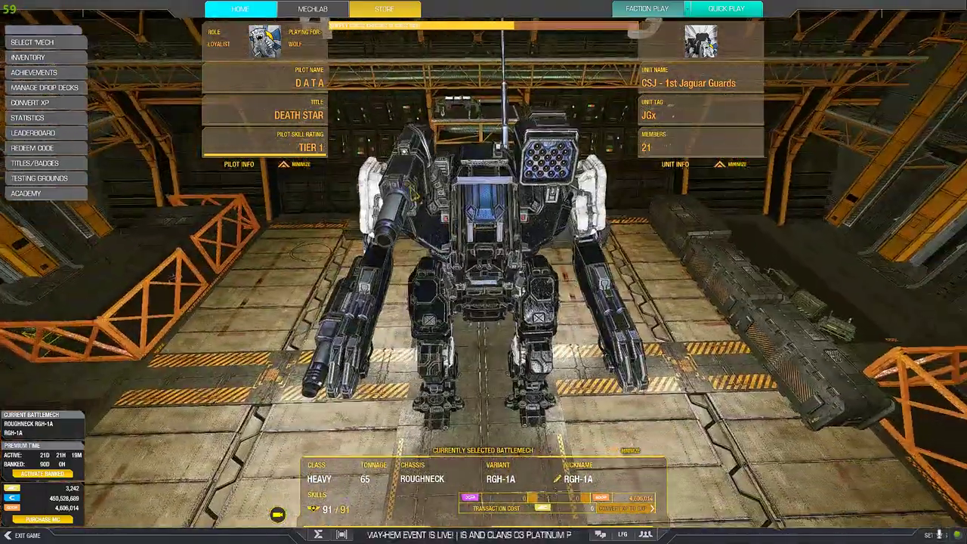
Step: Leave the RGH-1A loadout for the mech grid and put the RGH-BLT in the preview
left_click(329, 10)
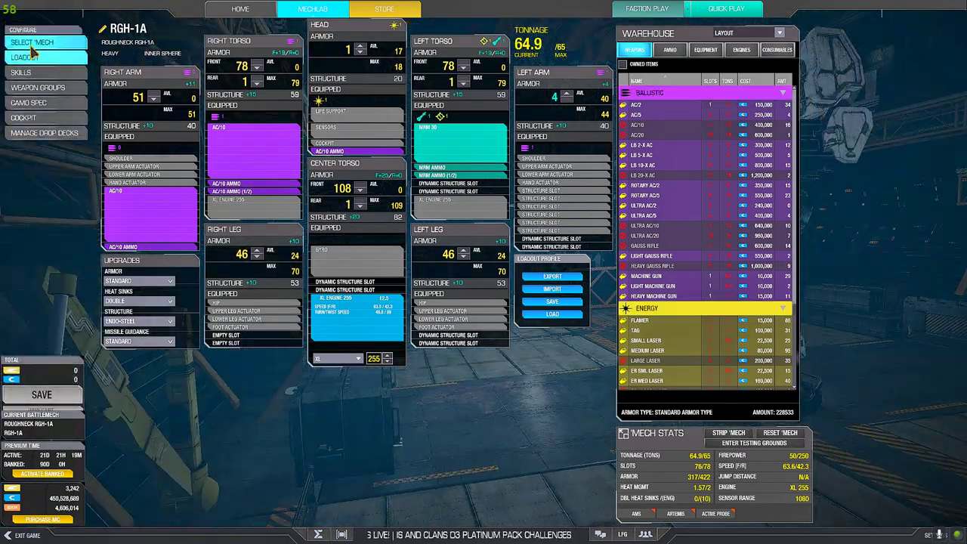
left_click(36, 40)
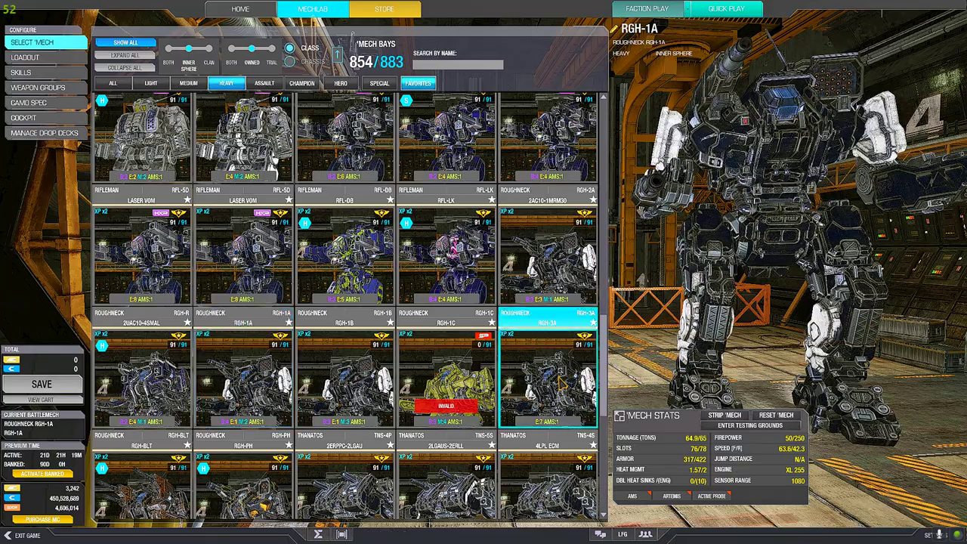
left_click(544, 378)
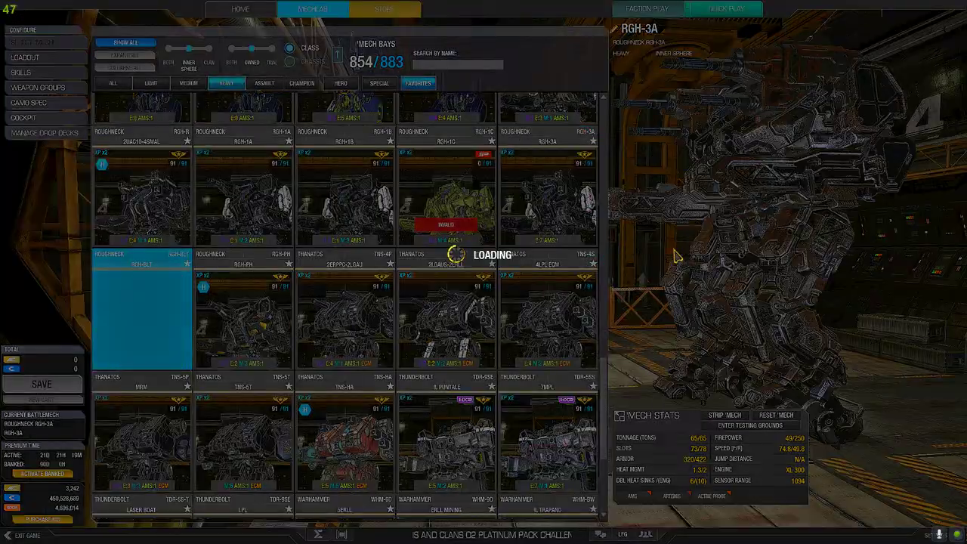
left_click(142, 318)
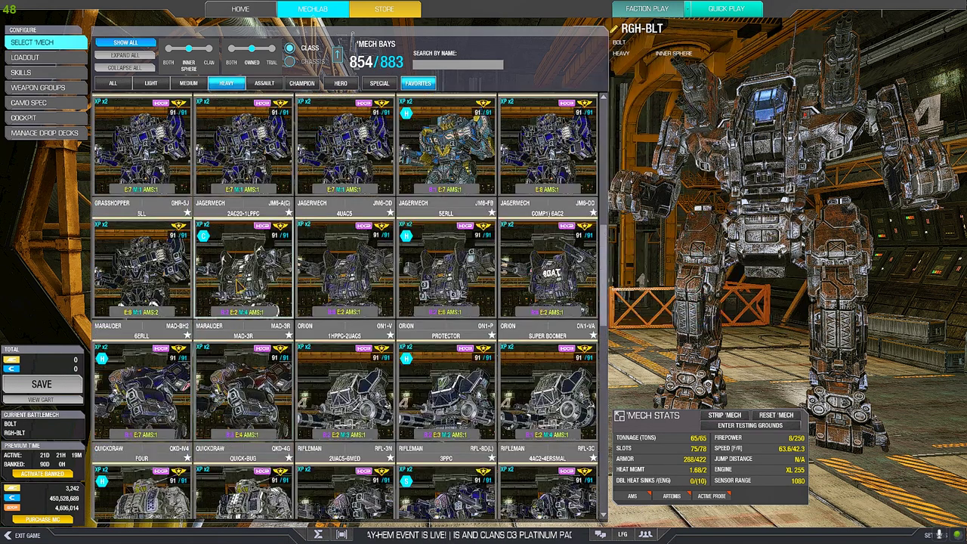
Step: Review the 4UAC5 Jagermech's loadout, then make RGH-BLT the current mech again
left_click(345, 272)
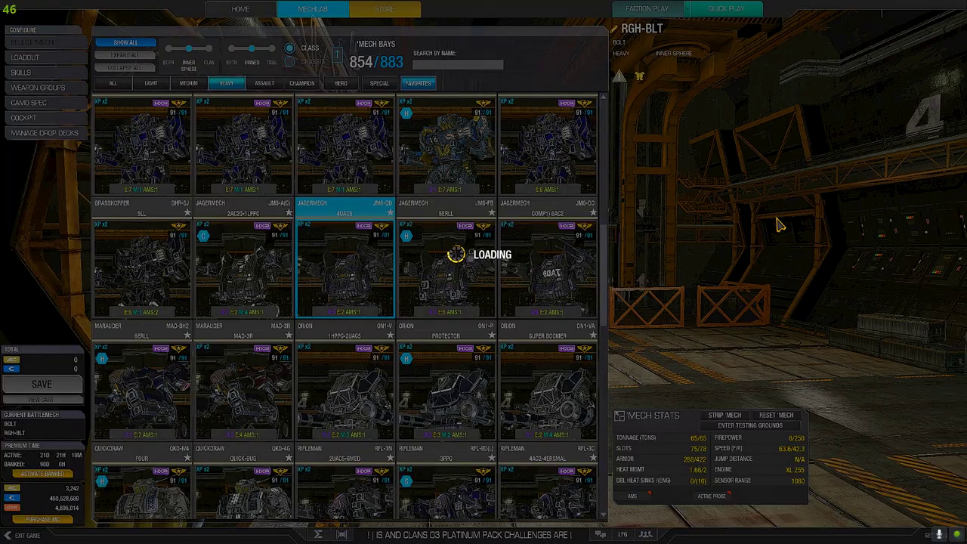
left_click(345, 264)
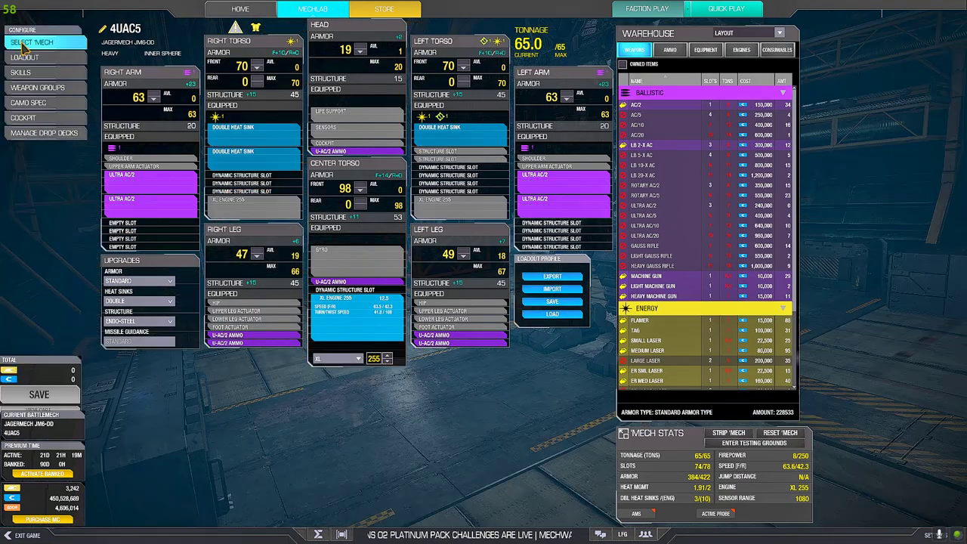
left_click(39, 39)
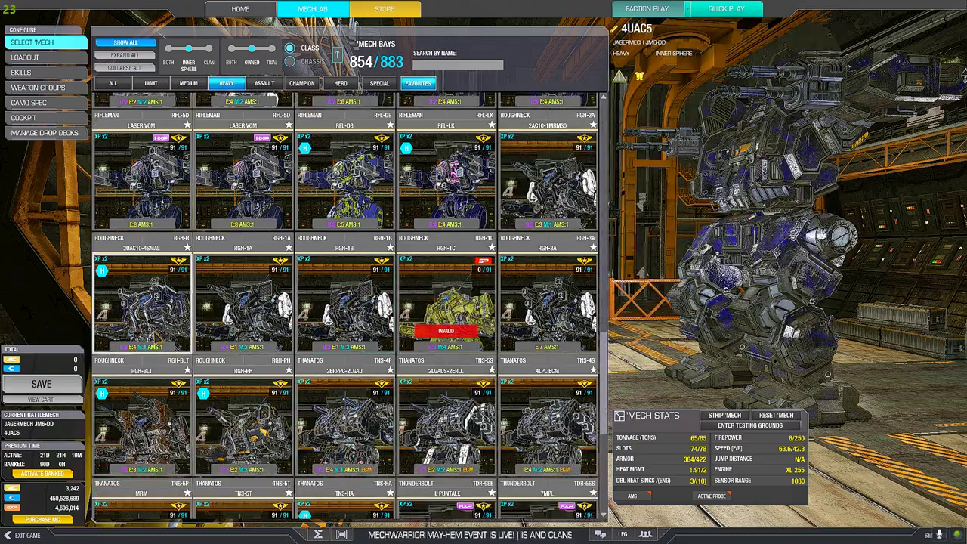
left_click(144, 426)
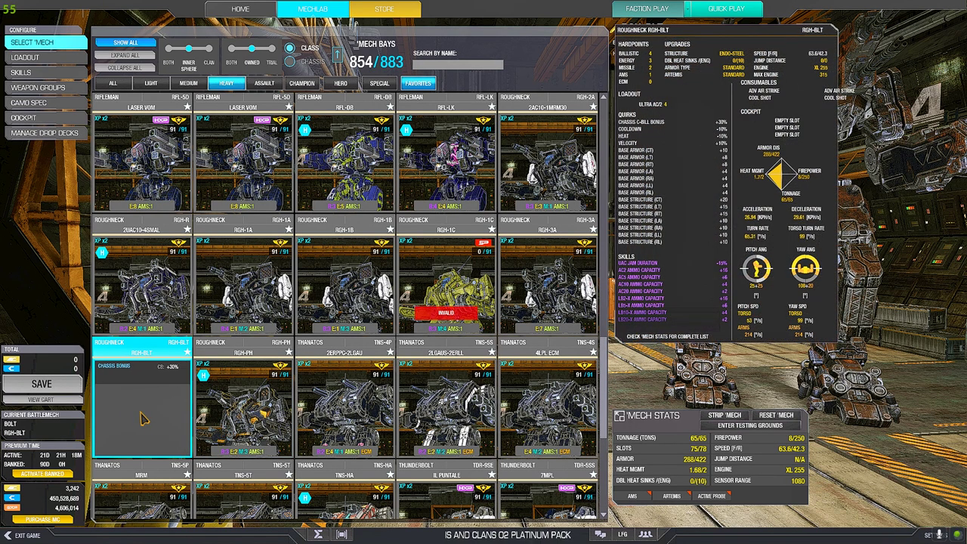
scroll("down", 3)
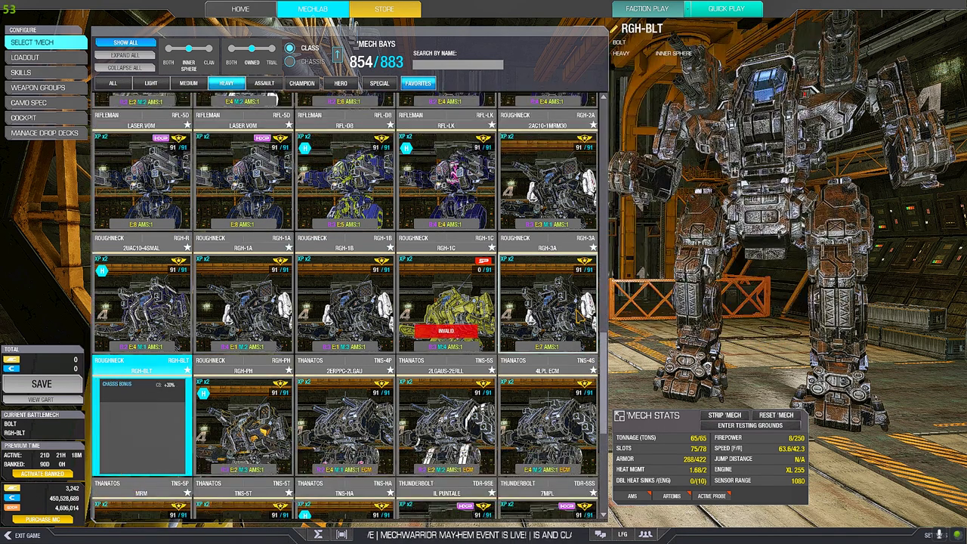
Step: Preview the RGH-1A and RGH-1B and review the RGH-1B's loadout before returning to the grid
left_click(547, 302)
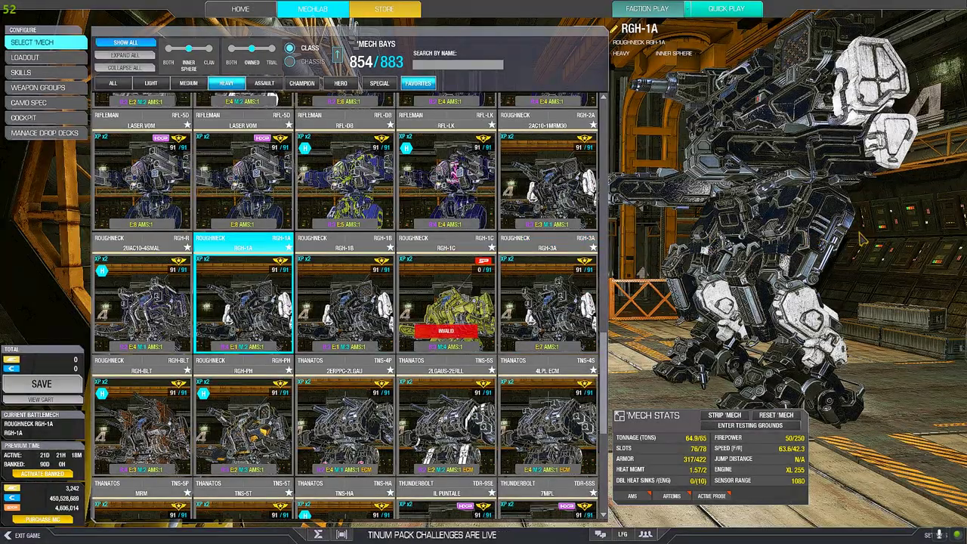
left_click(547, 181)
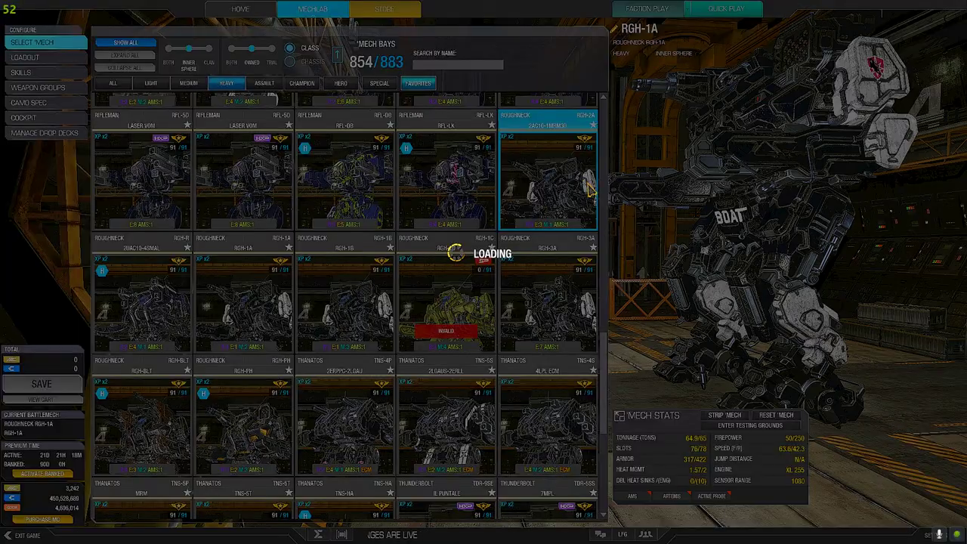
left_click(547, 174)
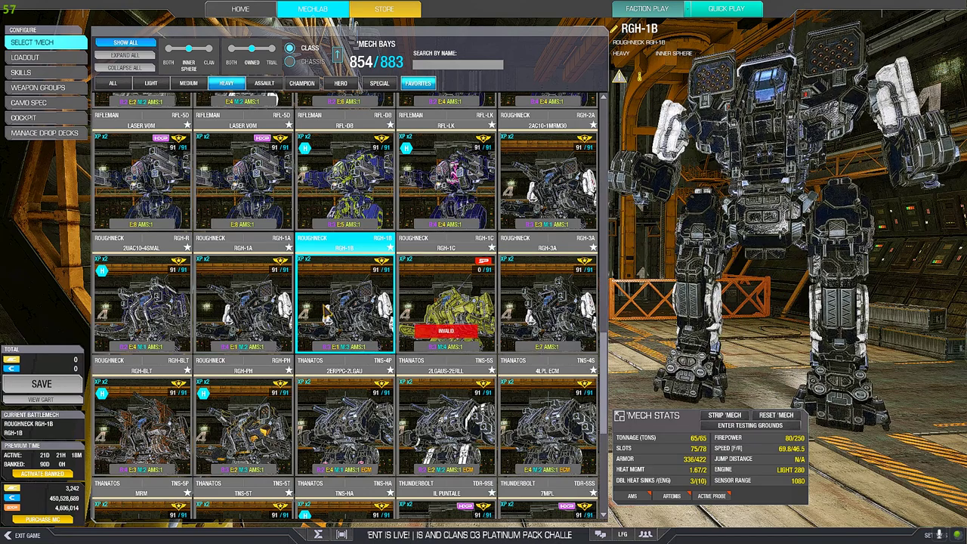
left_click(44, 57)
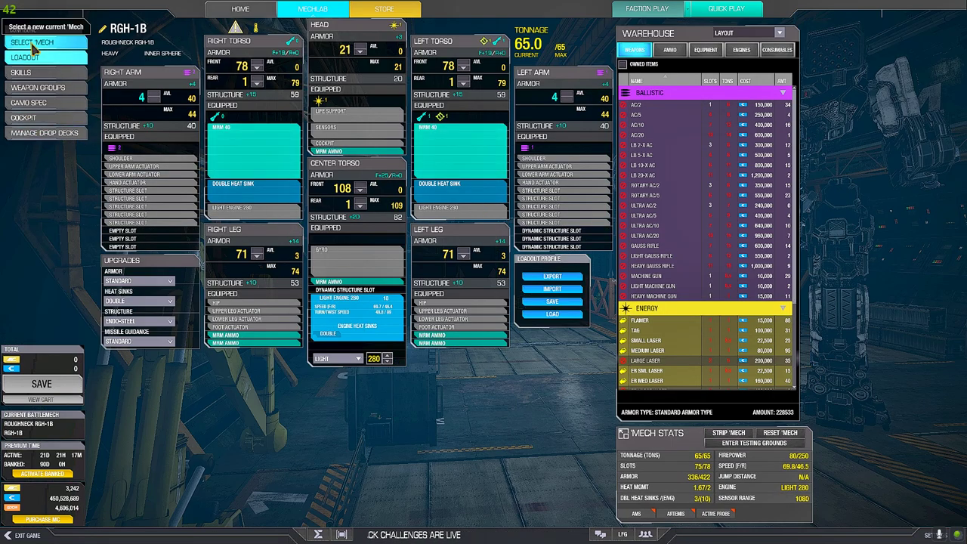
left_click(33, 42)
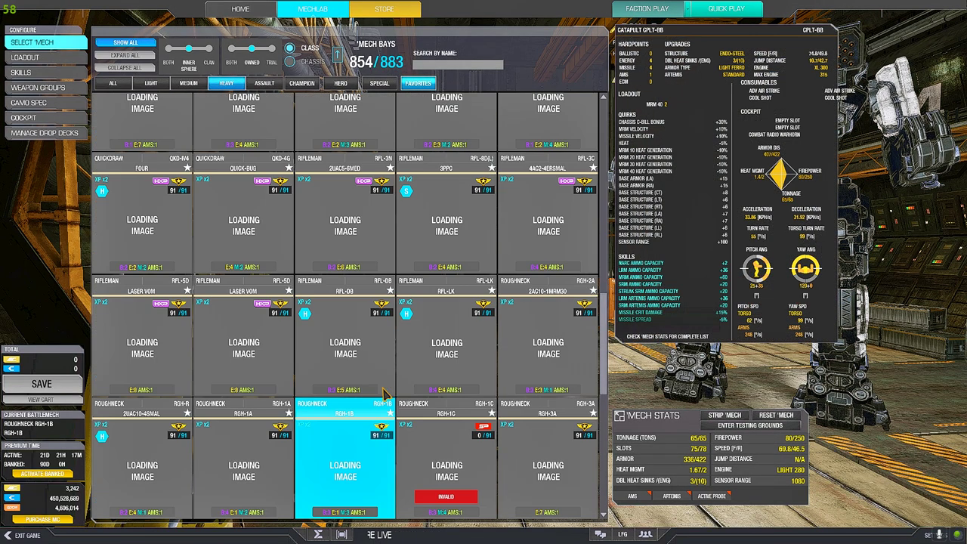
Step: Preview the WHM-7S Warhammer and check the CPLT-BB Catapult's loadout for comparison
left_click(345, 469)
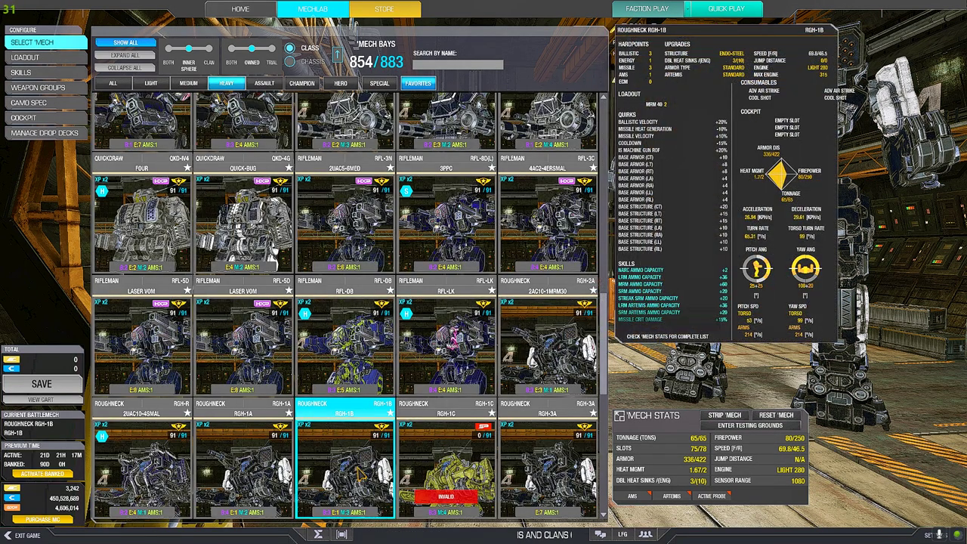
scroll("down", 3)
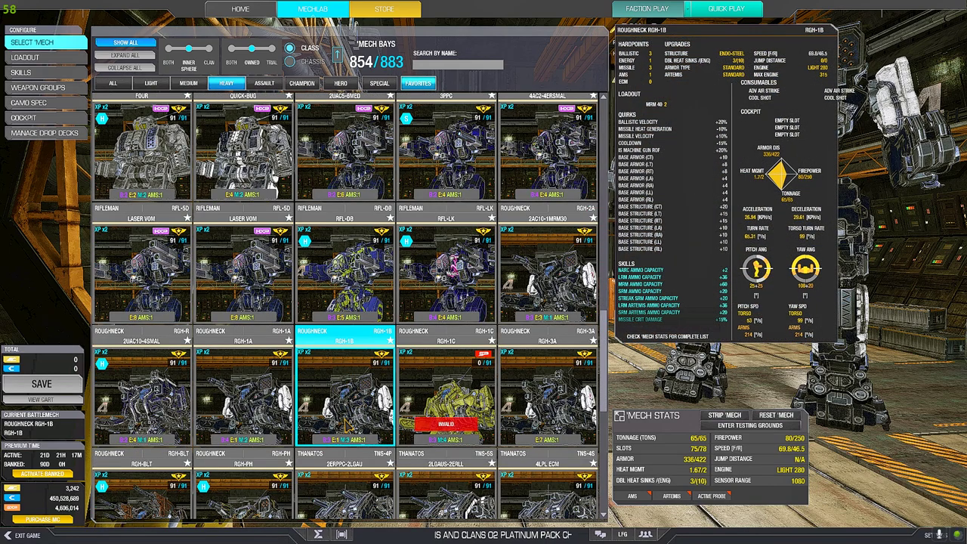
scroll("down", 3)
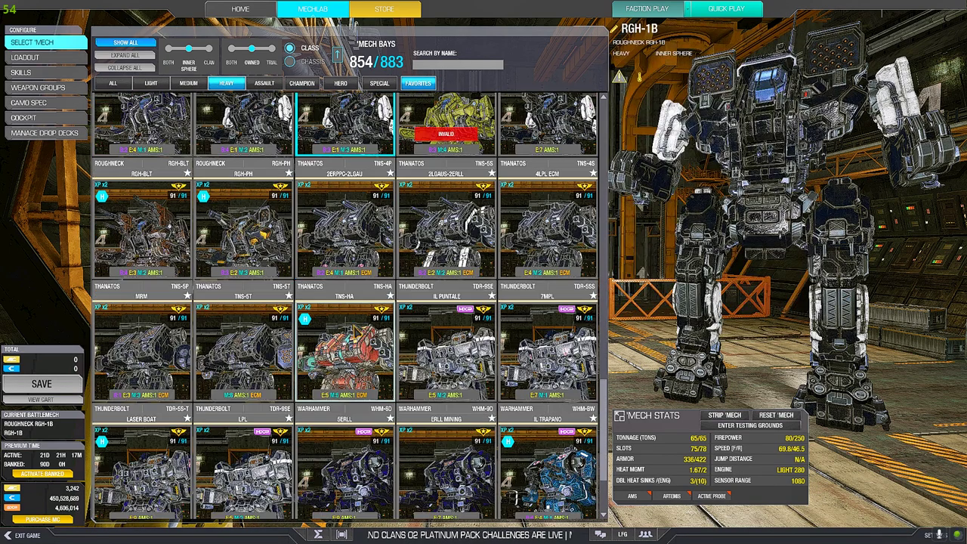
scroll("down", 3)
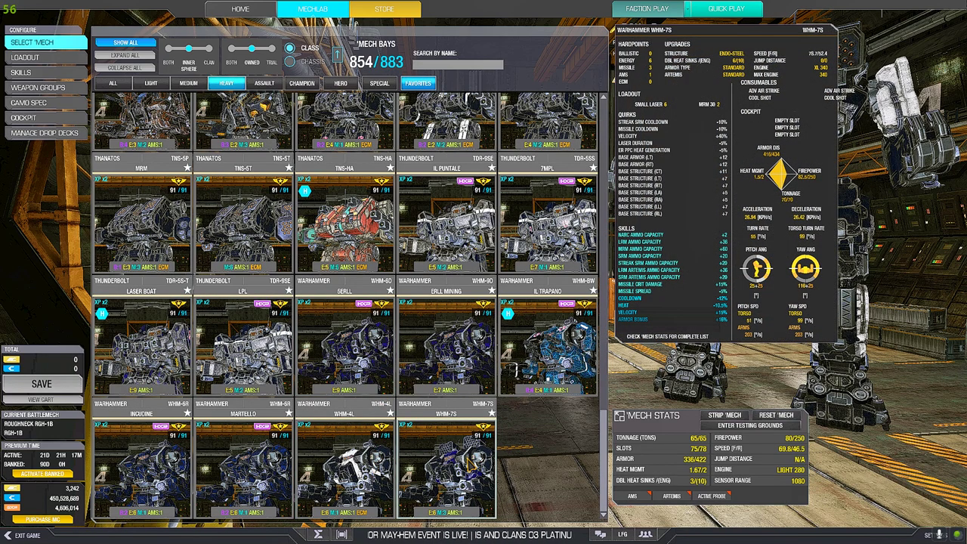
left_click(447, 476)
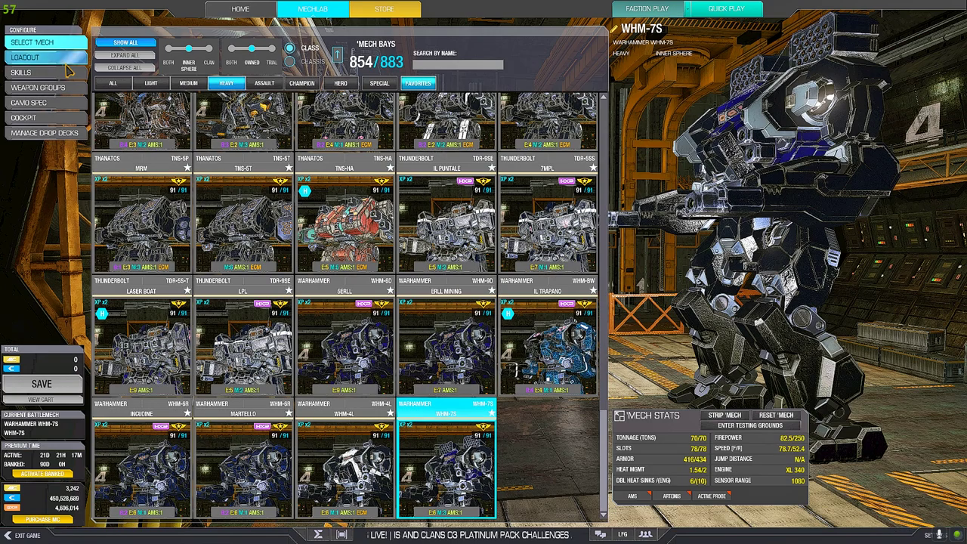
left_click(33, 57)
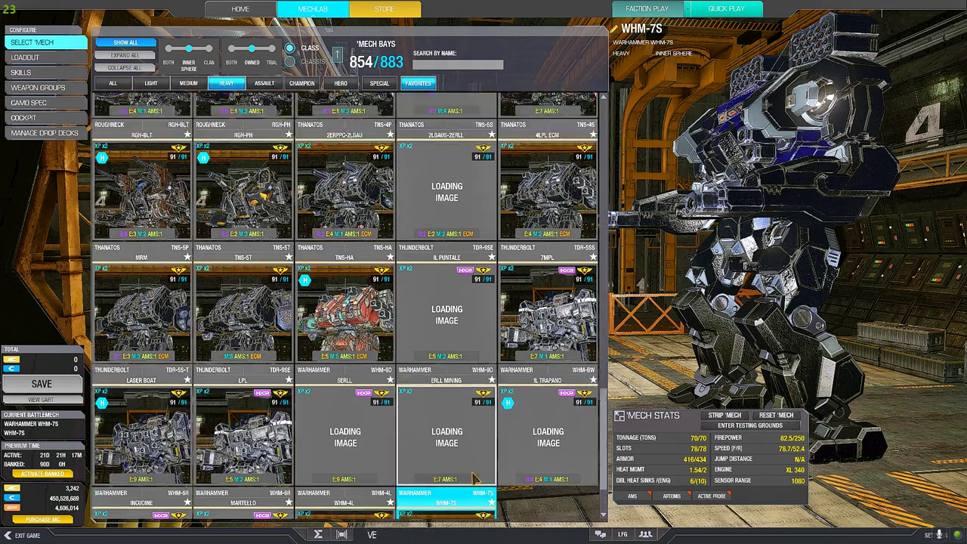
scroll("down", 3)
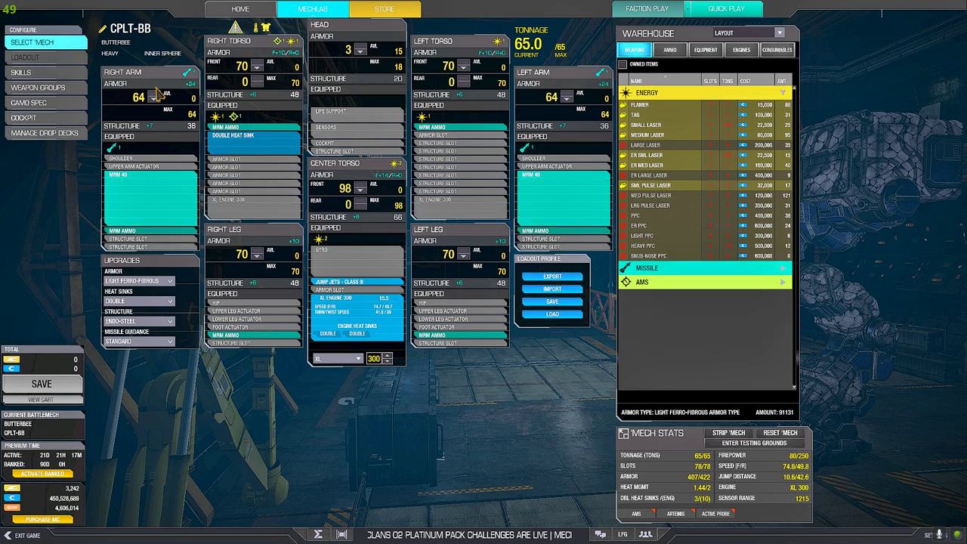
left_click(36, 57)
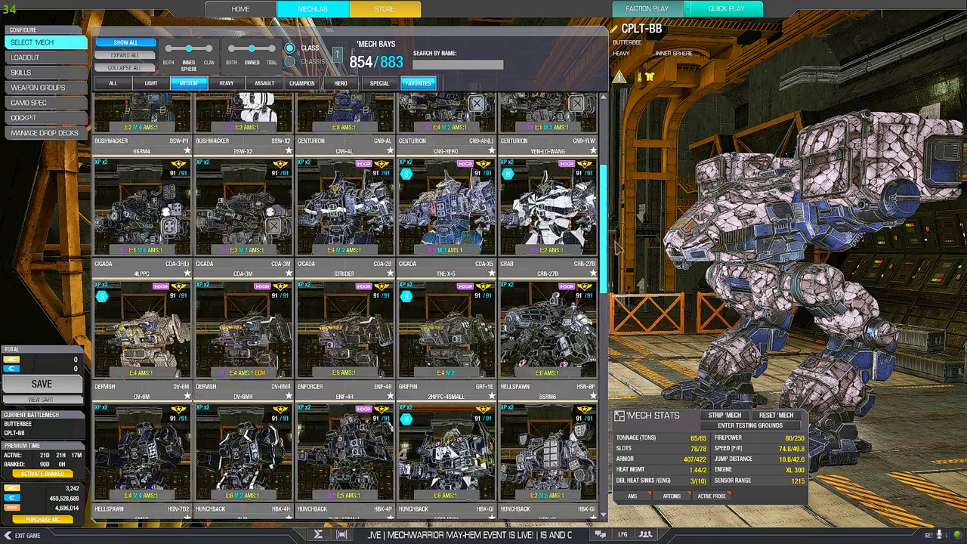
Step: Review the DV-6MR Dervish's loadout and leave it displayed on the owned-mech grid
scroll("down", 3)
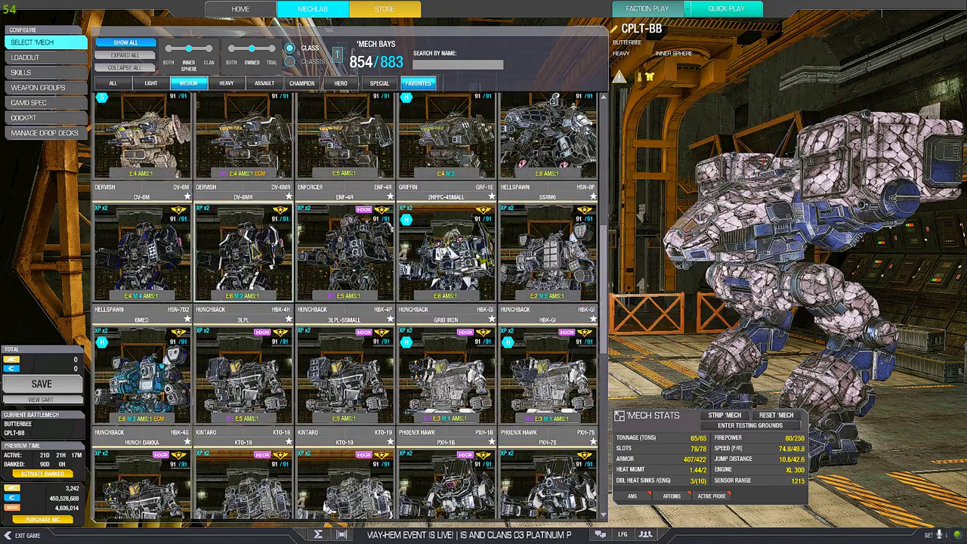
left_click(243, 257)
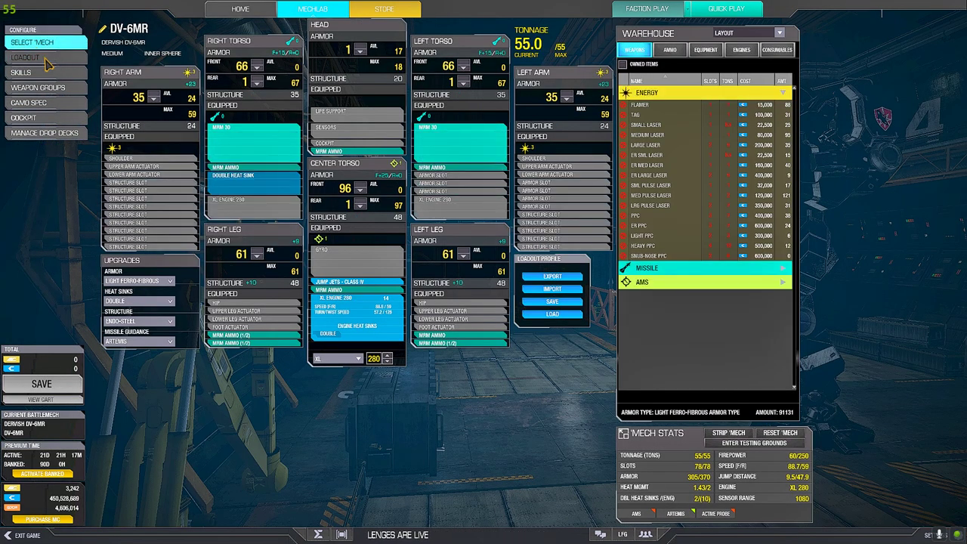
left_click(38, 35)
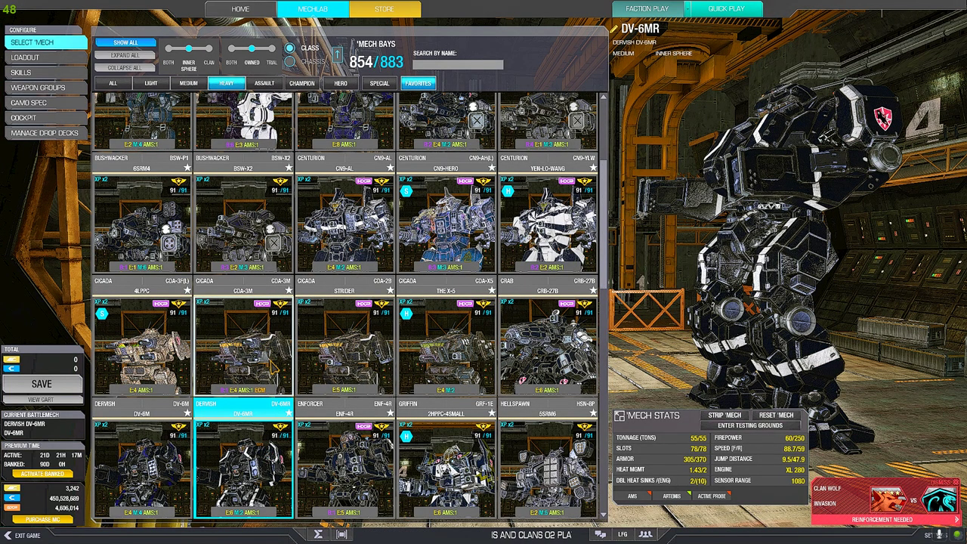
scroll("down", 3)
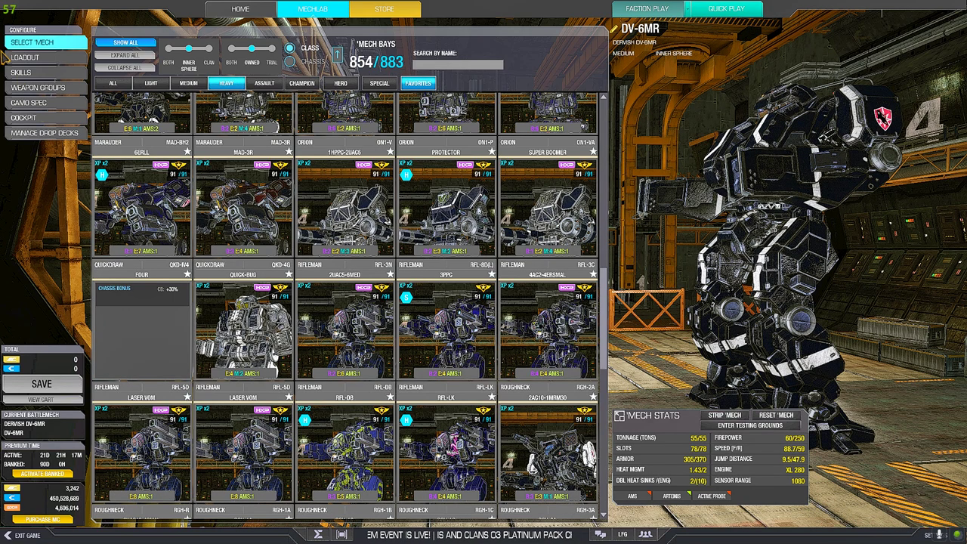
left_click(189, 83)
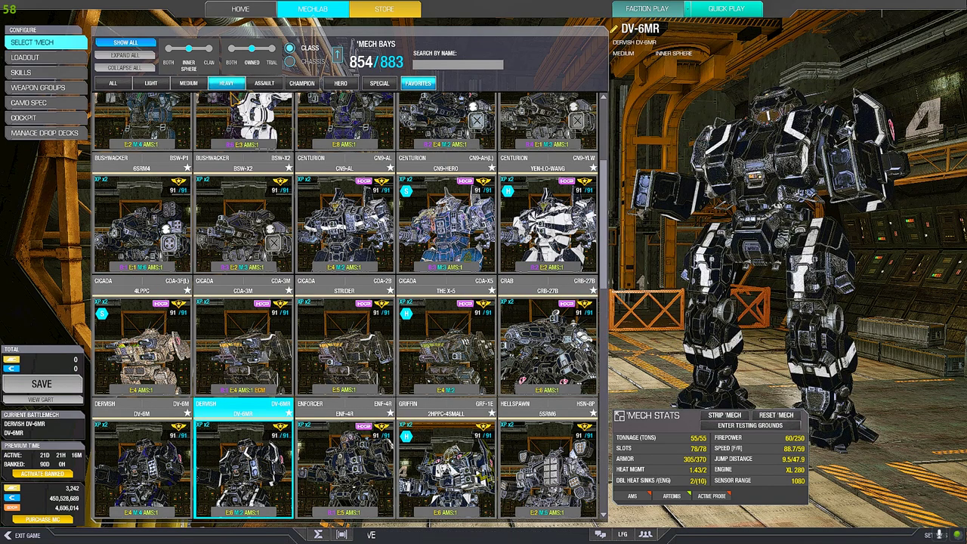
scroll("down", 3)
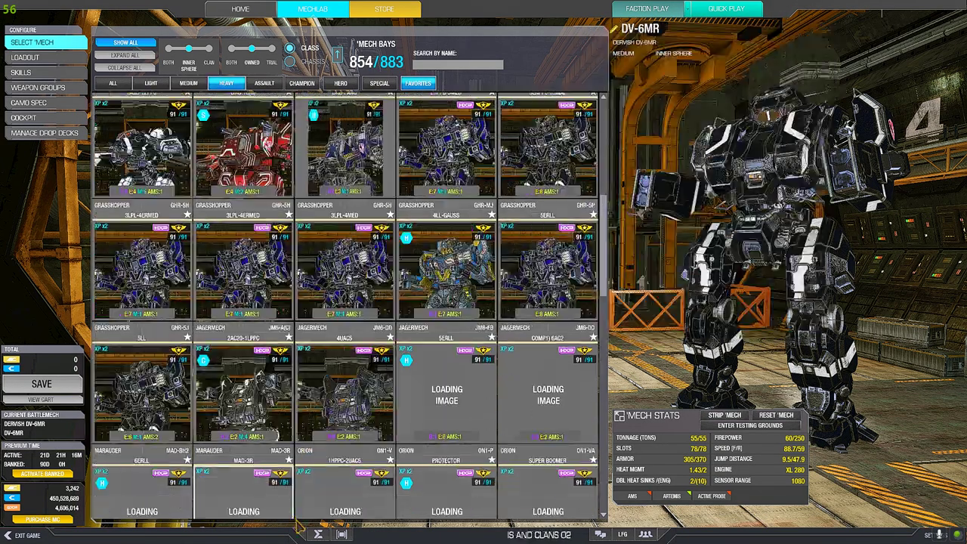
scroll("down", 3)
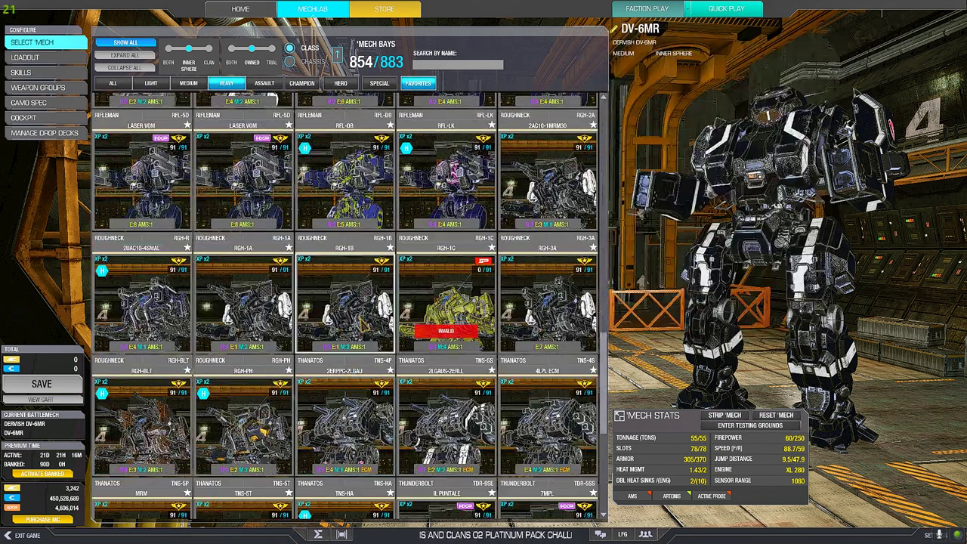
left_click(355, 309)
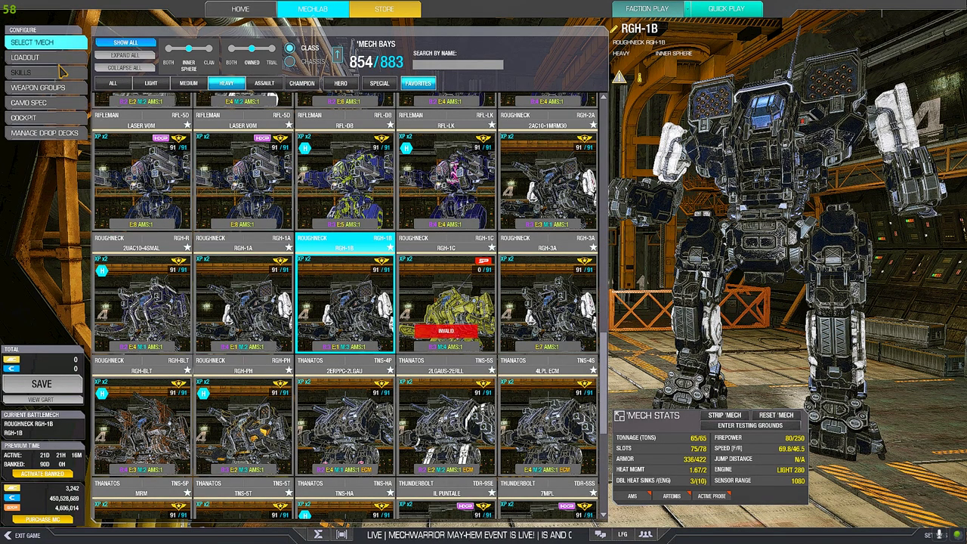
left_click(36, 57)
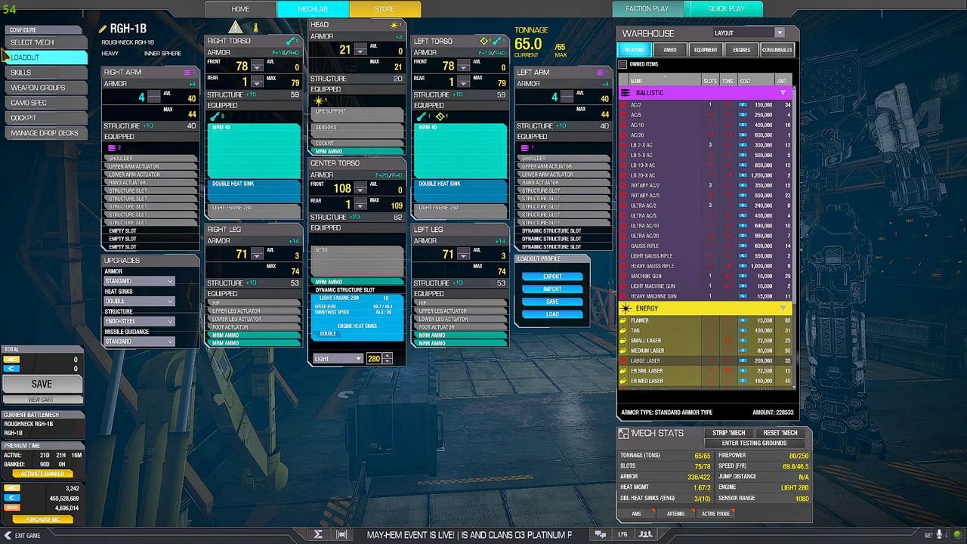
left_click(41, 43)
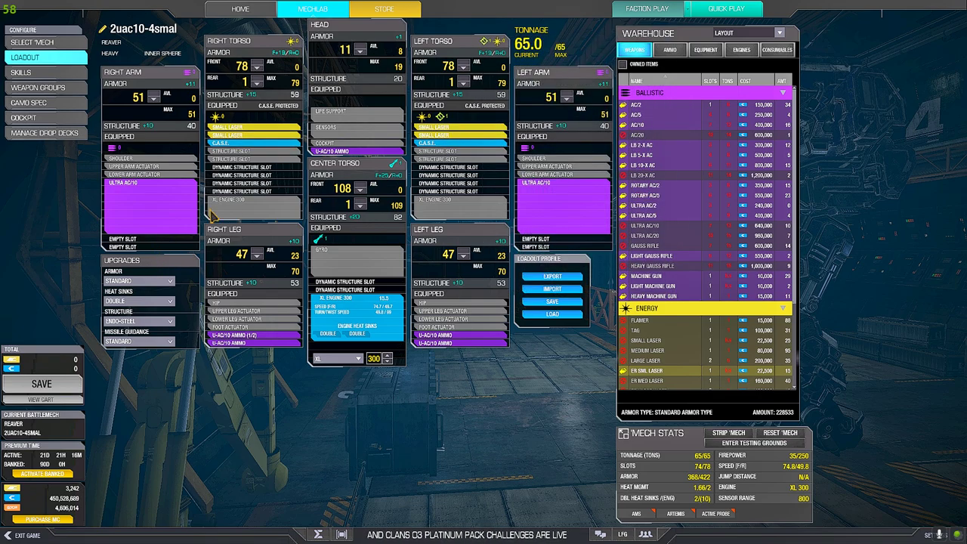
mouse_move(256, 9)
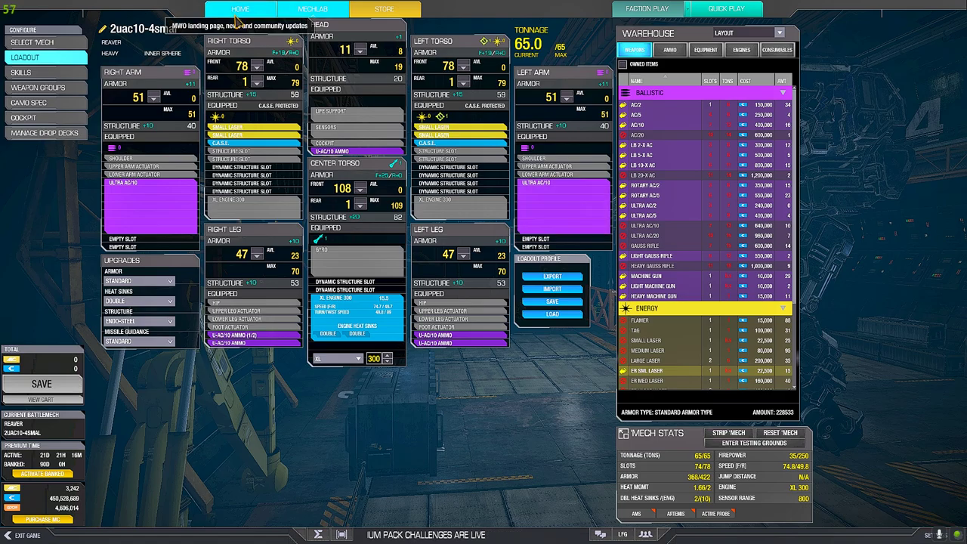
Step: View the 2uac10-4smal build on the home hangar and its loadout, then the owned-mech list
left_click(242, 9)
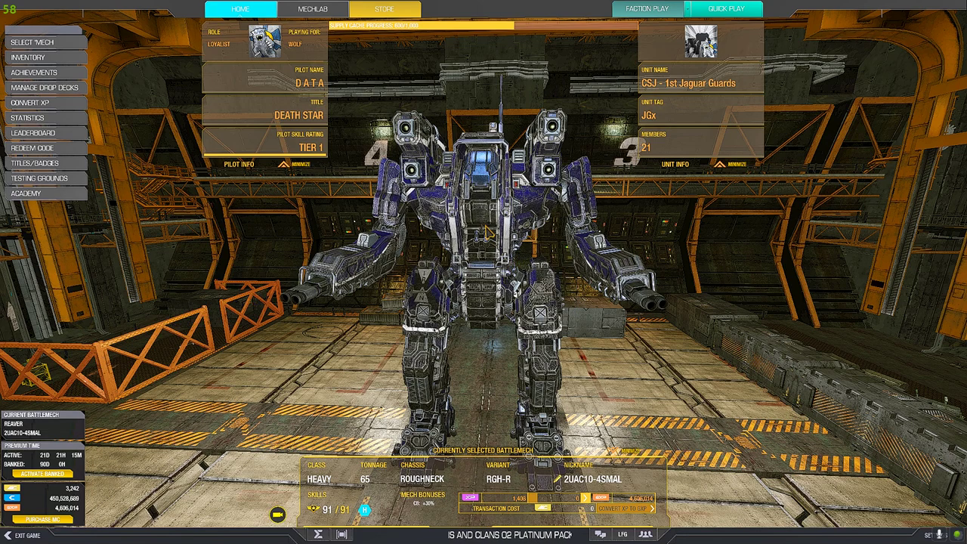
mouse_move(655, 289)
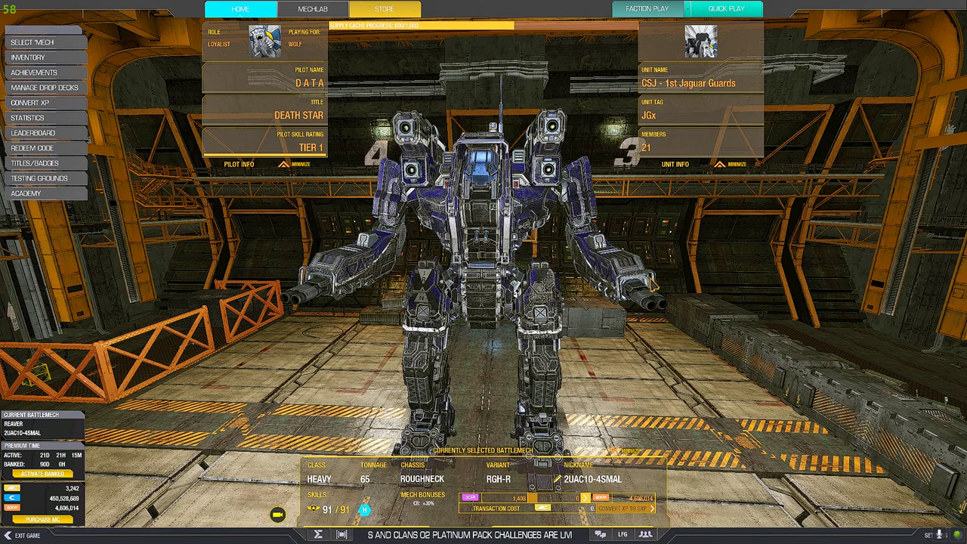
mouse_move(320, 12)
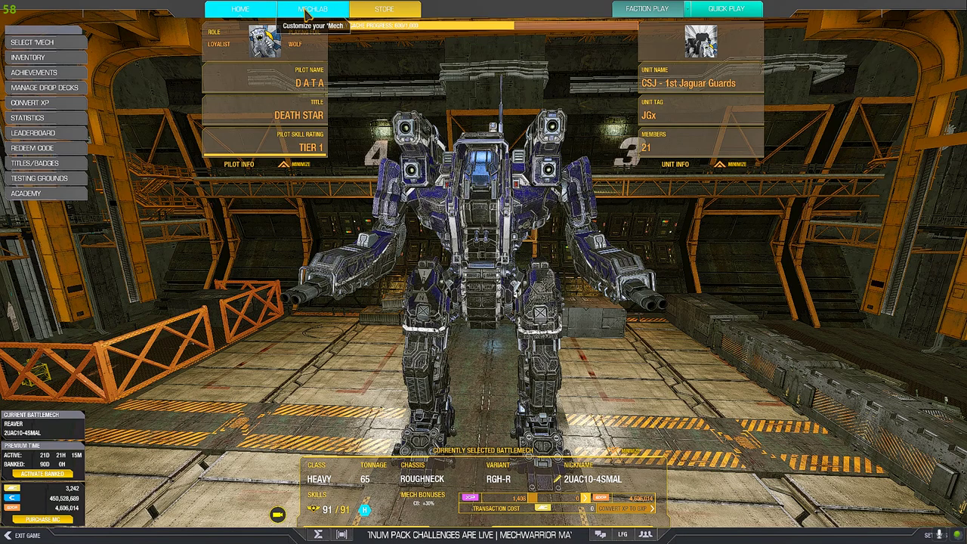
left_click(323, 6)
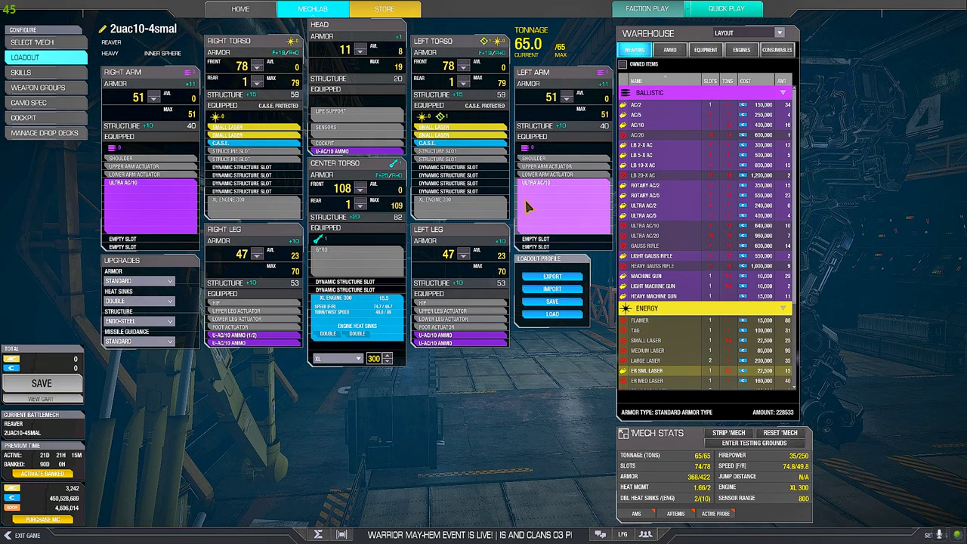
left_click(741, 48)
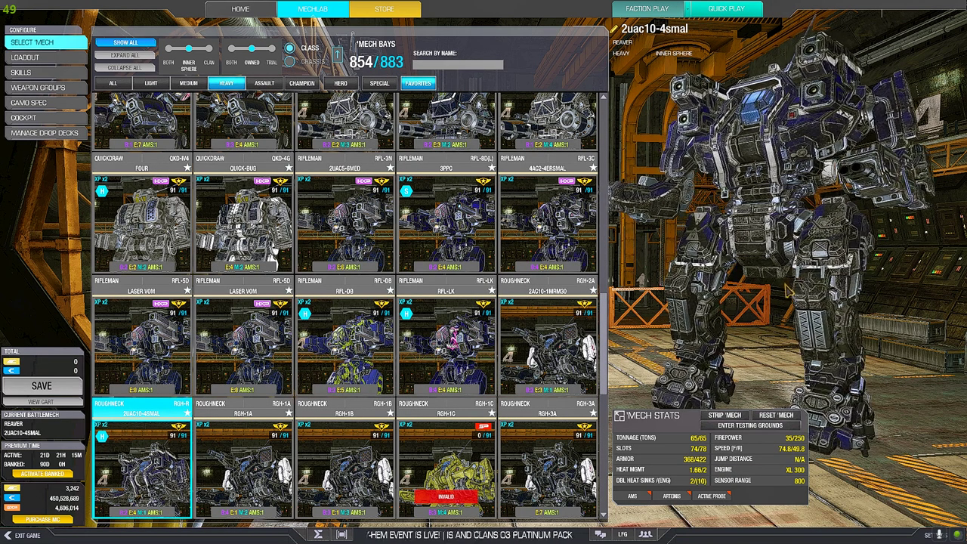
Step: Check the build's engine options in Loadout and return to the Select 'Mech grid
left_click(30, 57)
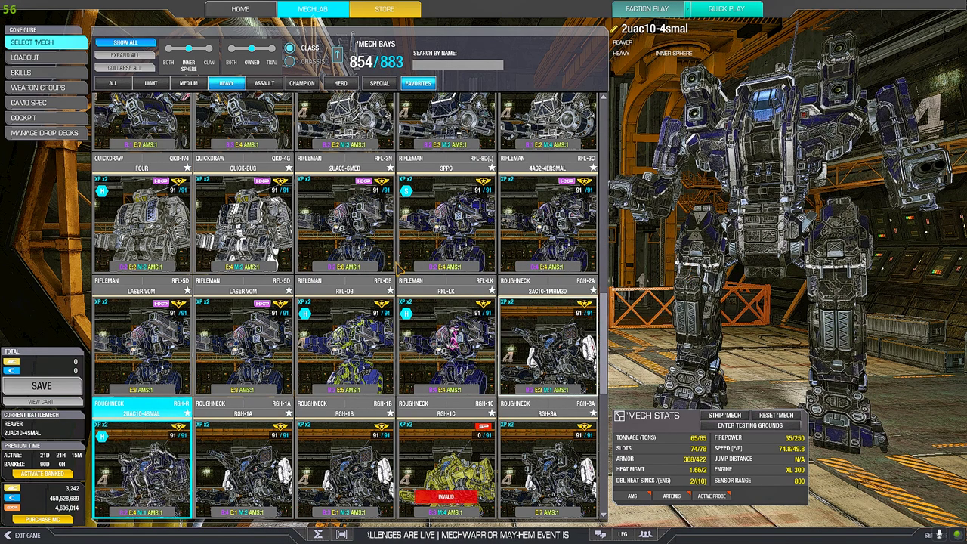
left_click(38, 58)
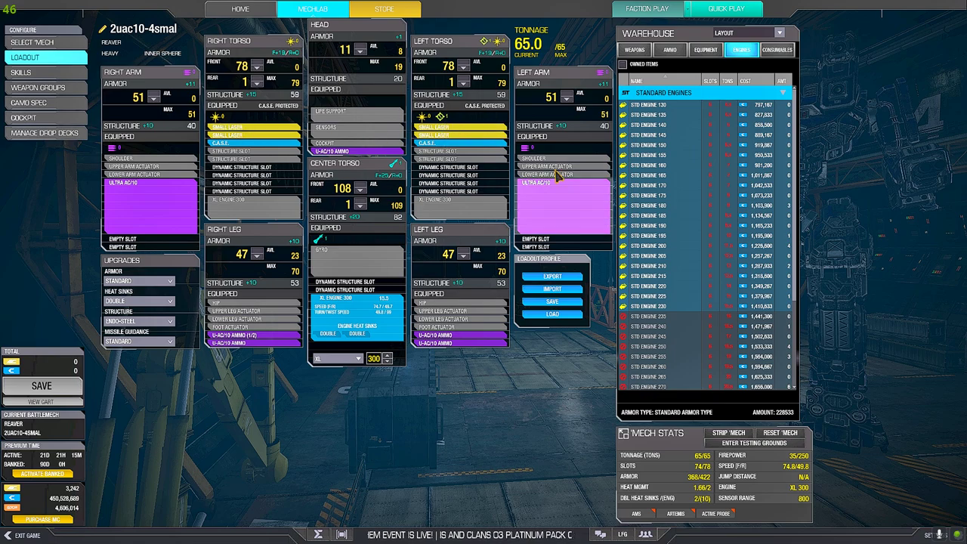
mouse_move(577, 210)
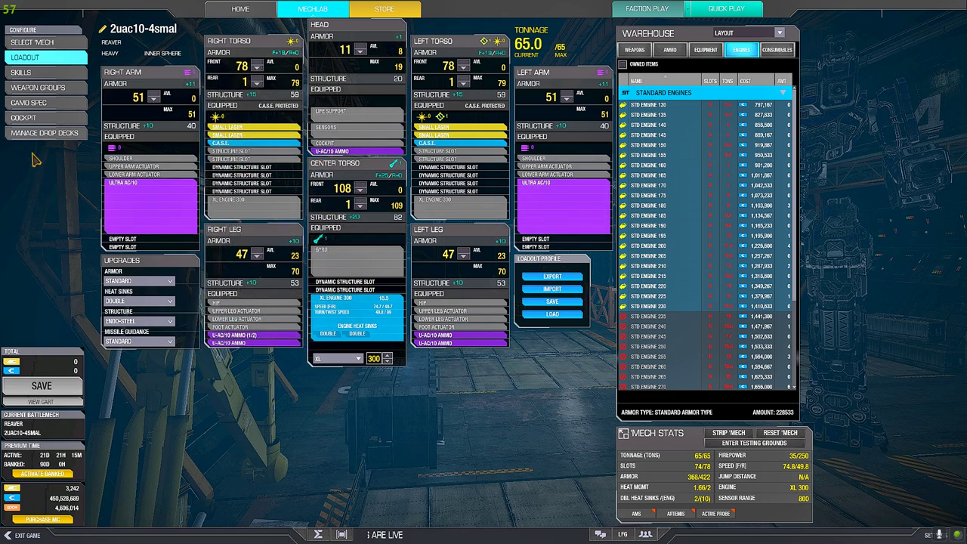
left_click(46, 40)
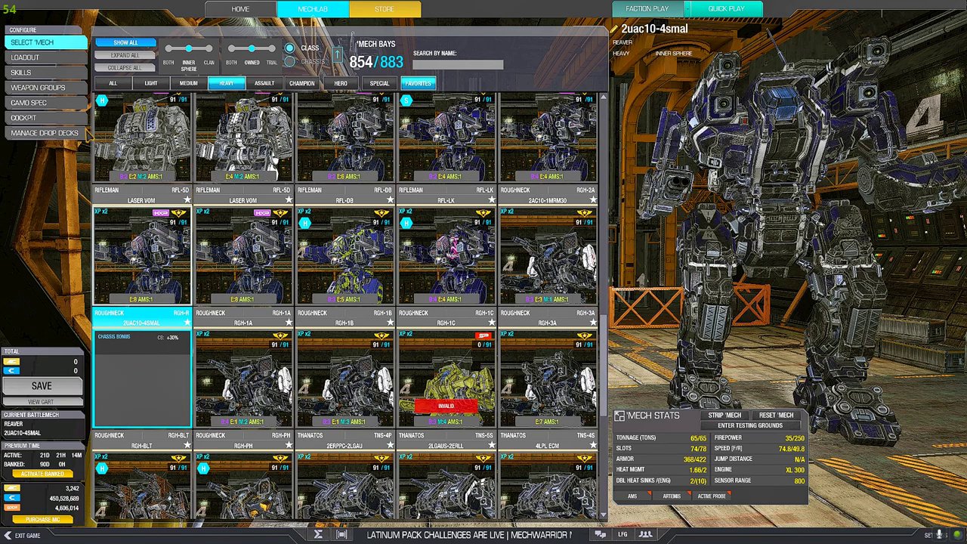
Step: Refit the 2uac10-4sml Roughneck with energy weapons, bringing it to 57.5 tons
left_click(33, 58)
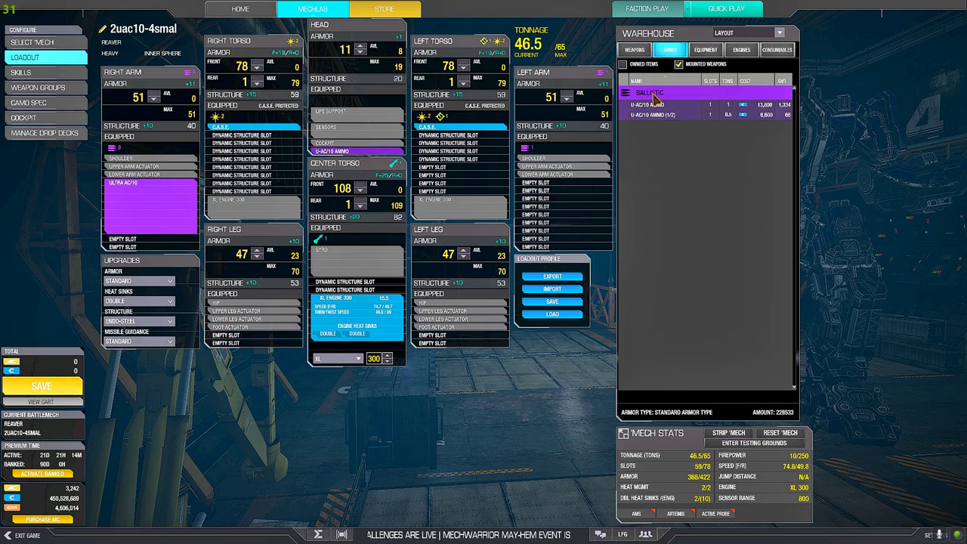
left_click(752, 49)
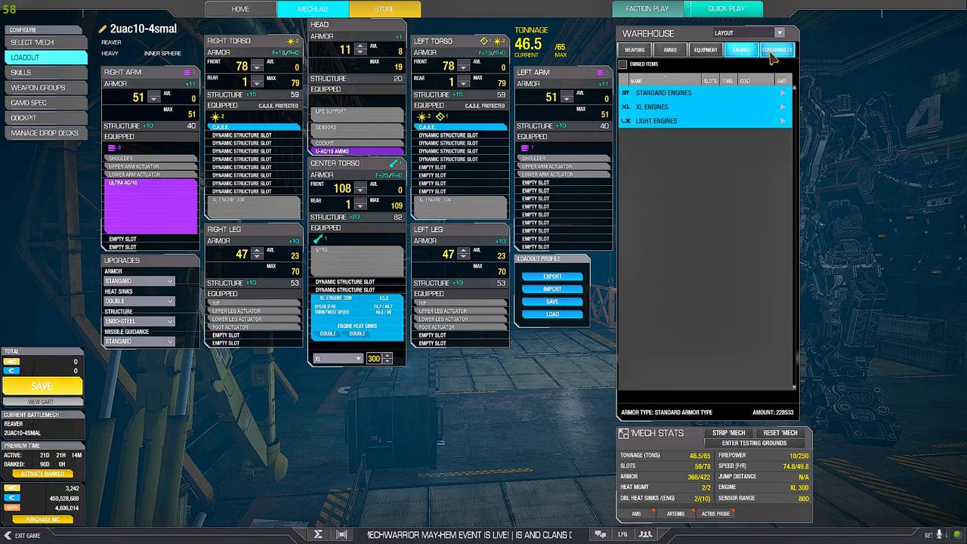
left_click(631, 48)
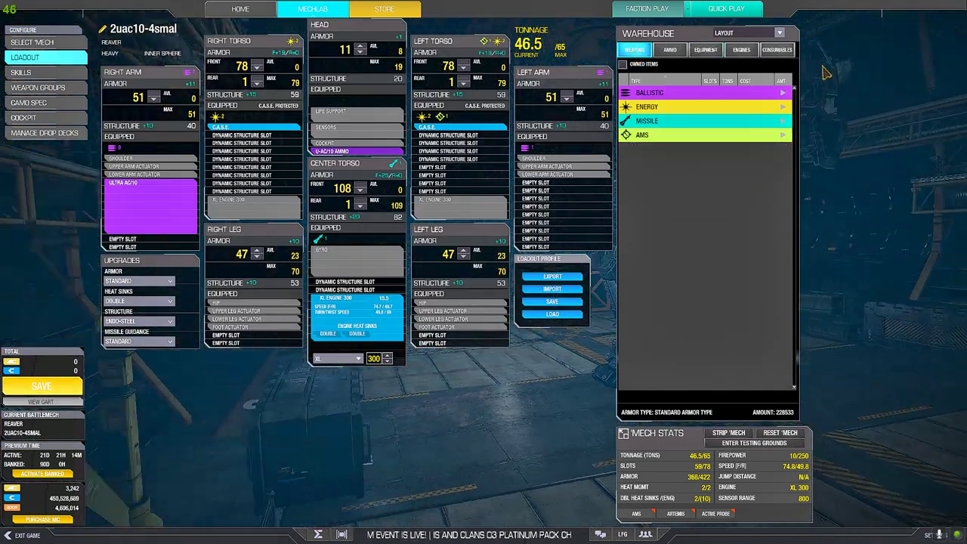
left_click(674, 50)
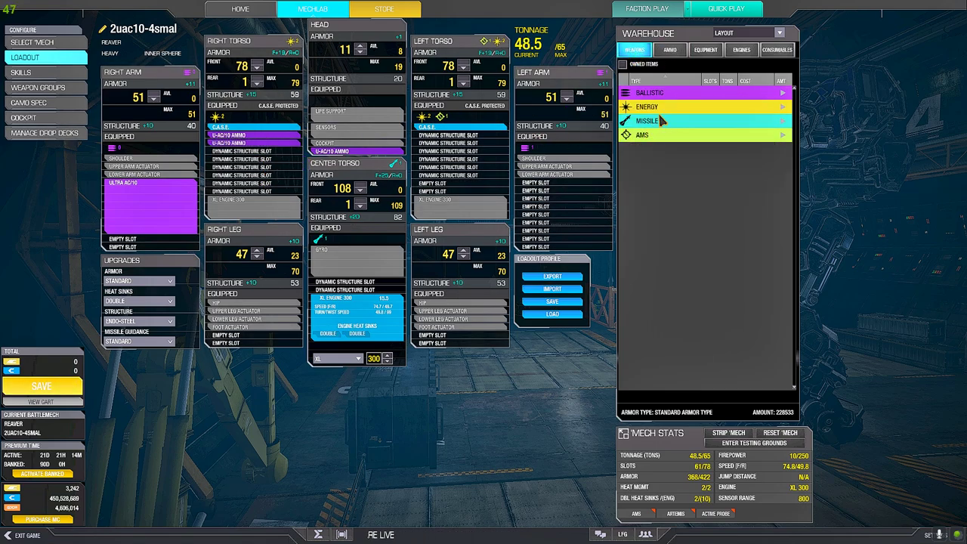
left_click(647, 106)
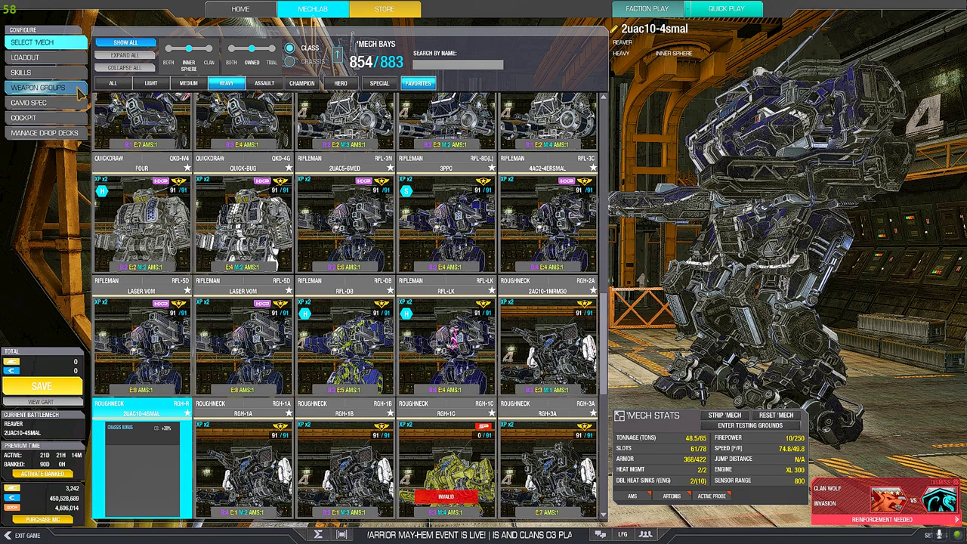
left_click(45, 58)
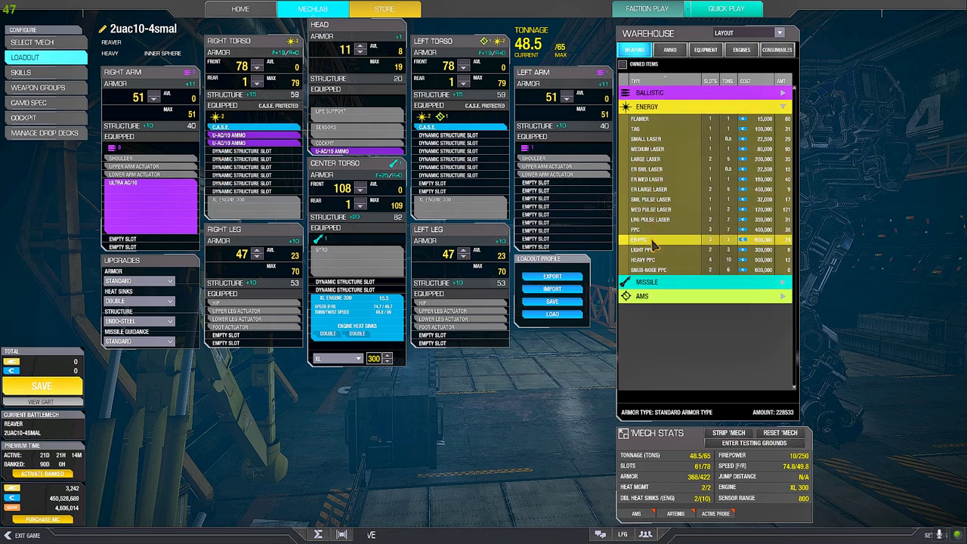
mouse_move(658, 260)
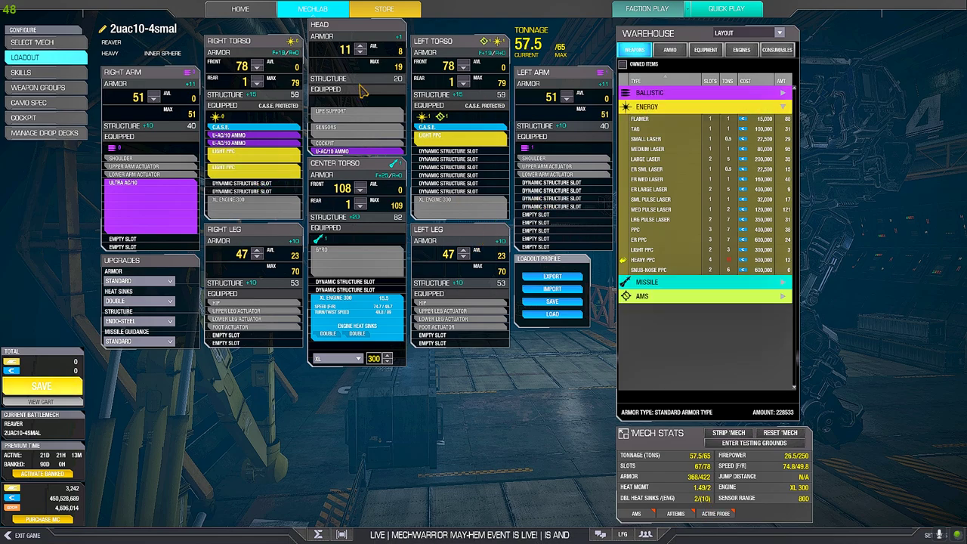
Step: Leave the edited loadout unsaved so the Loadout Changed warning appears
left_click(237, 9)
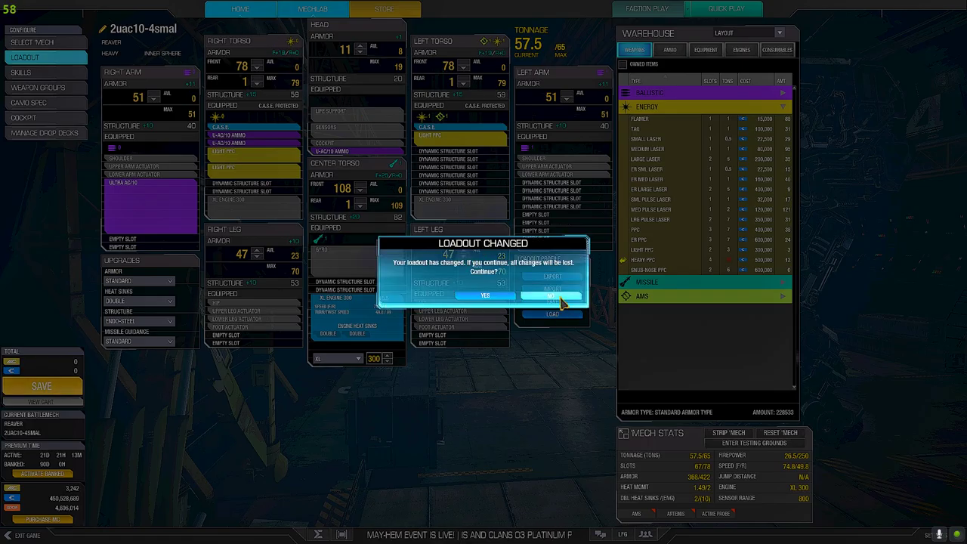
Step: Dismiss the warning, return to Select 'Mech, pick the RGH-1A and discard the unsaved changes
left_click(483, 293)
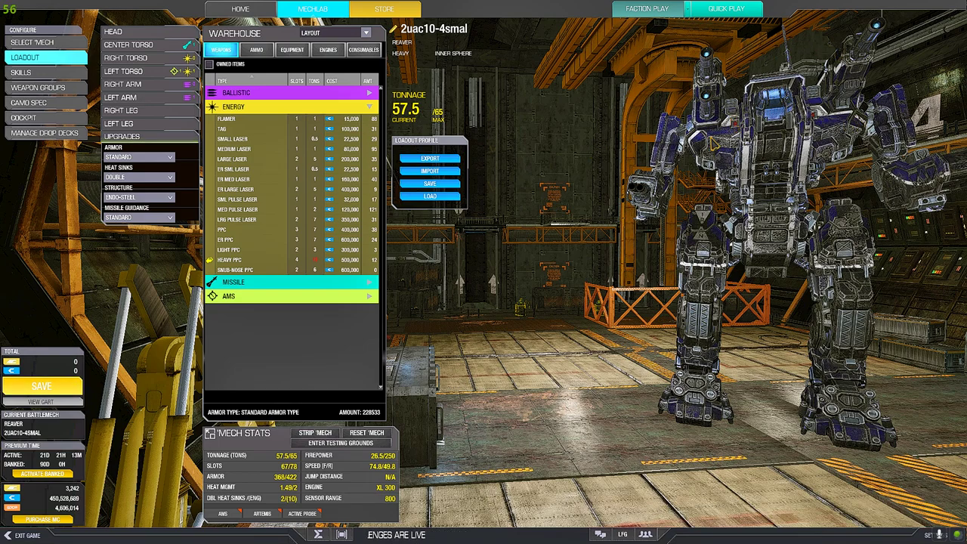
mouse_move(303, 111)
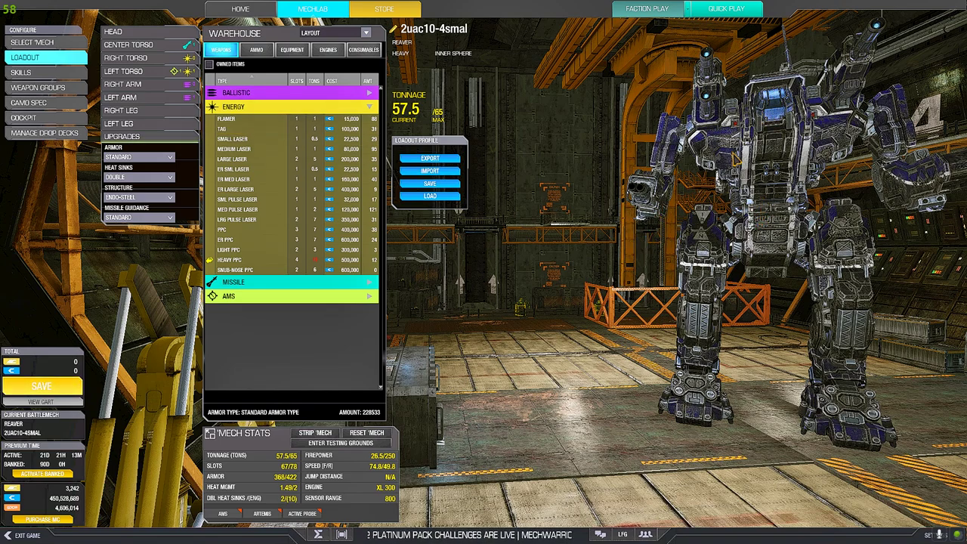
left_click(363, 34)
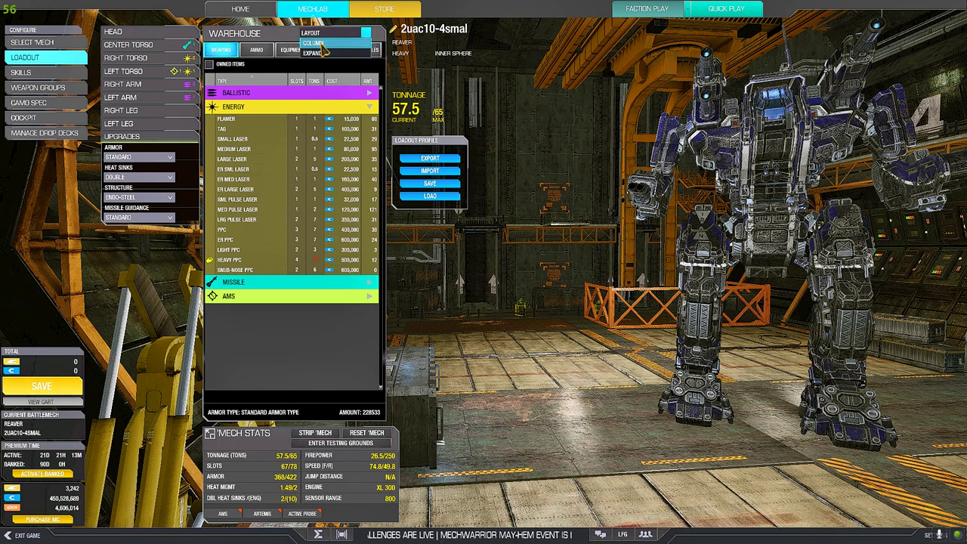
left_click(323, 51)
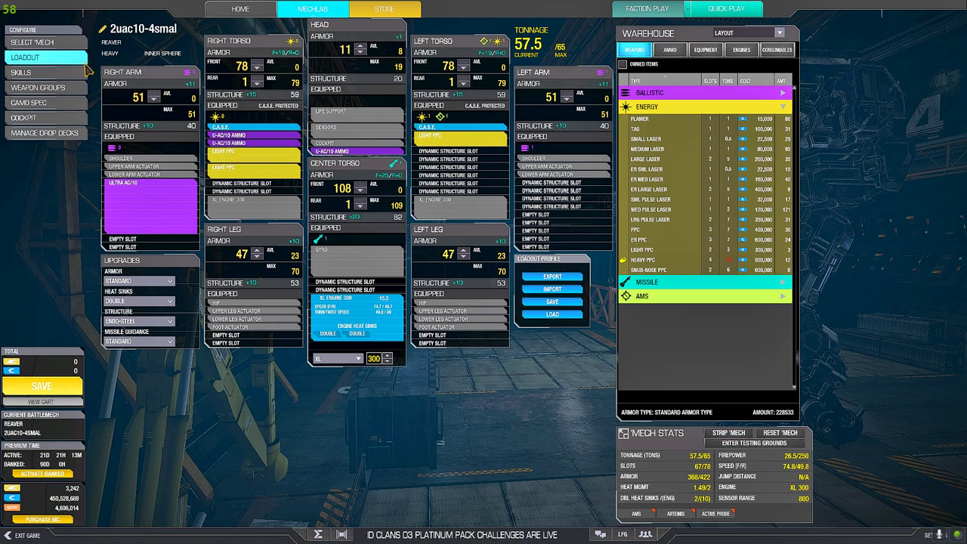
left_click(40, 57)
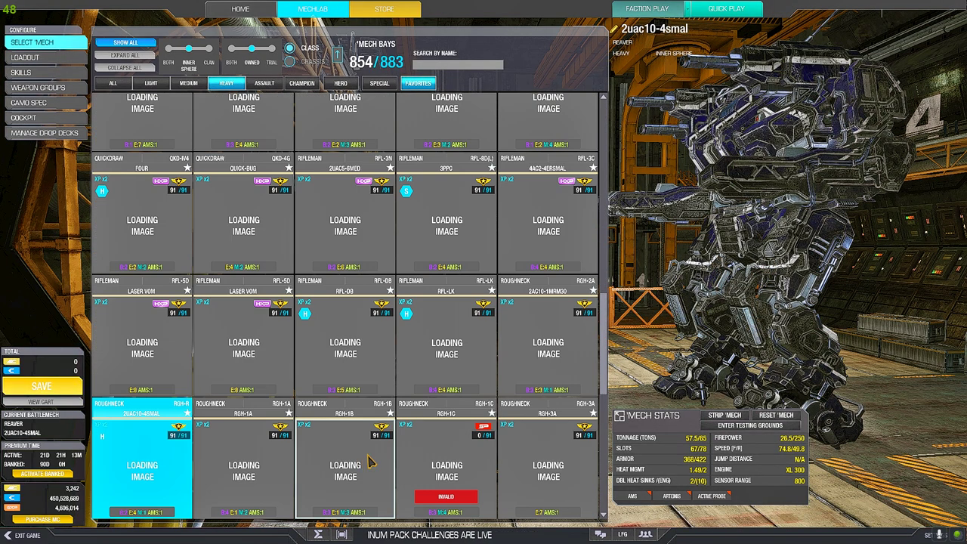
left_click(242, 461)
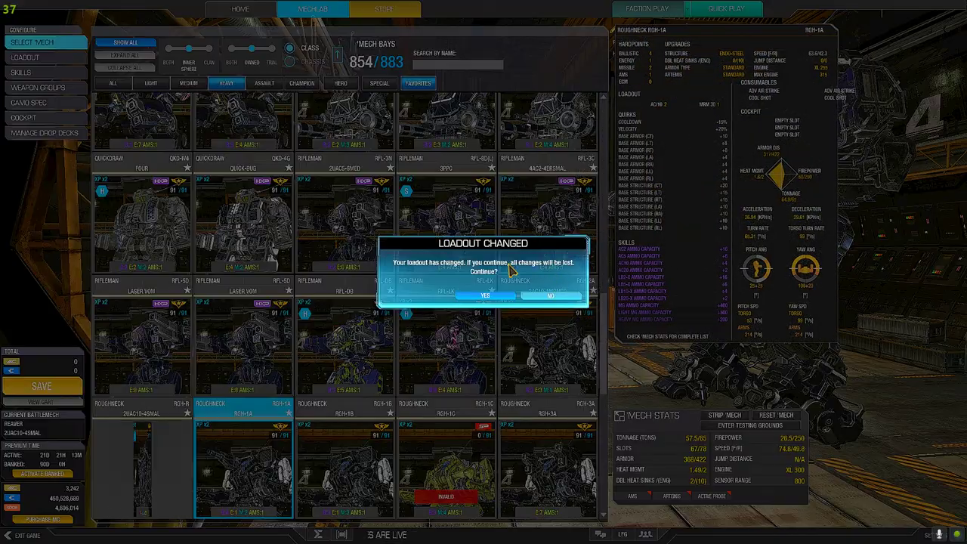
left_click(486, 294)
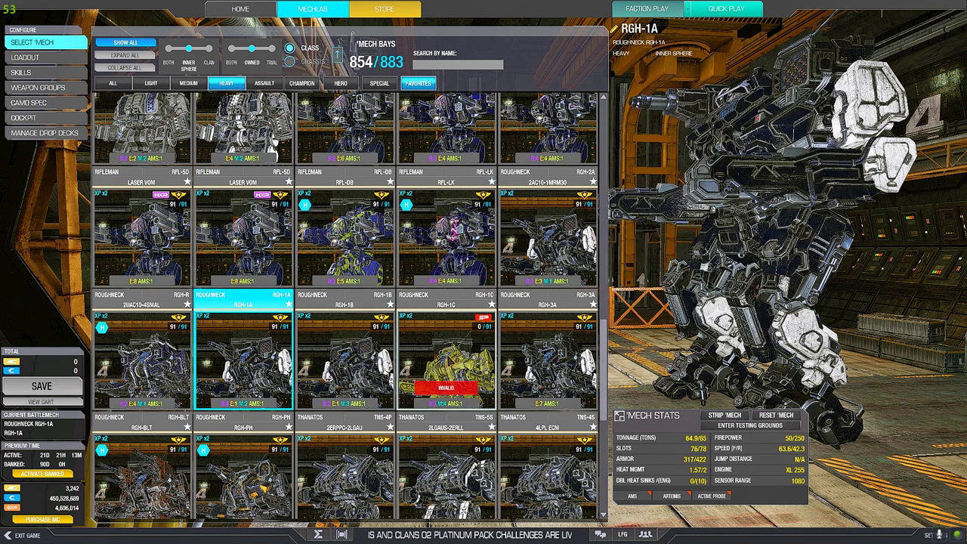
Step: View the RGH-PH loadout at 65.0 tons twice and return to the owned-mech grid
scroll("down", 3)
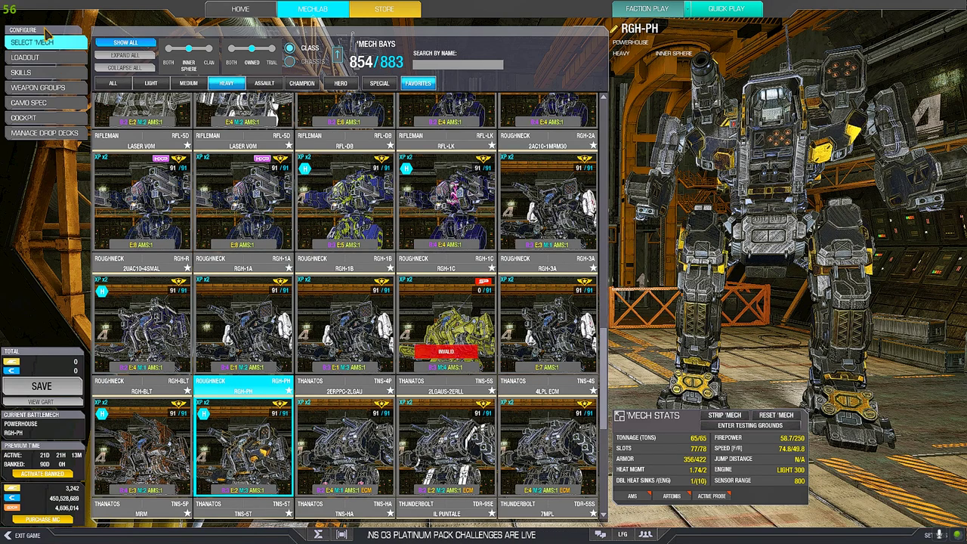
left_click(38, 57)
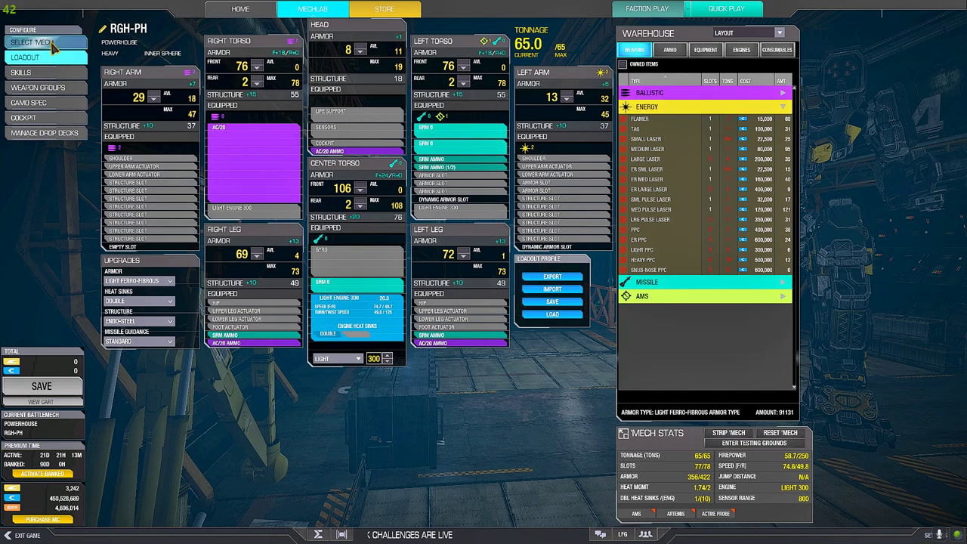
left_click(42, 43)
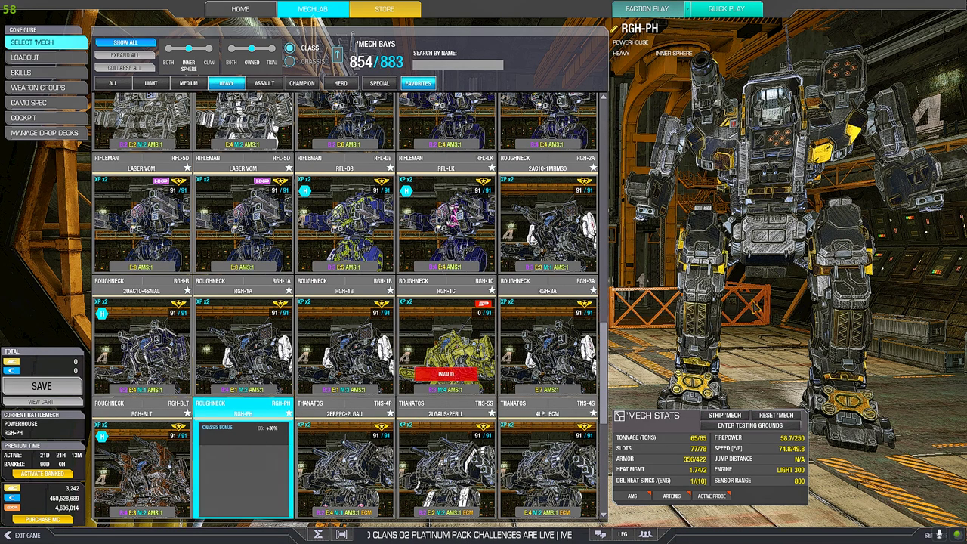
left_click(38, 57)
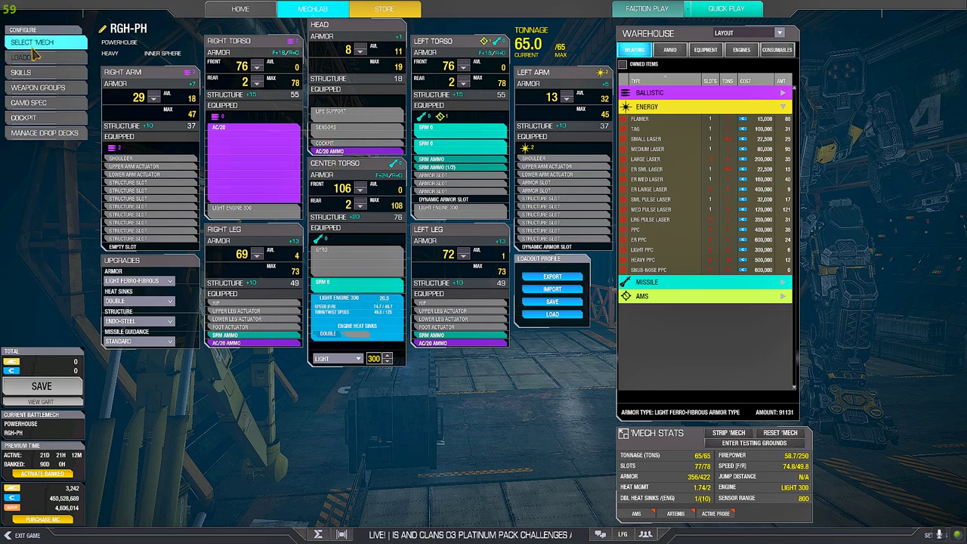
left_click(40, 42)
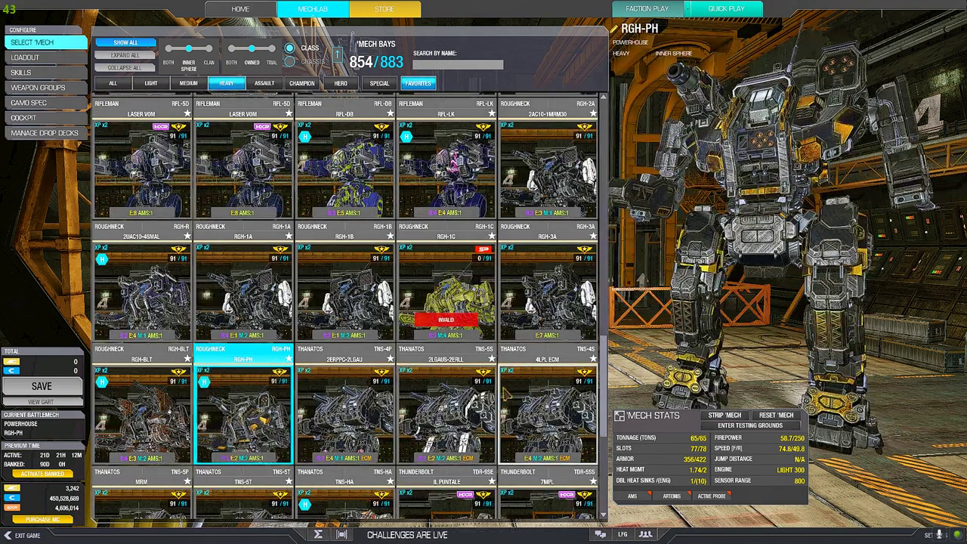
Step: Scroll the heavy mechs and make the Orion ON1-VA 'Super Boomer' the current mech
scroll("down", 3)
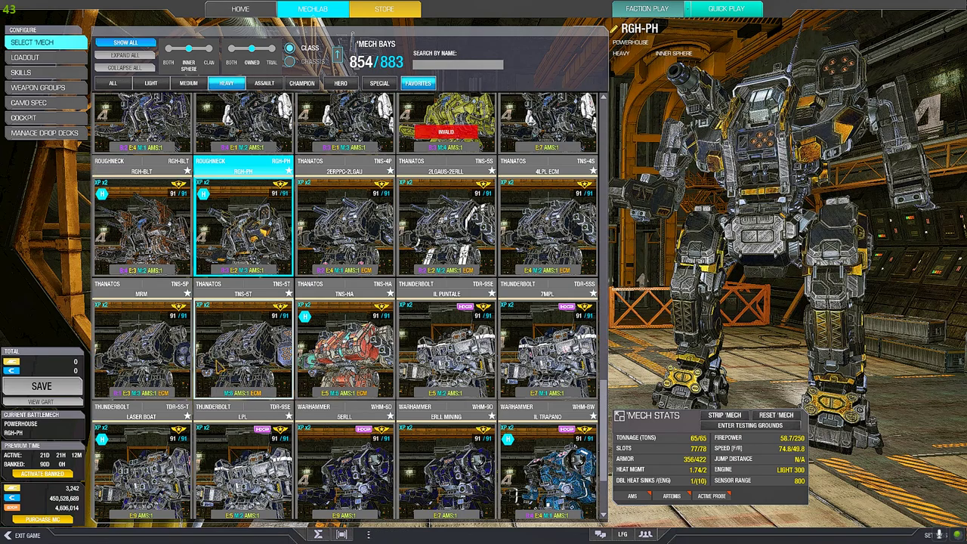
scroll("down", 3)
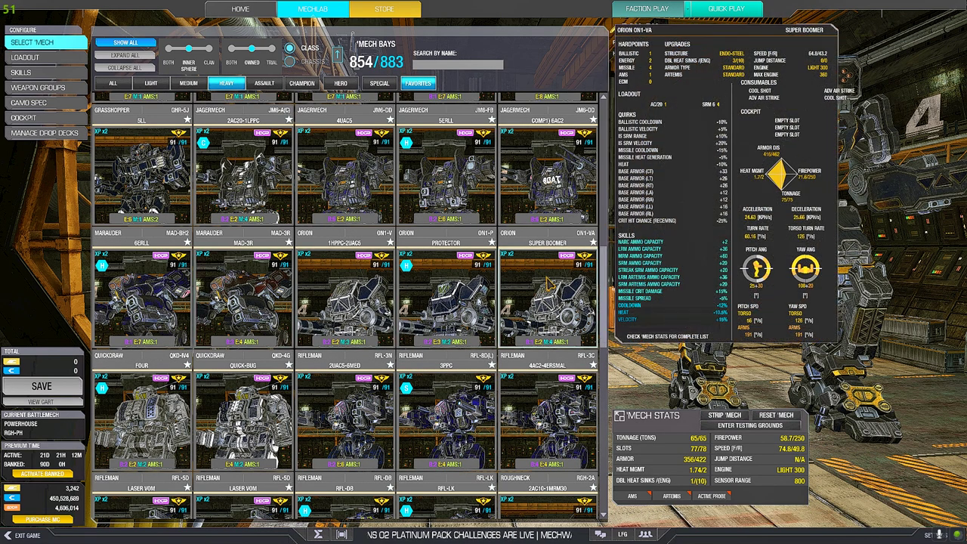
left_click(547, 303)
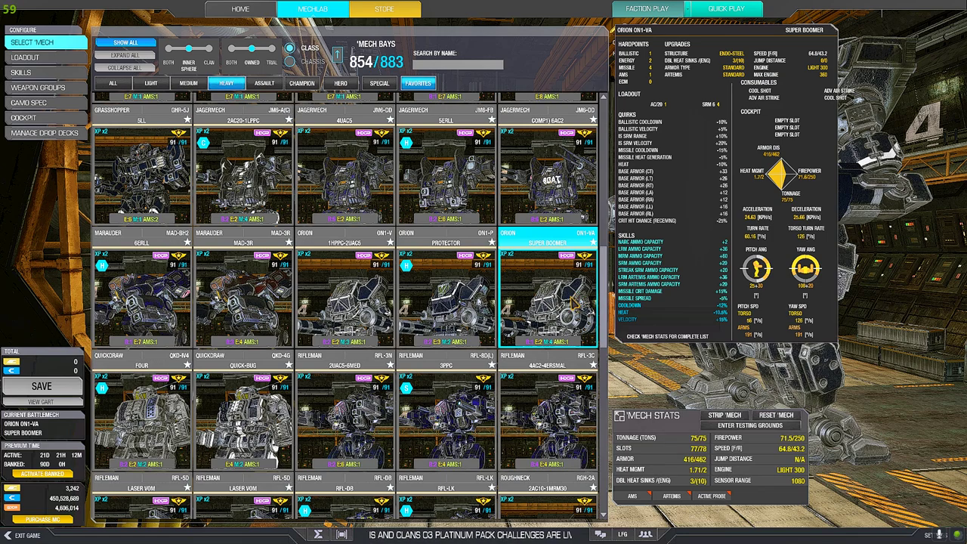
left_click(32, 57)
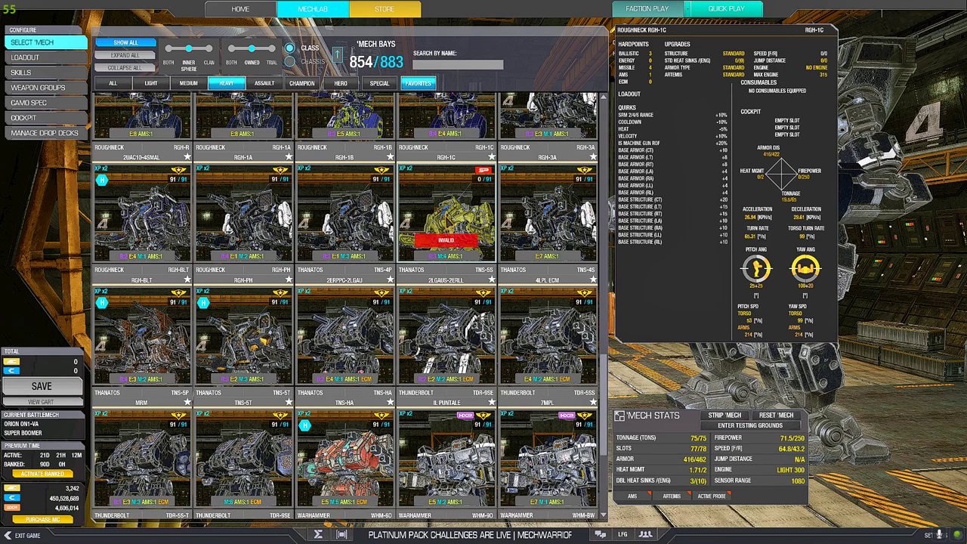
Step: Make the RGH-1C current and fit heavy machine guns from Ballistic in its loadout
left_click(453, 219)
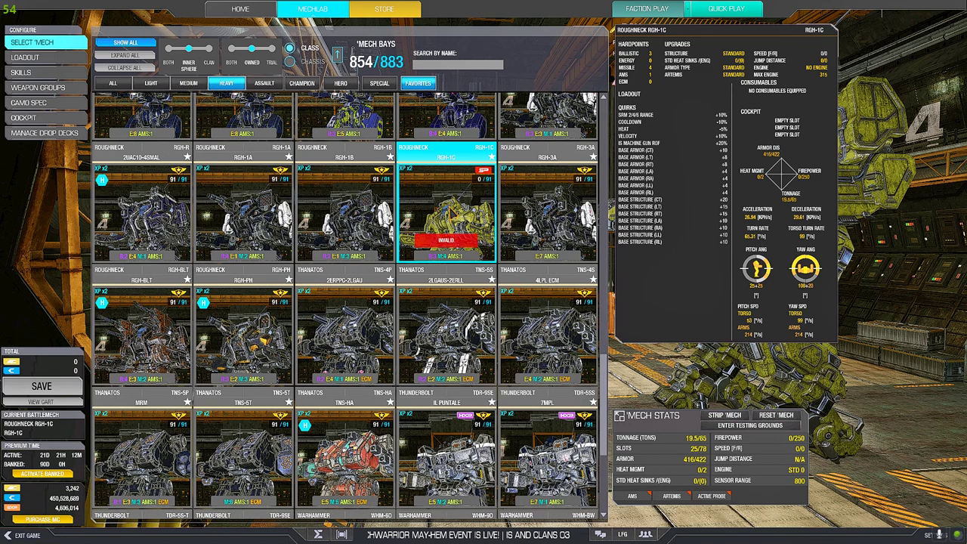
left_click(45, 57)
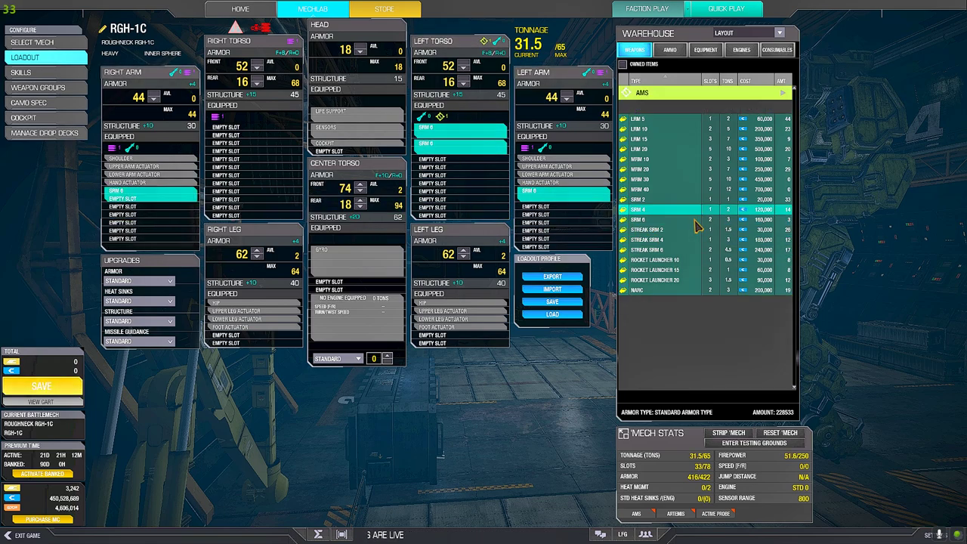
left_click(648, 92)
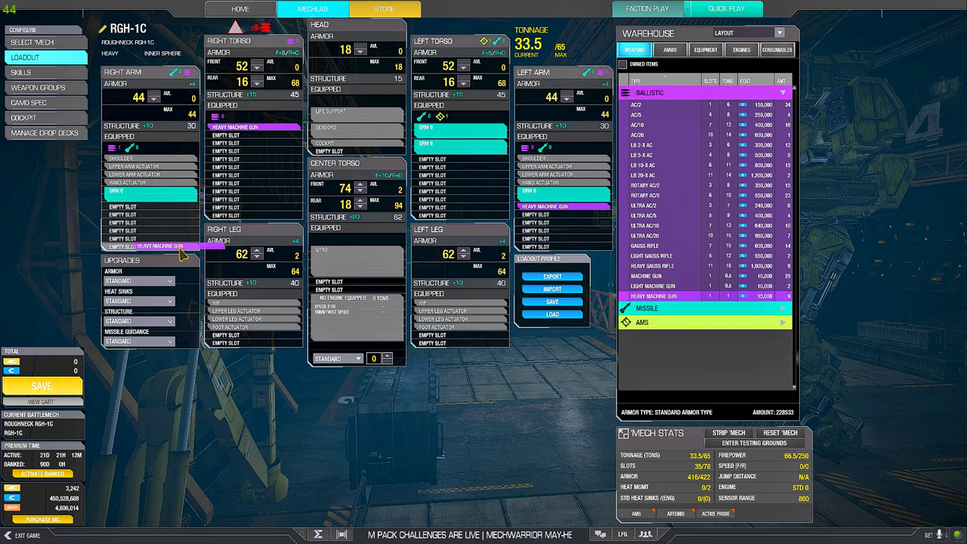
Step: Review the Light/XL engine choices for the RGH-1C, then return to the mech bay list
left_click(742, 48)
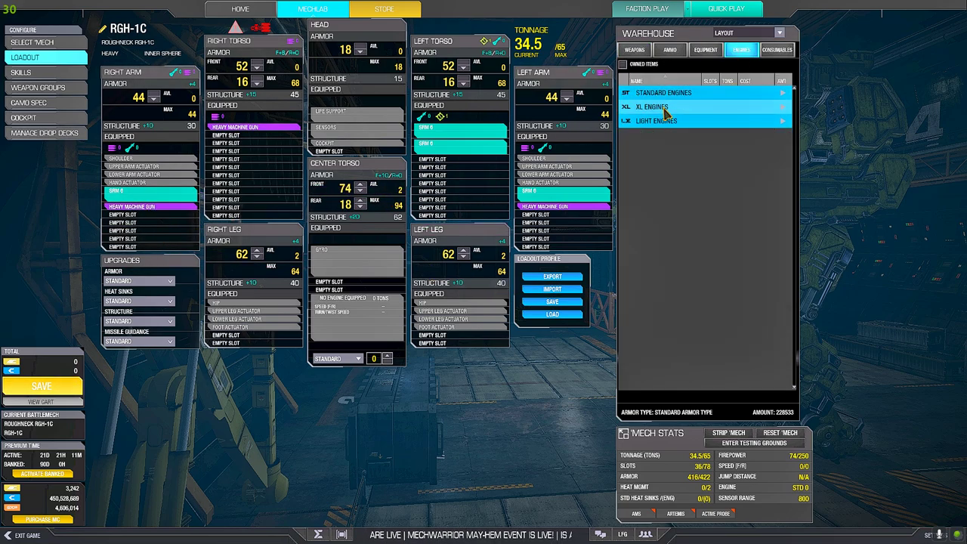
mouse_move(659, 119)
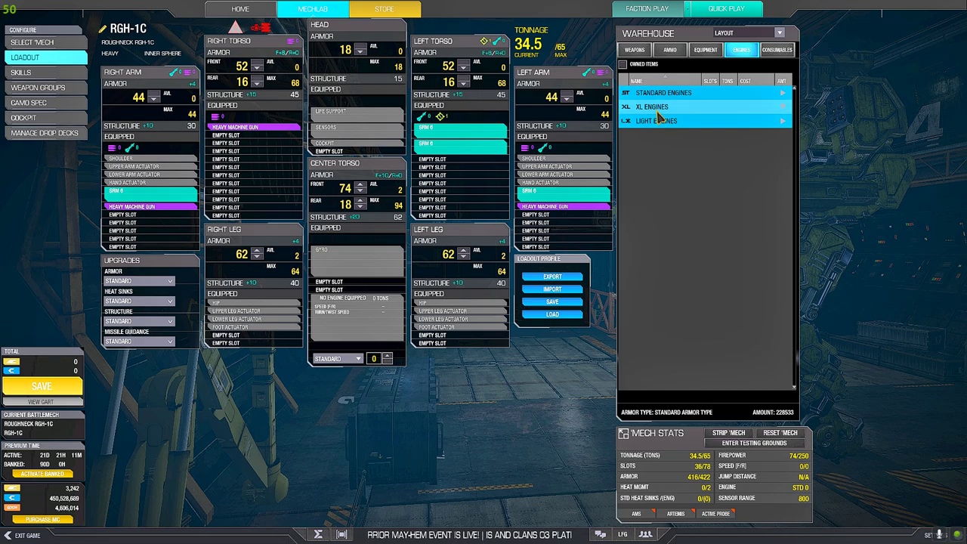
left_click(653, 106)
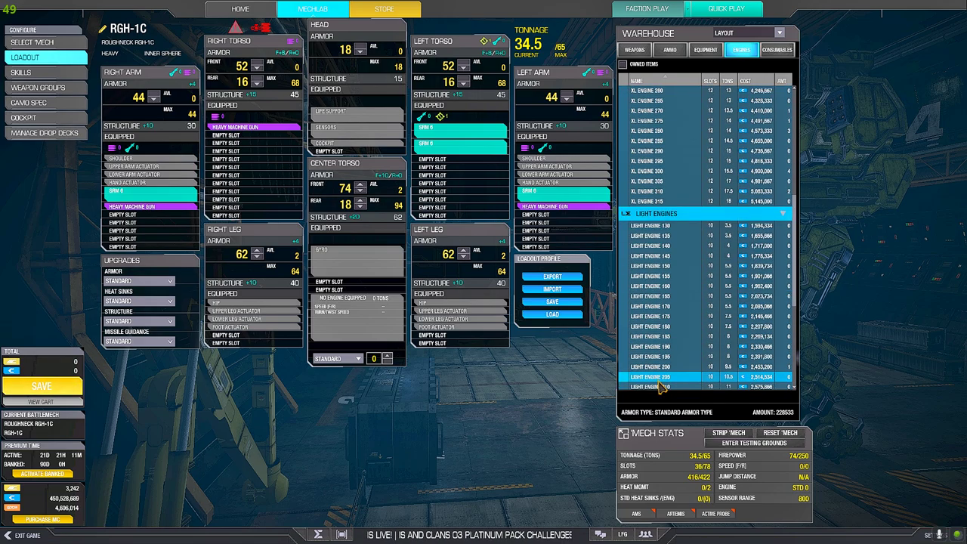
scroll("down", 3)
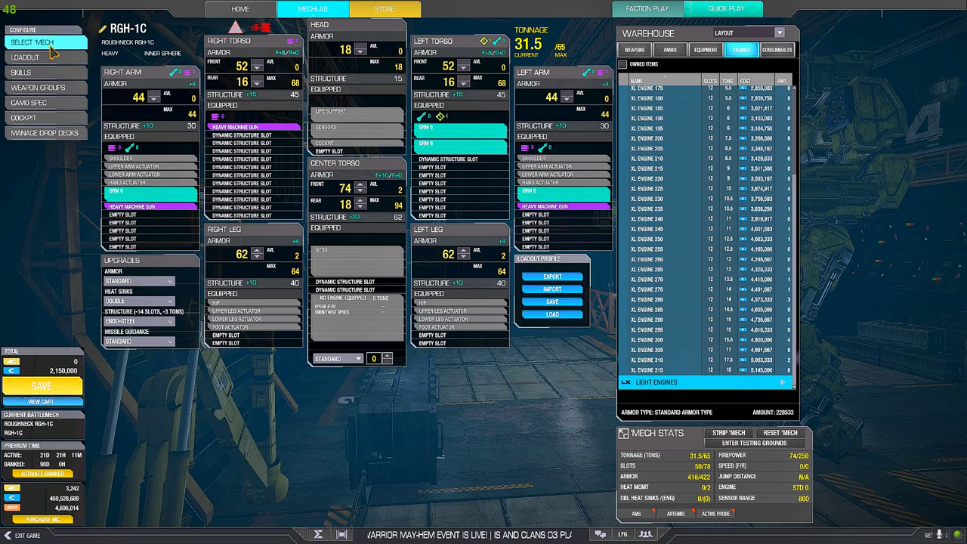
left_click(39, 39)
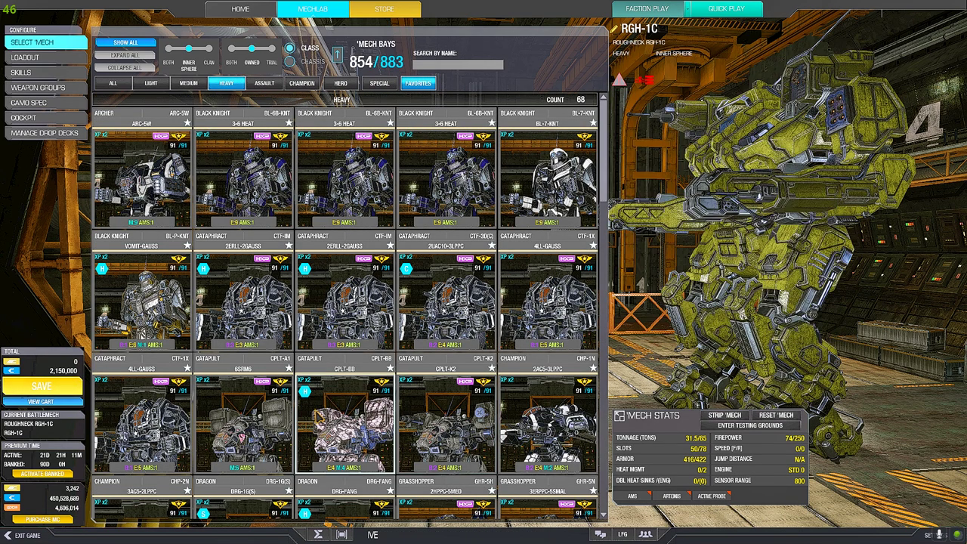
Step: Make the RGH-BLT the current mech and bring up the Testing Grounds map list
scroll("down", 3)
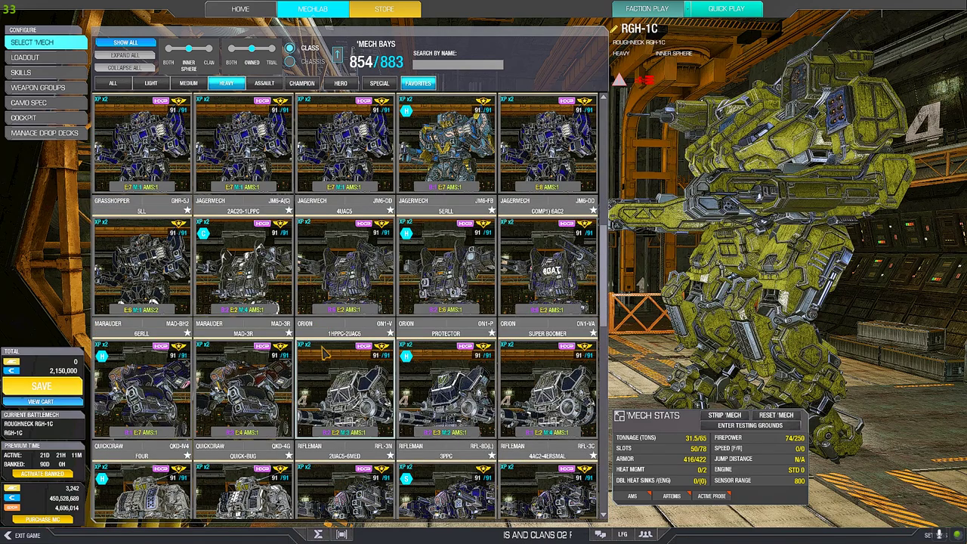
scroll("down", 3)
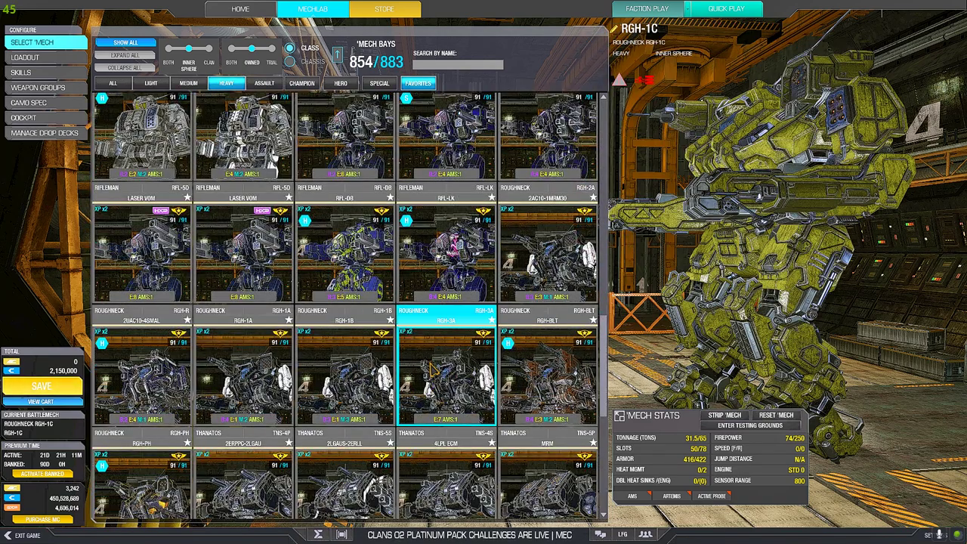
left_click(441, 375)
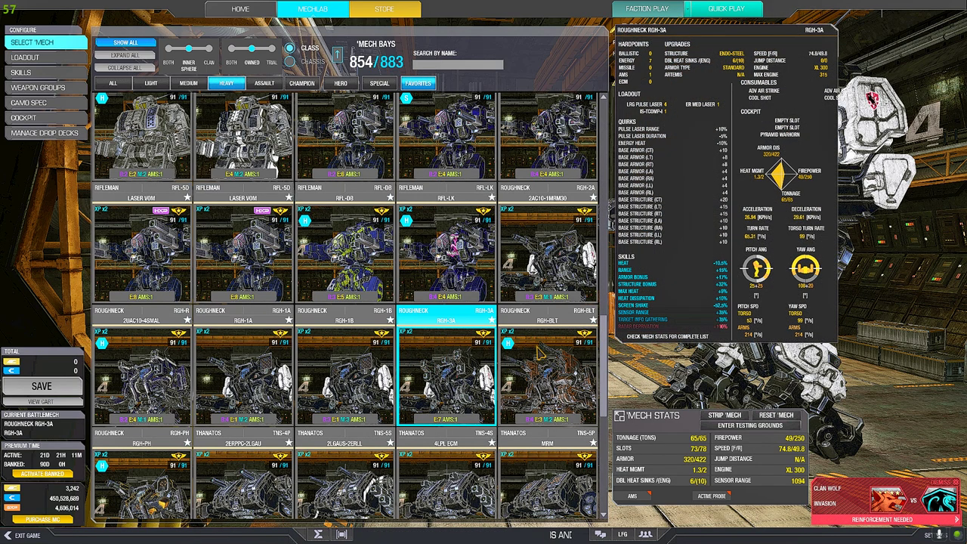
left_click(547, 378)
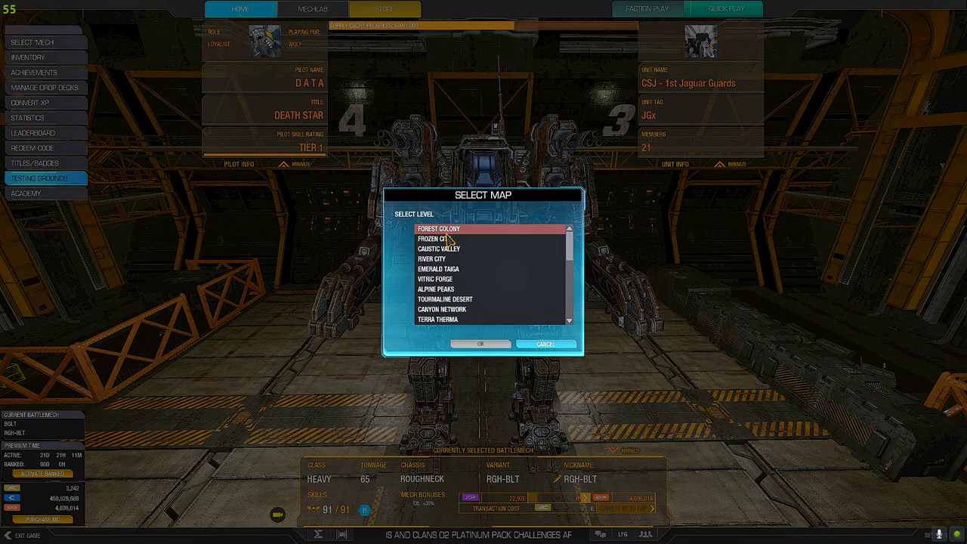
Step: Confirm the map, drop in and fire the Roughneck Bolt at a target mech
left_click(481, 345)
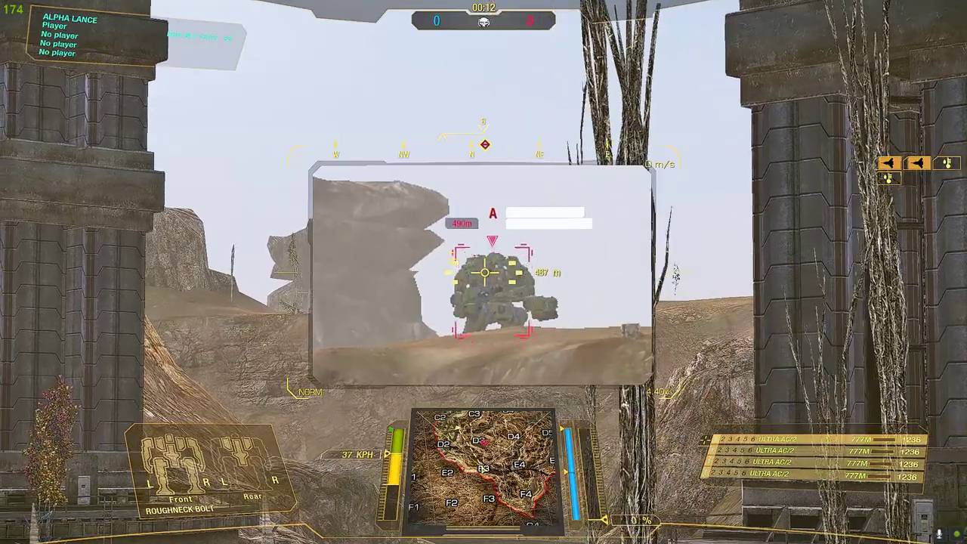
left_click(483, 272)
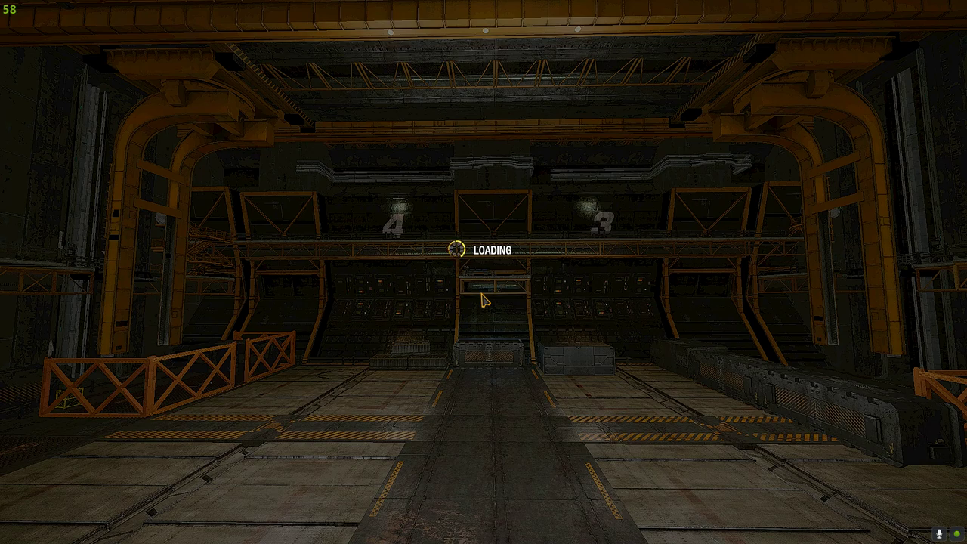
mouse_move(465, 484)
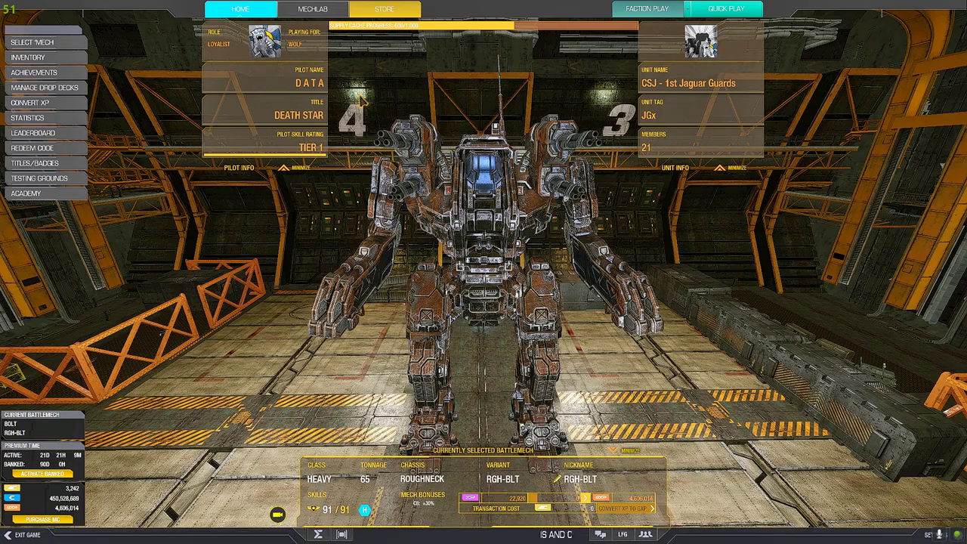
Step: Return to the mech grid via Loadout and make the RGH-1A the current mech
left_click(323, 9)
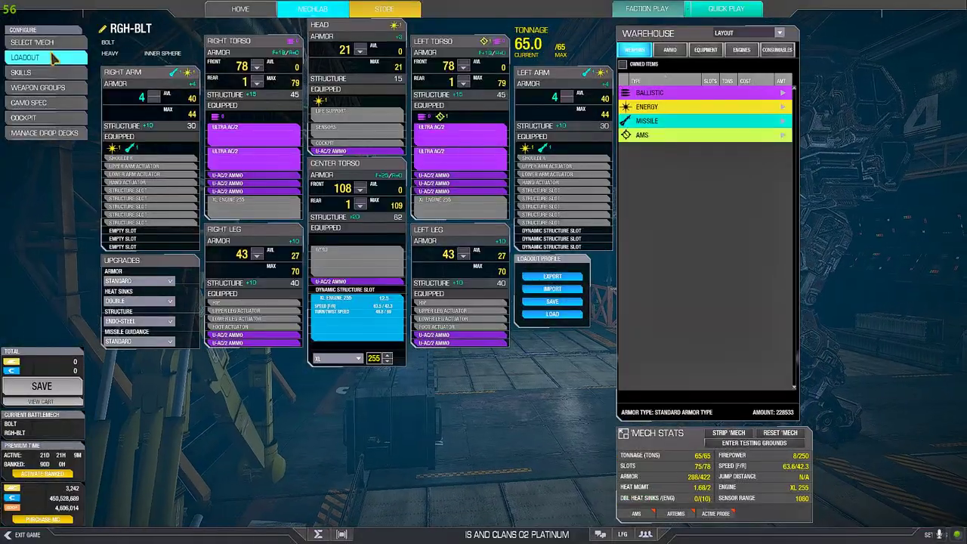
left_click(42, 43)
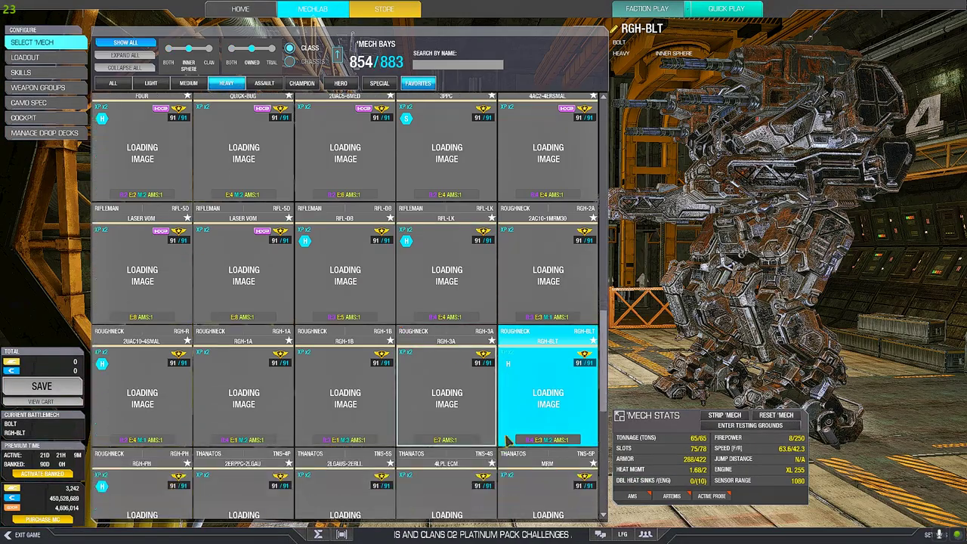
scroll("down", 3)
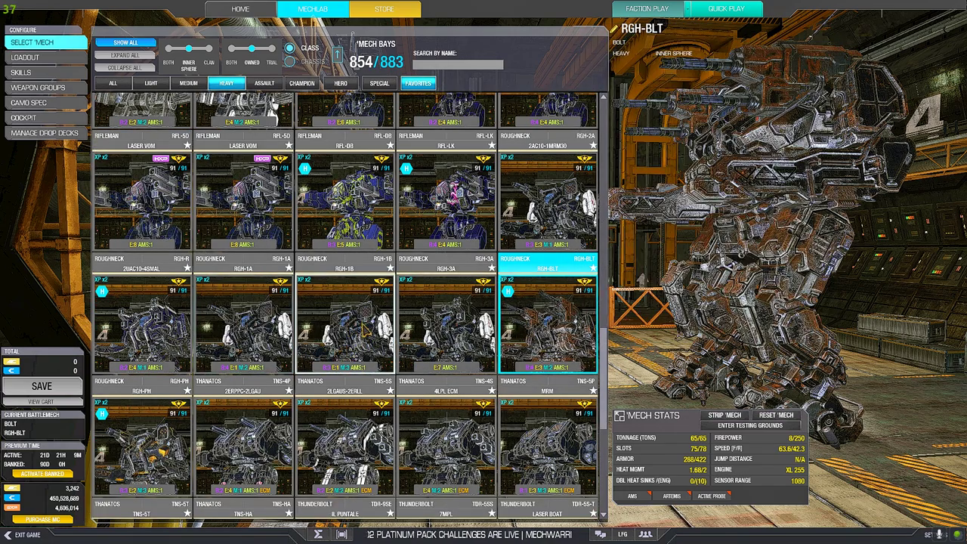
left_click(355, 333)
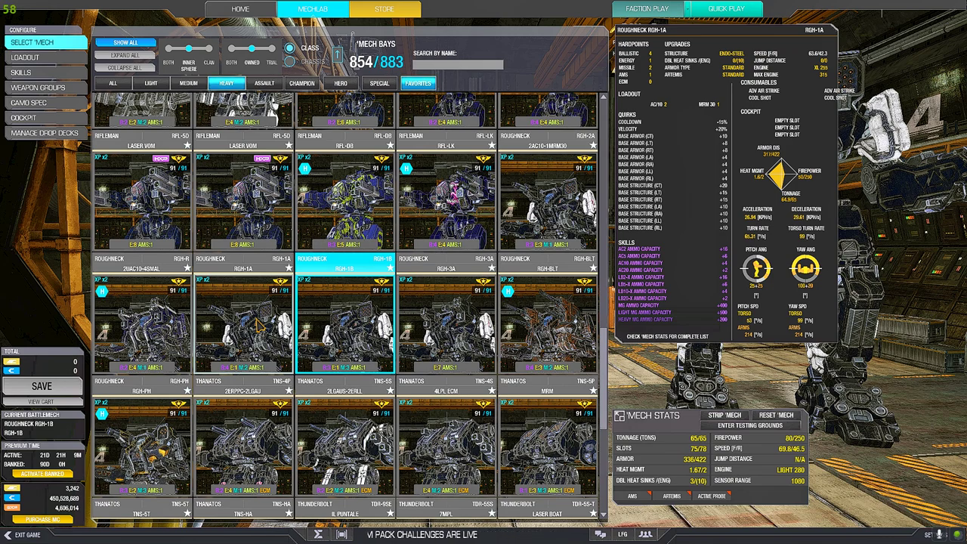
Step: Drive the RGH-1A in the testing grounds, then quit the match back to the hangar
left_click(234, 317)
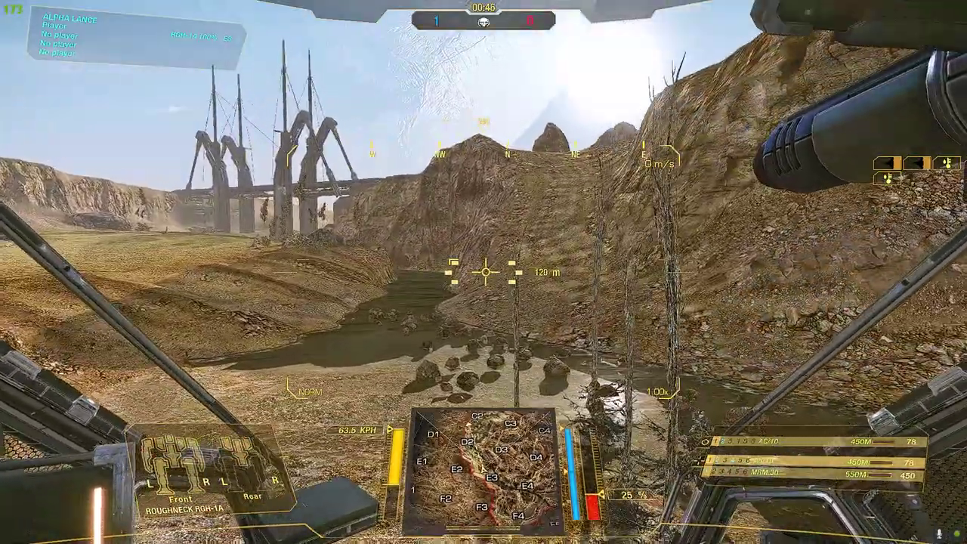
key("Escape")
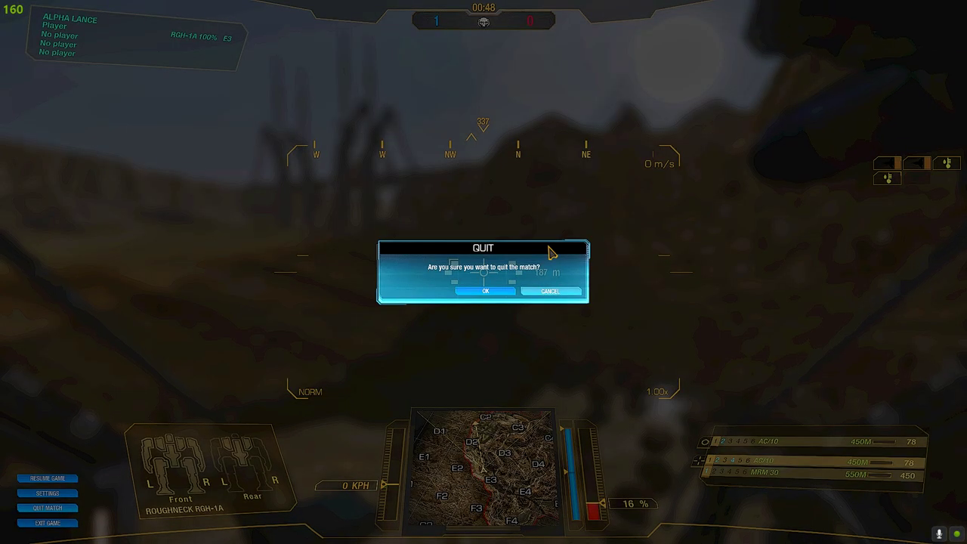
left_click(487, 292)
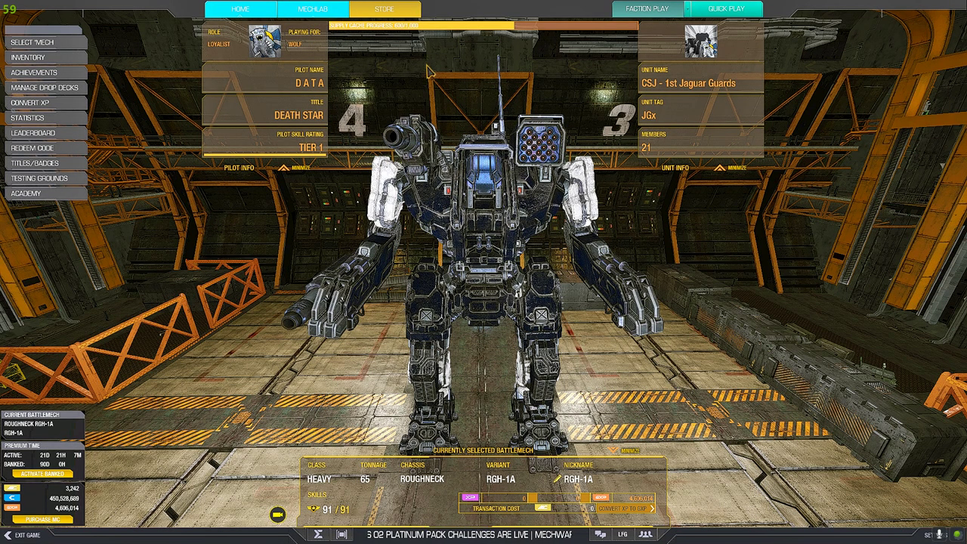
Step: Open the mech grid, scroll to the Roughnecks and show the RGH-BLT stat sheet
left_click(318, 9)
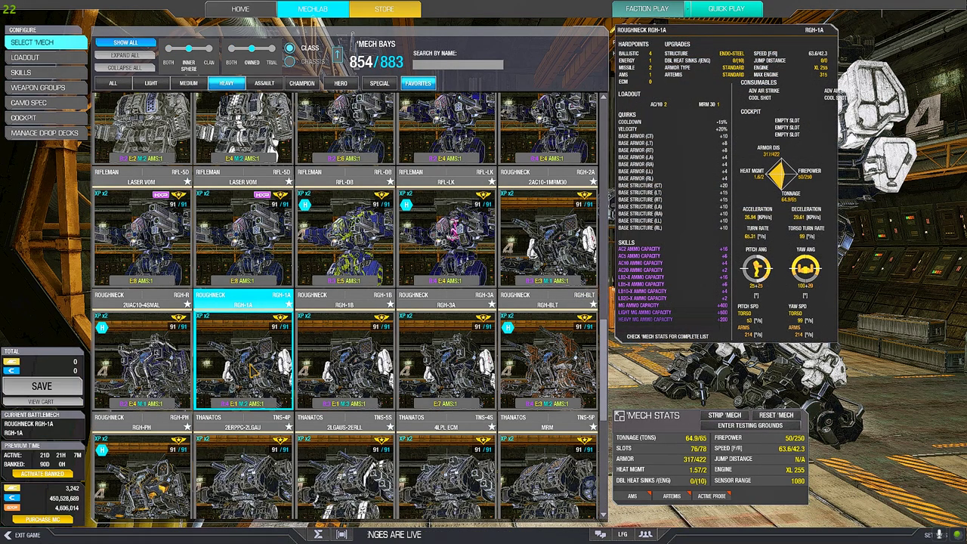
scroll("down", 3)
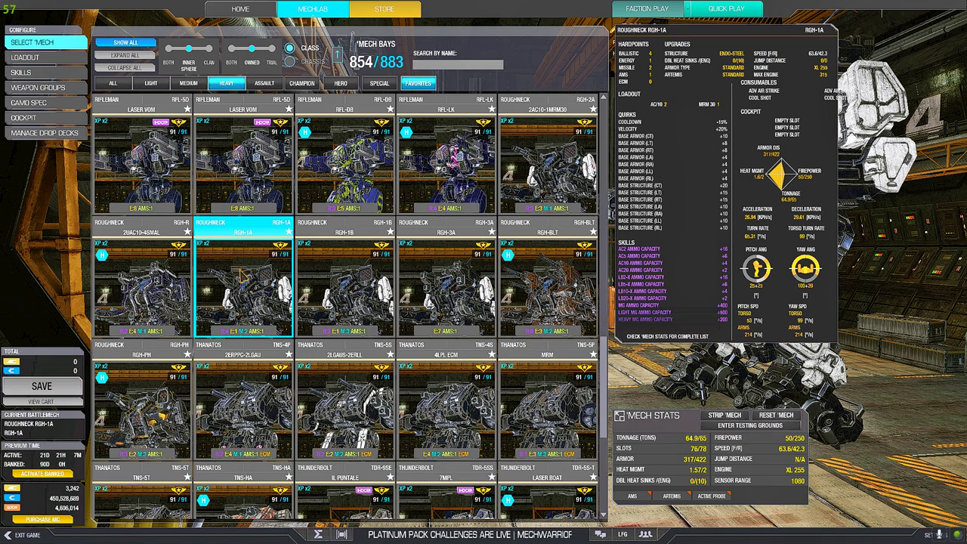
left_click(544, 287)
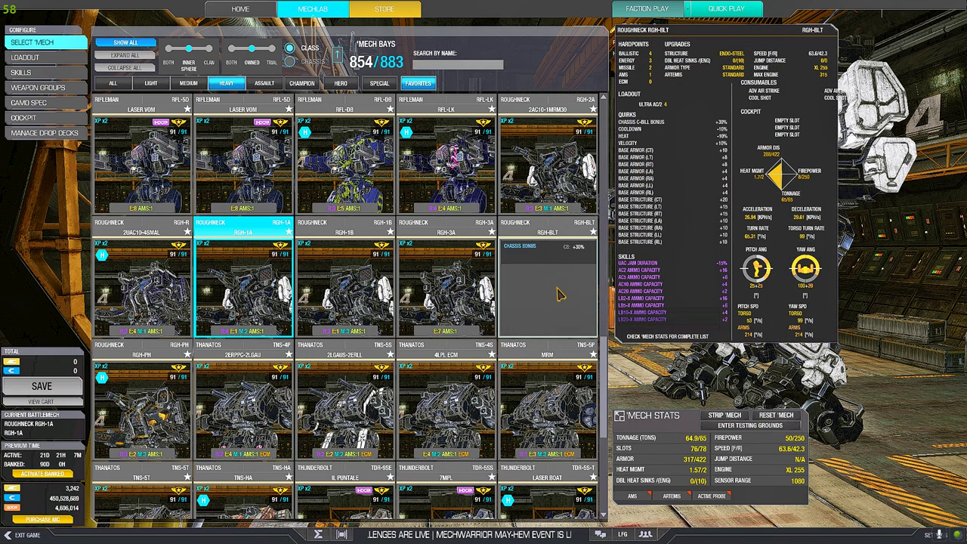
mouse_move(565, 294)
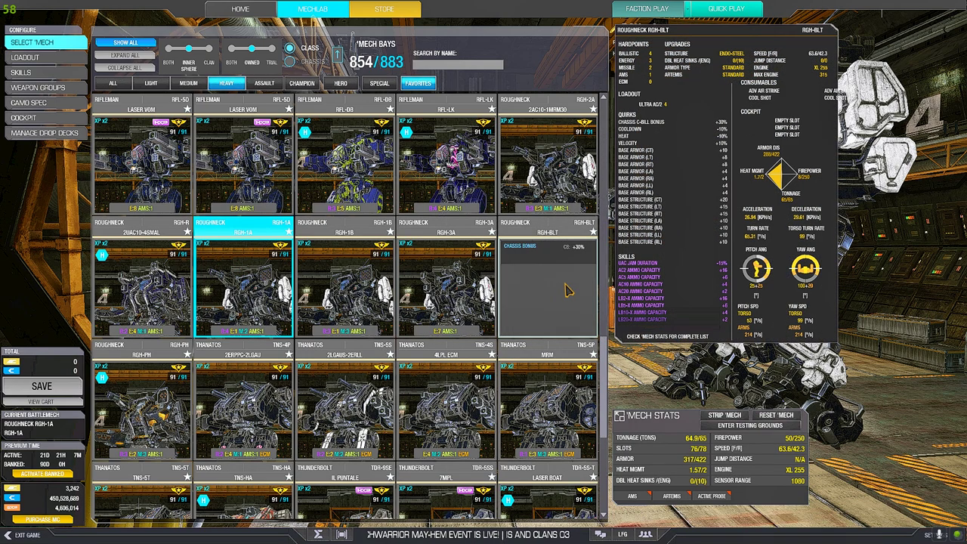